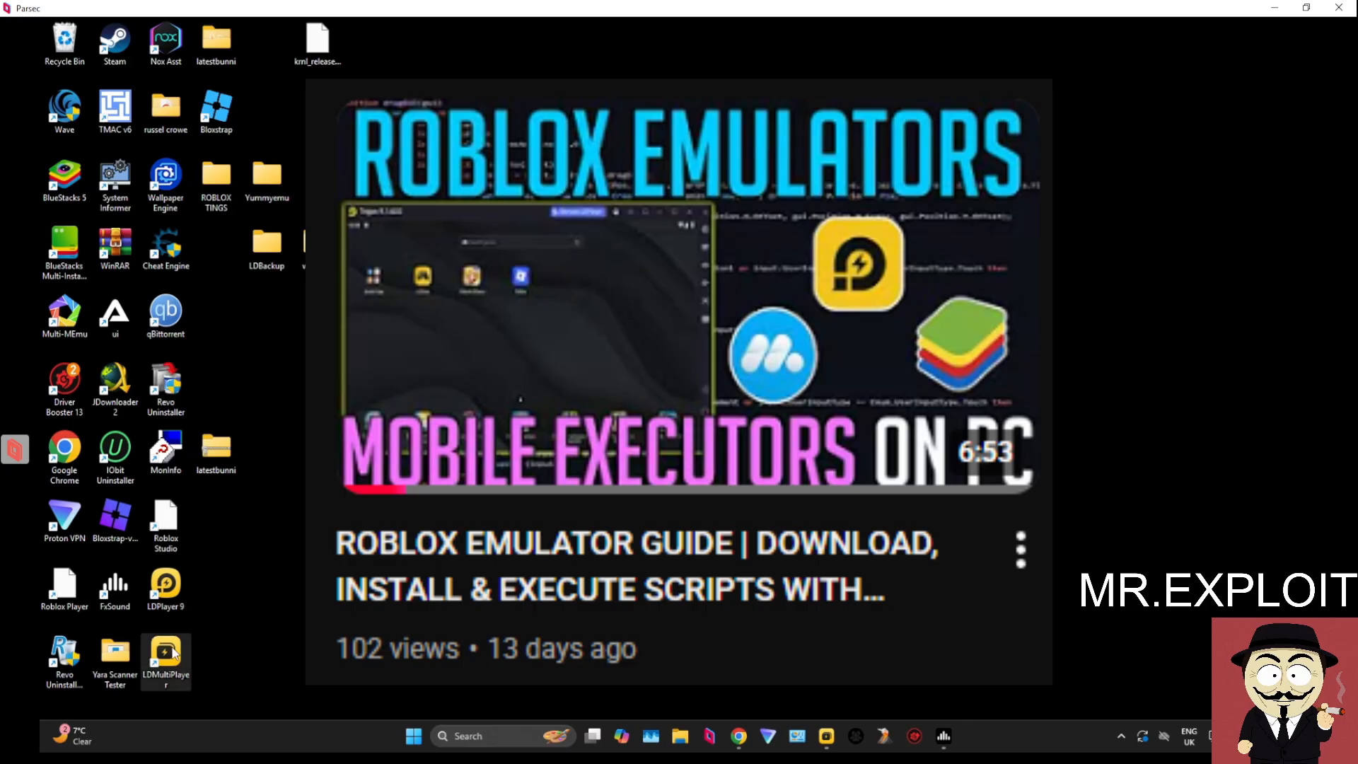
Launch the KRNL instance from LDMultiPlayer and minimise the manager and emulator windows
double_click(165, 651)
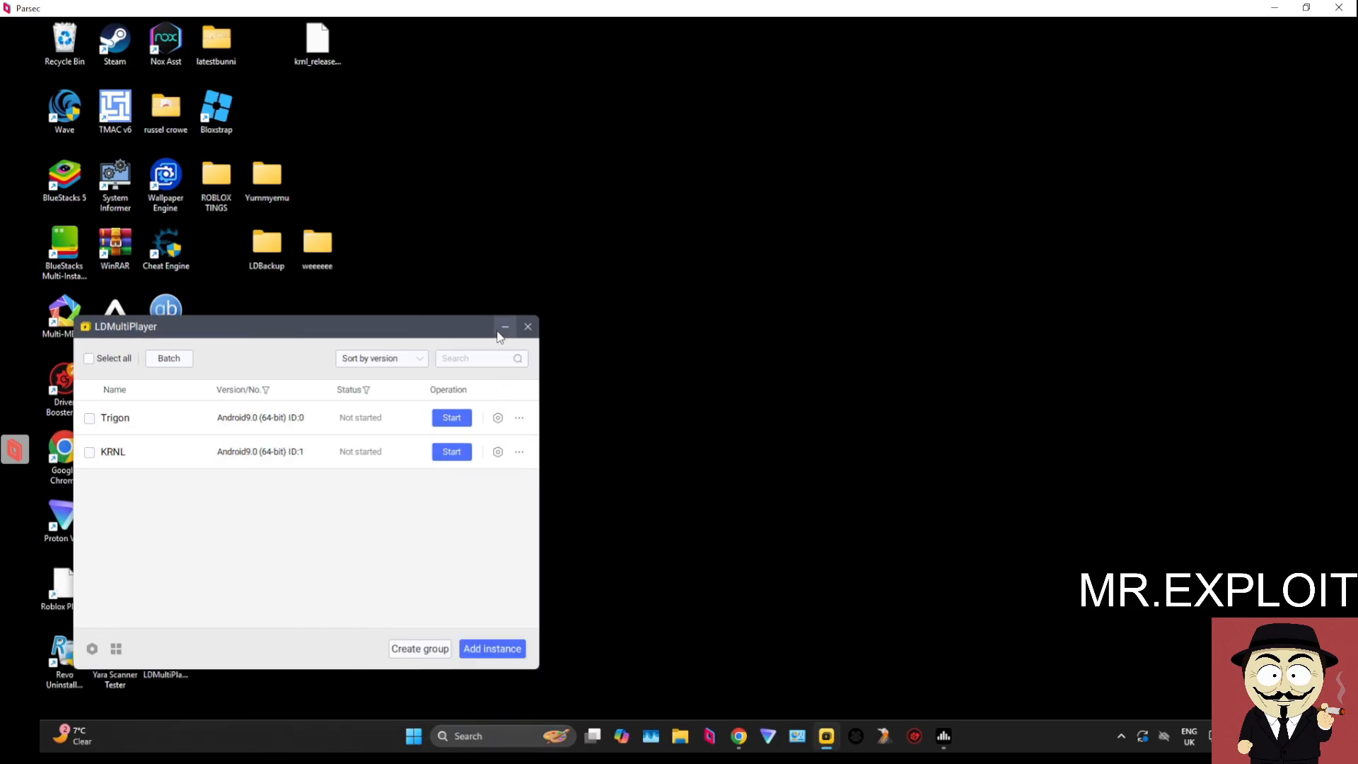
left_click(451, 451)
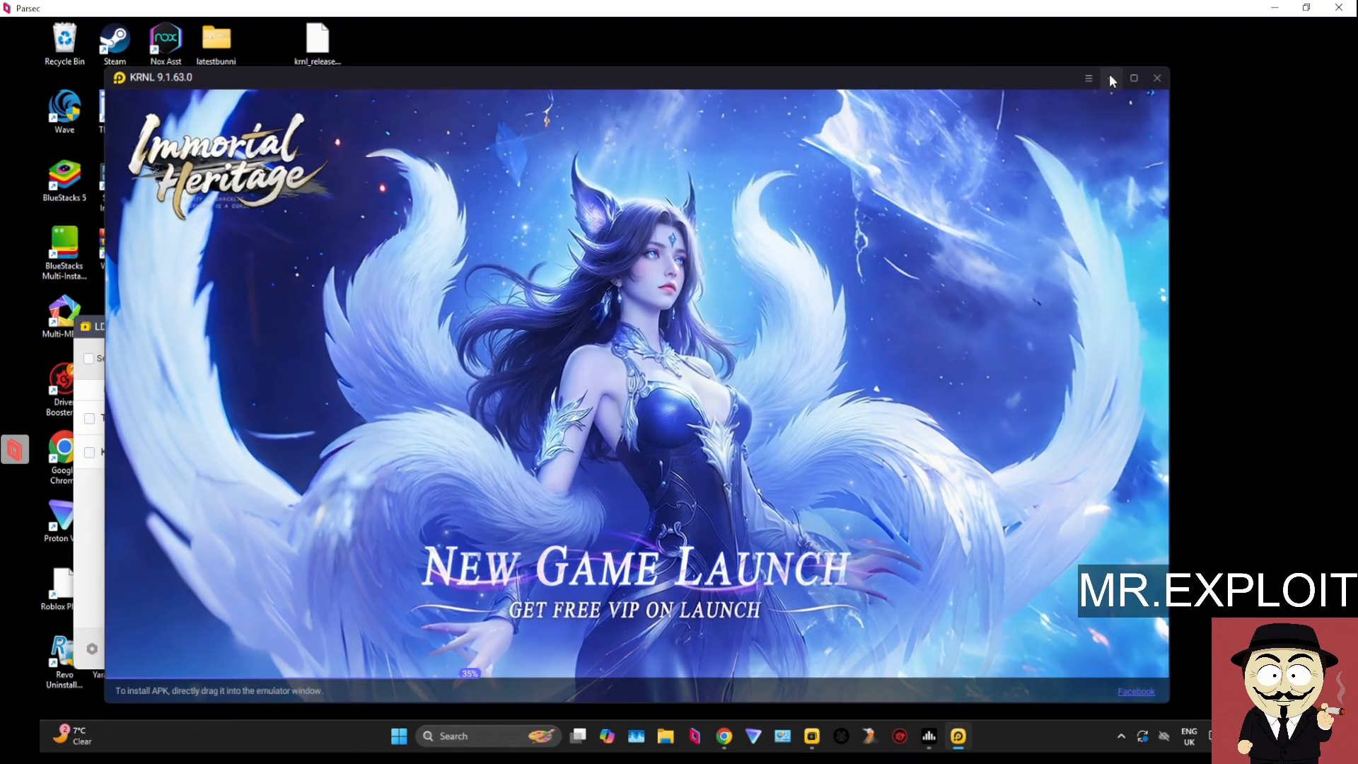
left_click(1156, 77)
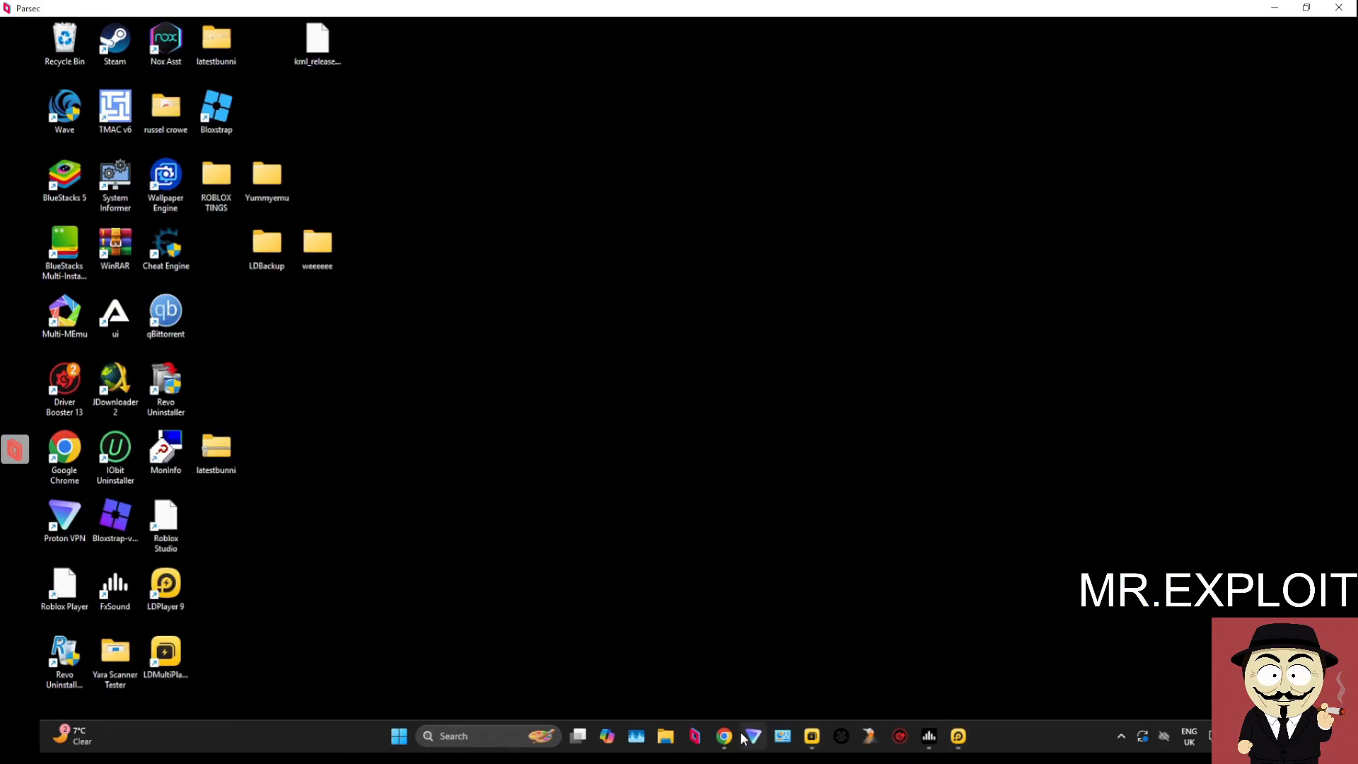
Bring Chrome forward and go to the Krnl Download page from the homepage
left_click(722, 736)
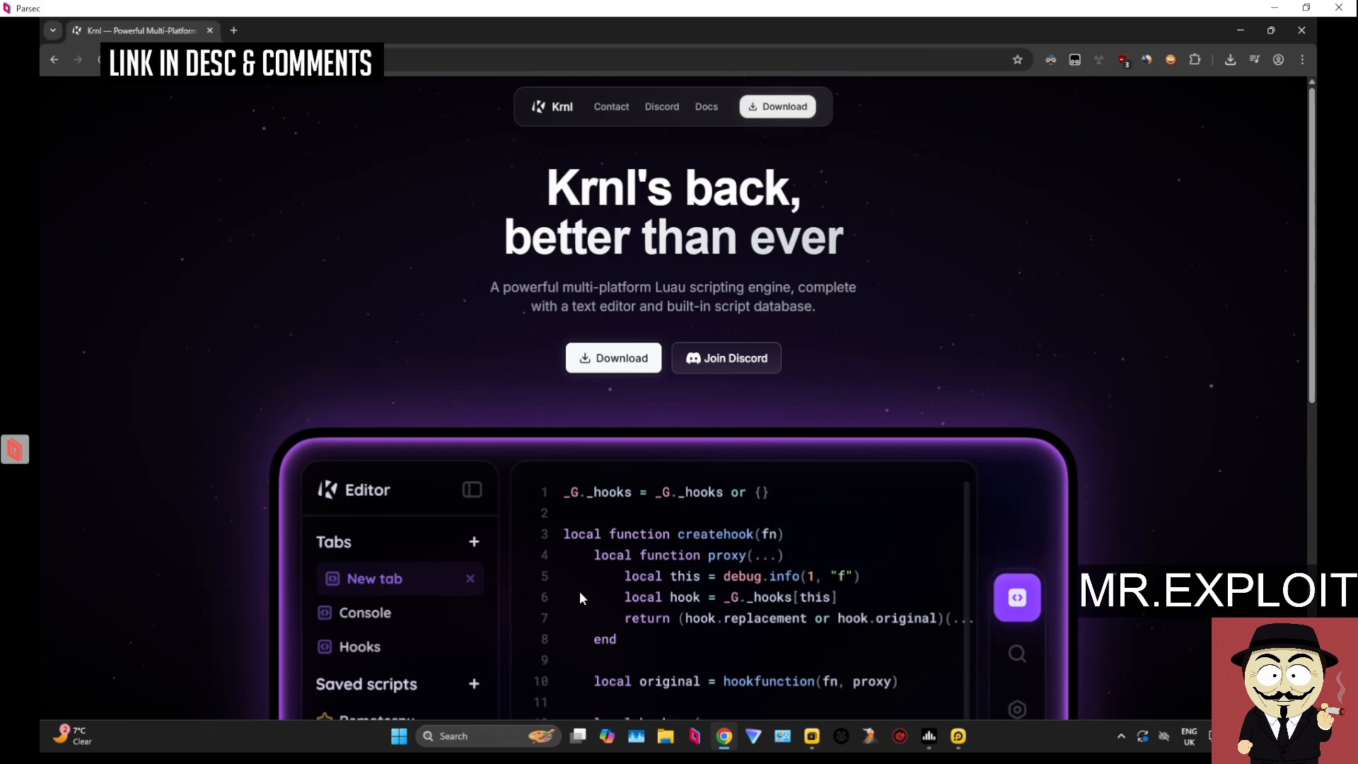
mouse_move(487, 308)
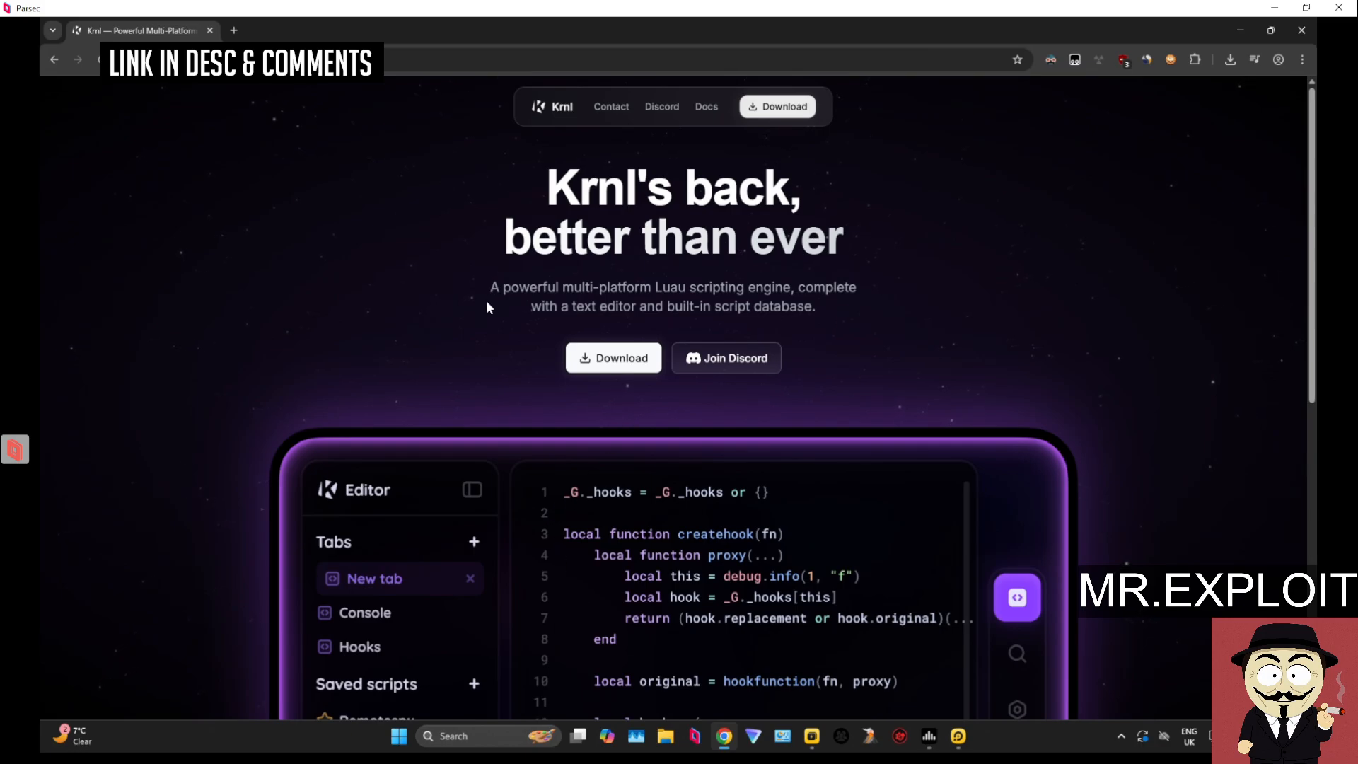
mouse_move(500, 360)
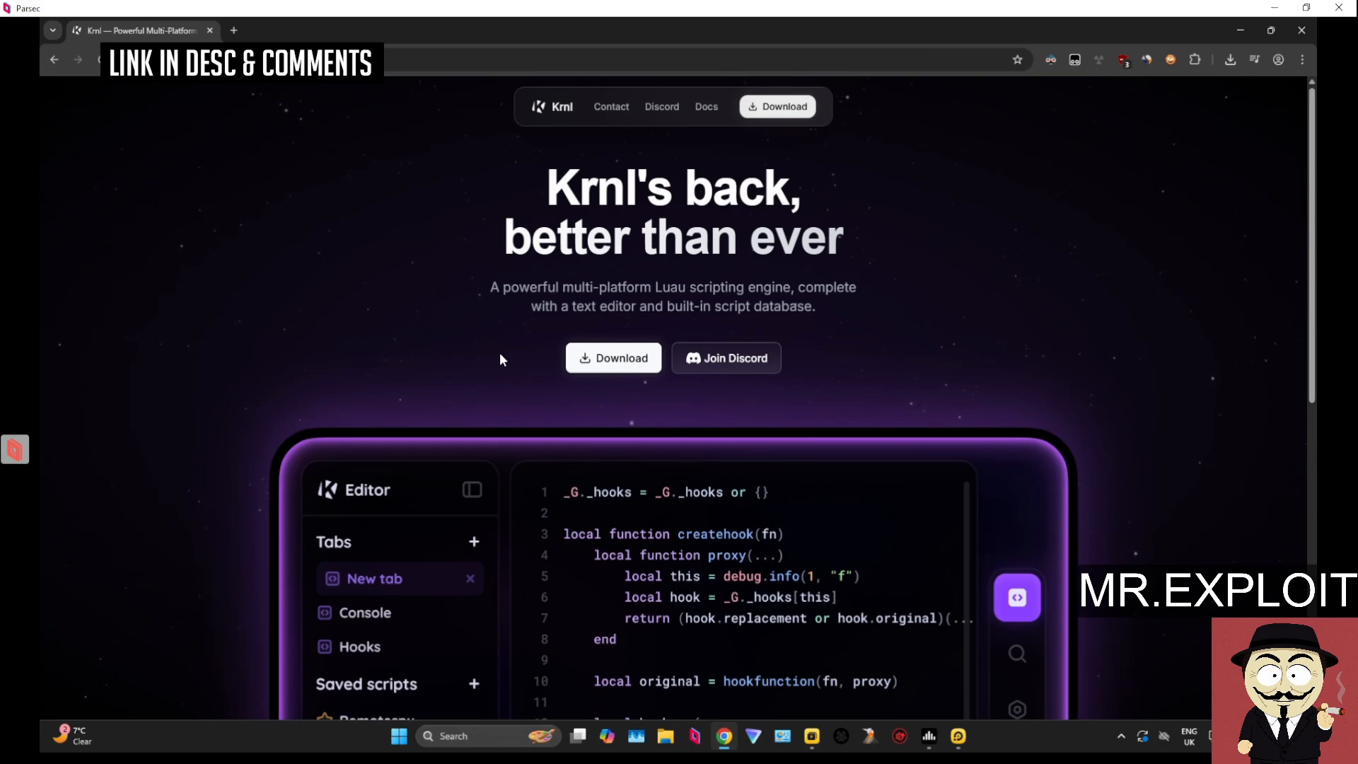
mouse_move(709, 330)
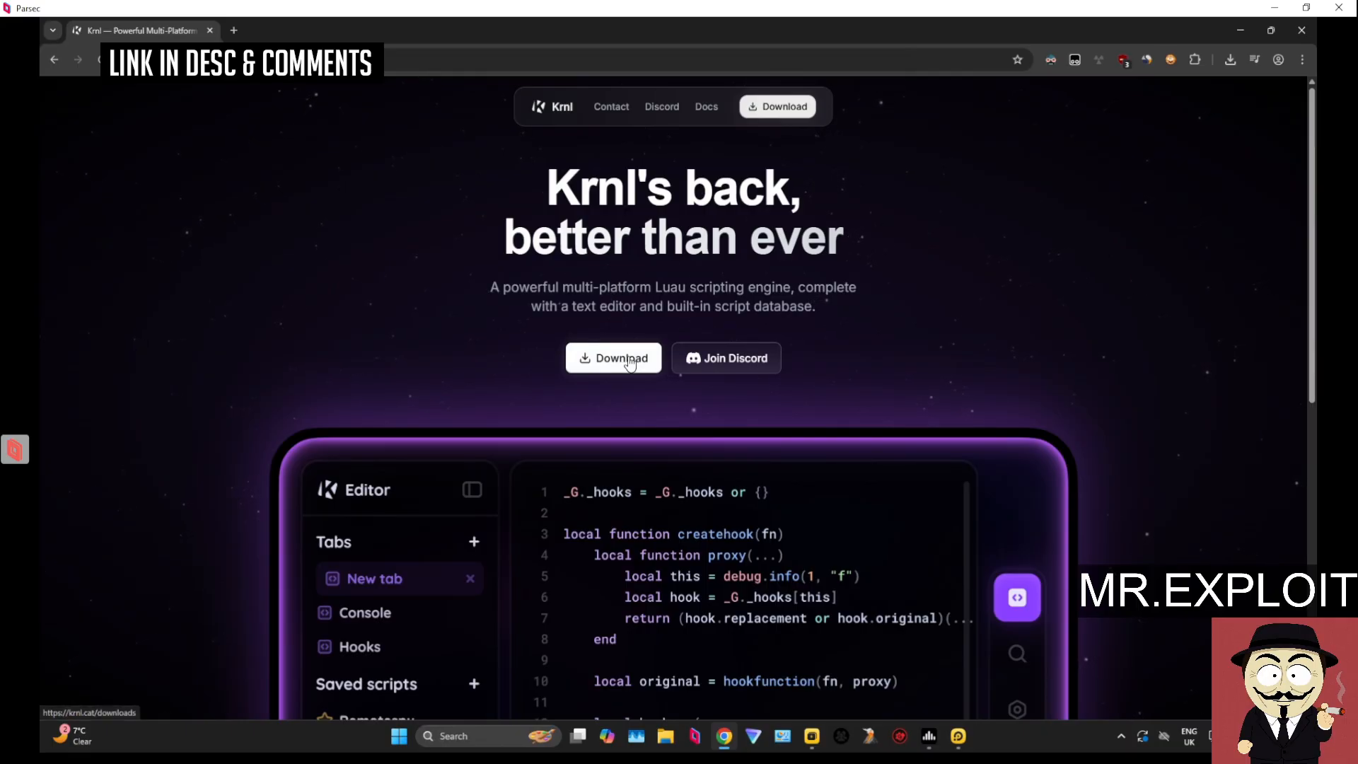
left_click(613, 358)
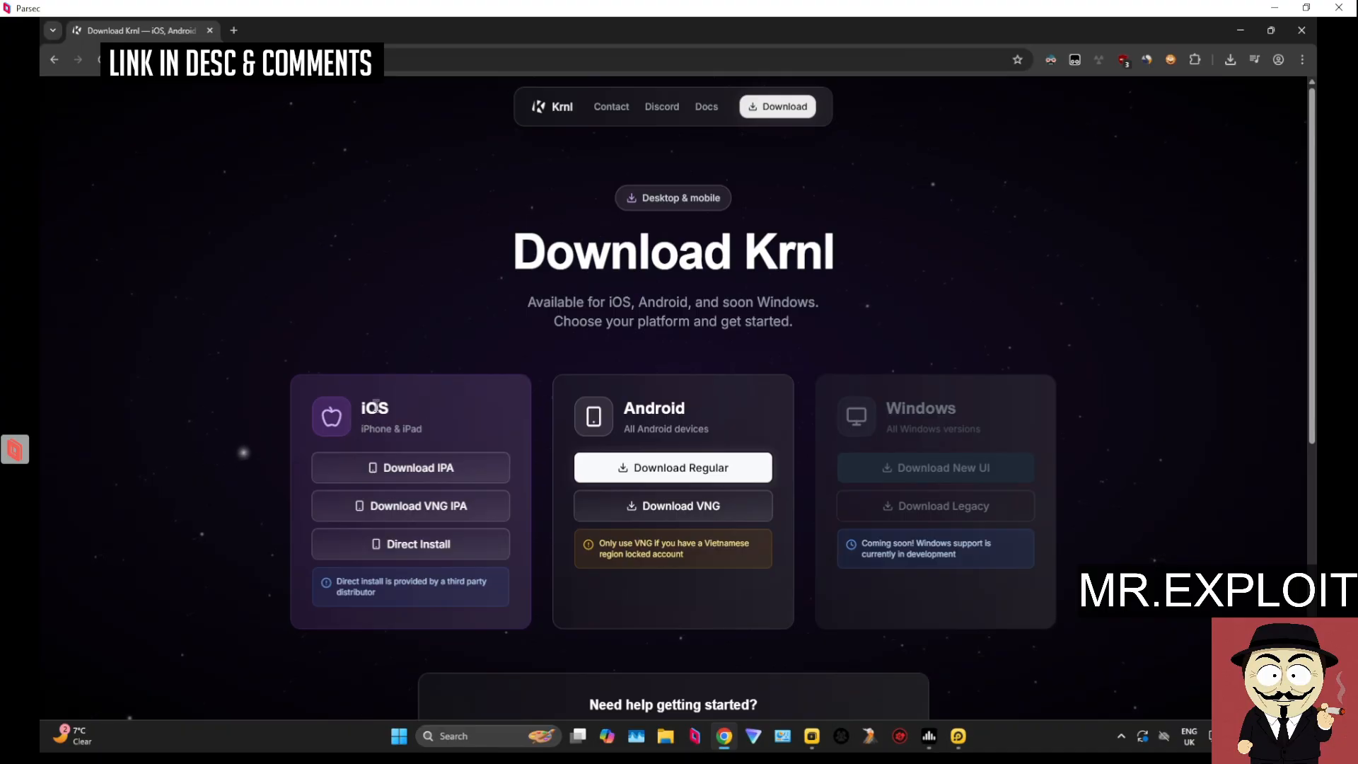
mouse_move(703, 406)
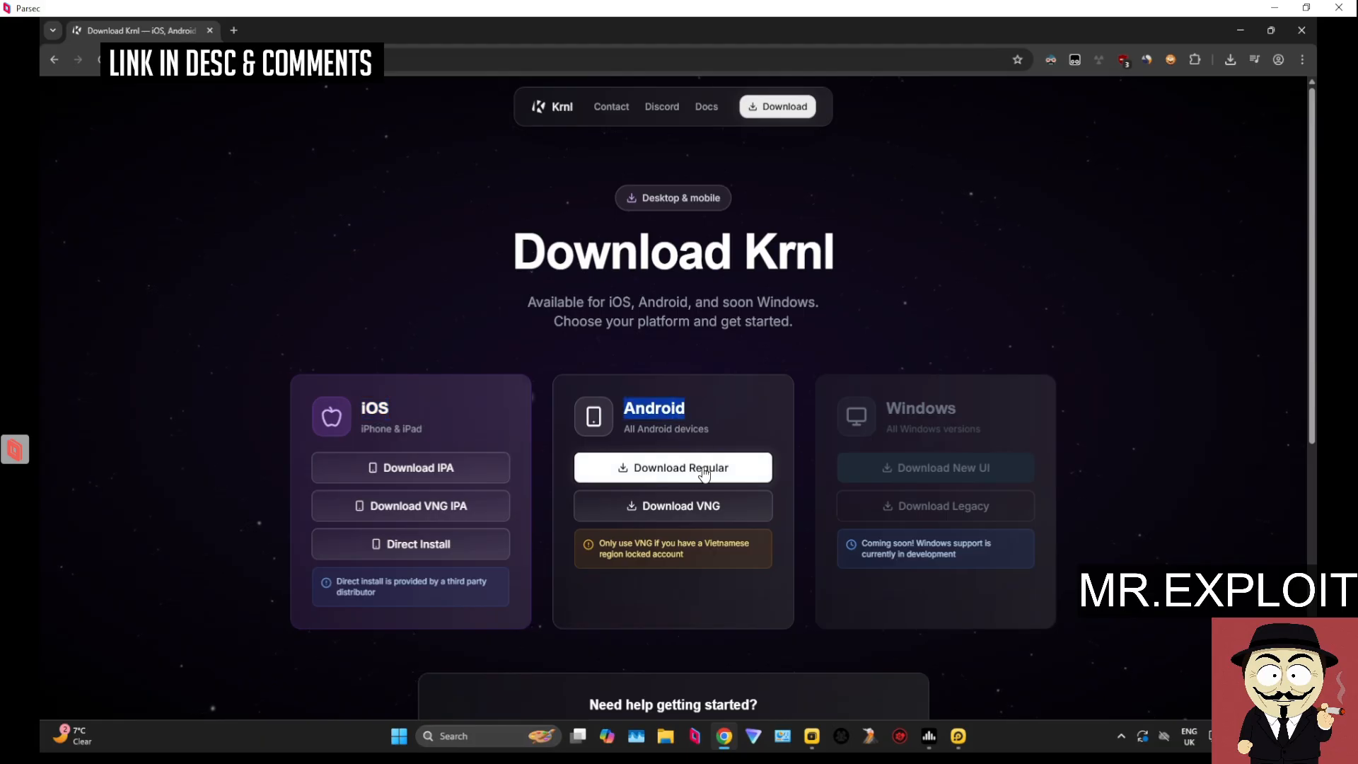
Choose Download Regular under Android and download the latest Krnl Android APK
left_click(673, 468)
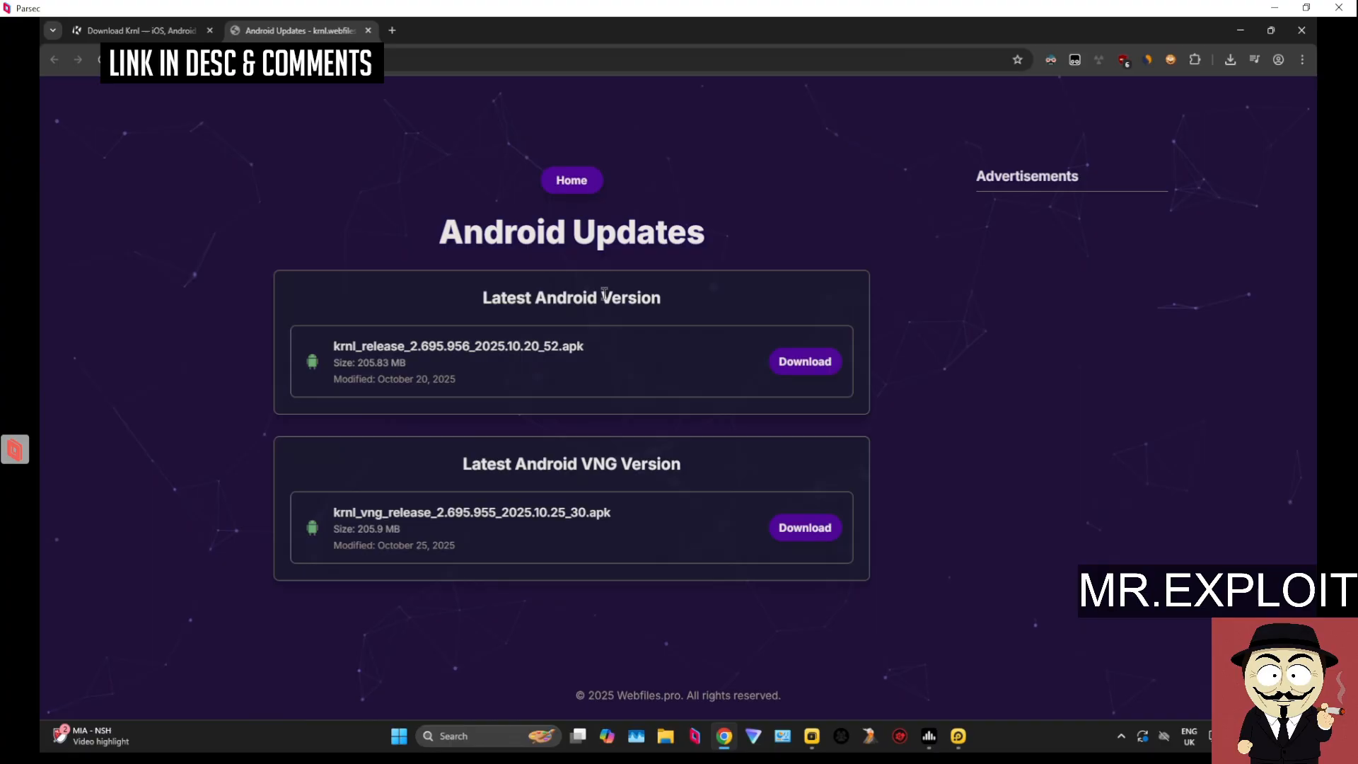
double_click(598, 463)
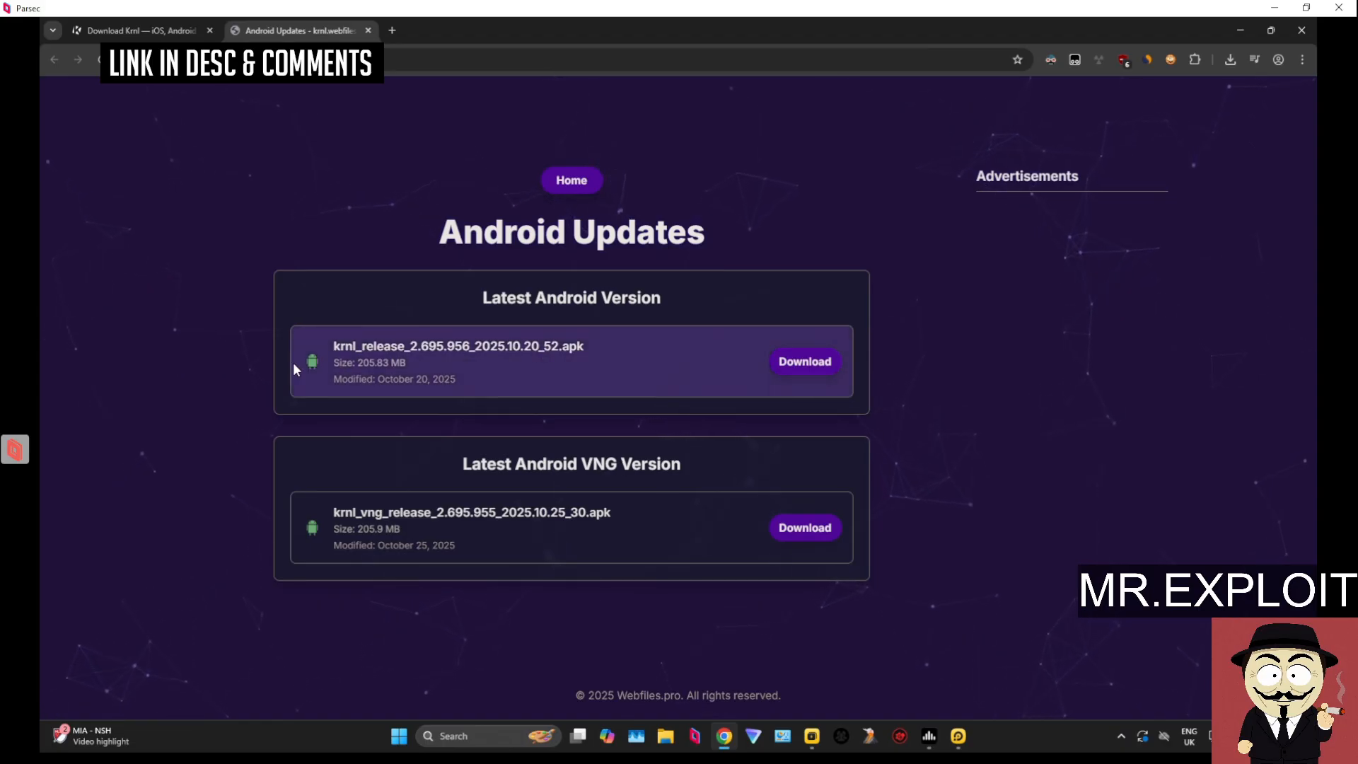
left_click(803, 361)
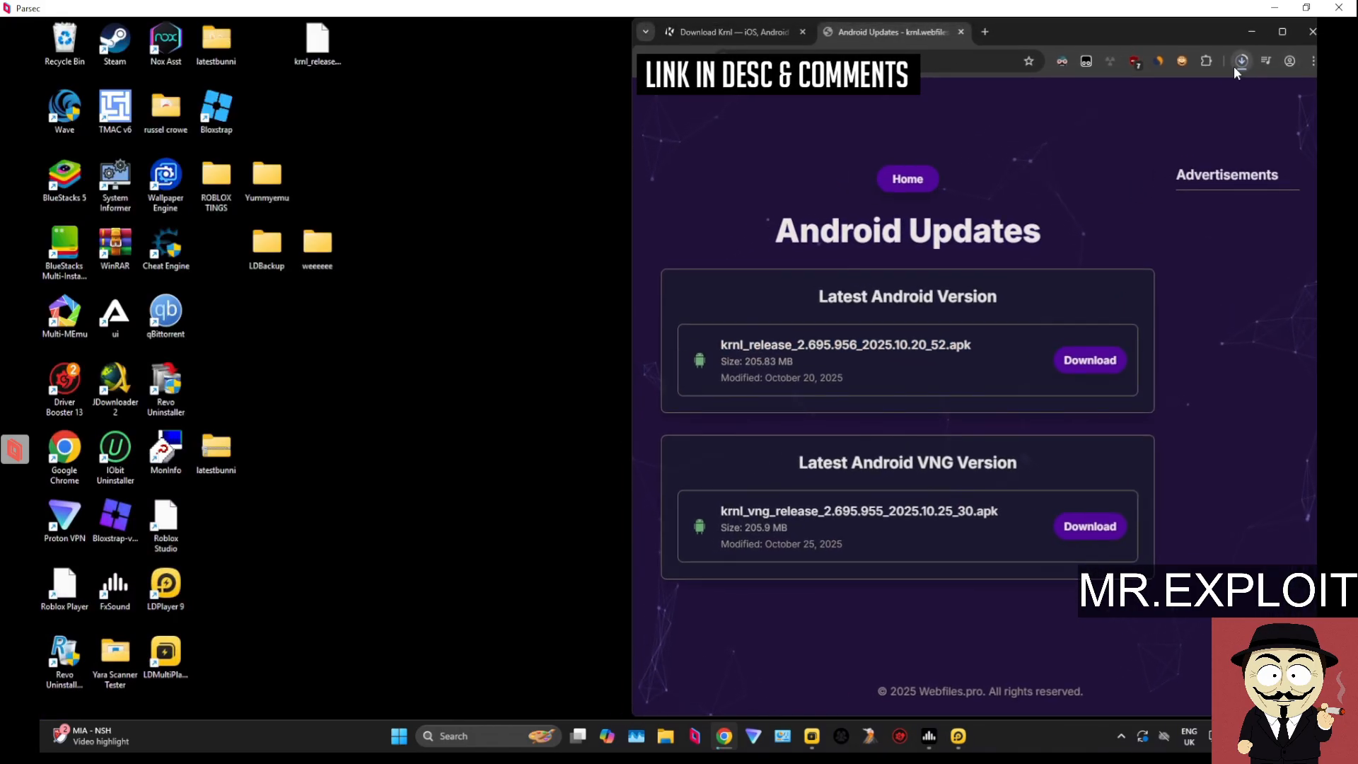
Show Chrome's recent downloads list with the krnl_release APK
left_click(1241, 60)
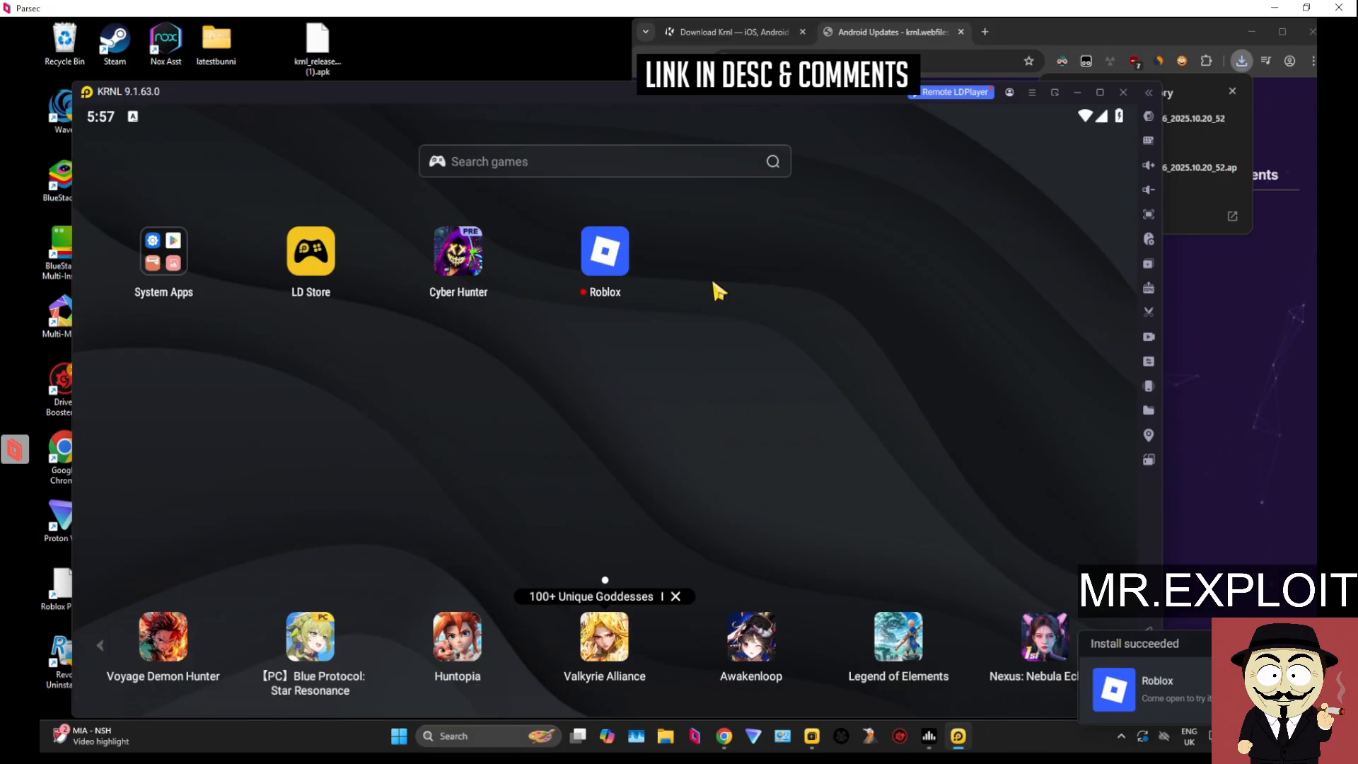
mouse_move(607, 264)
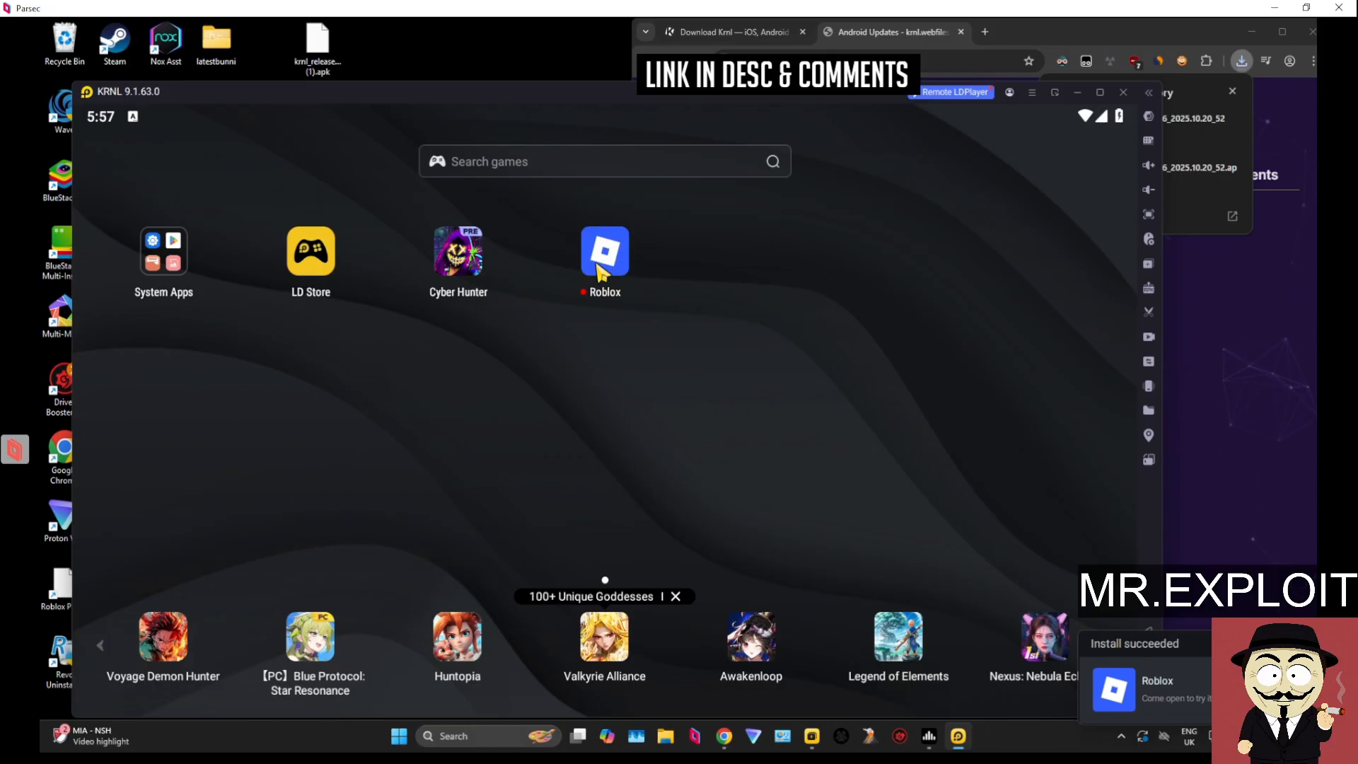
mouse_move(609, 260)
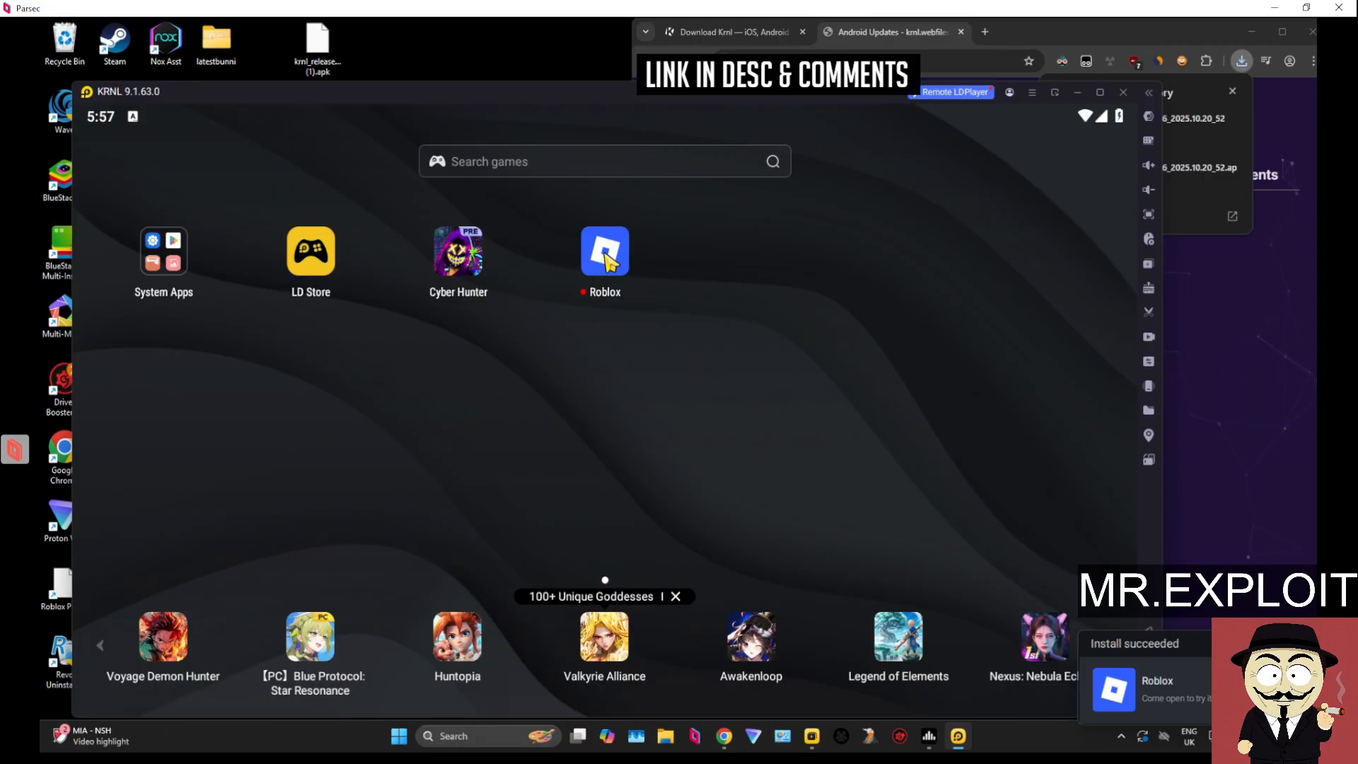
mouse_move(615, 258)
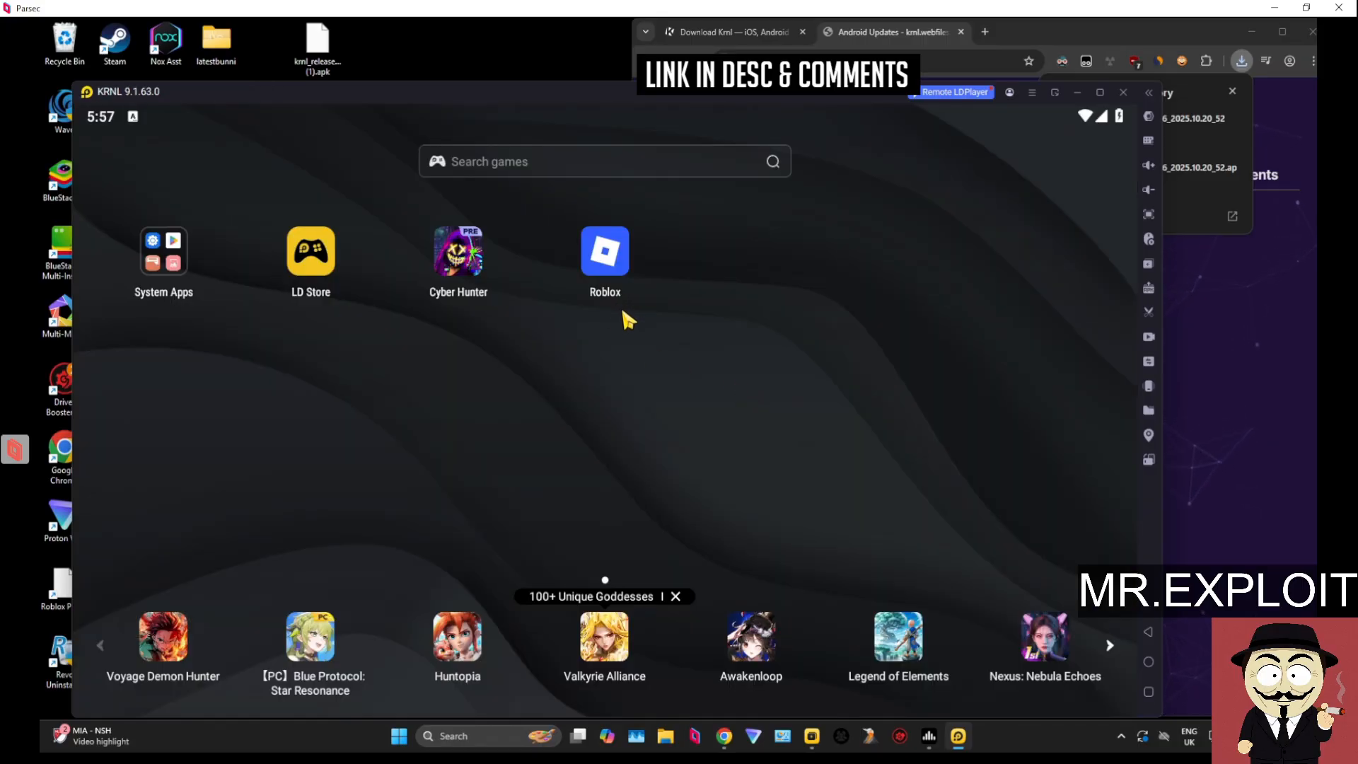
mouse_move(663, 274)
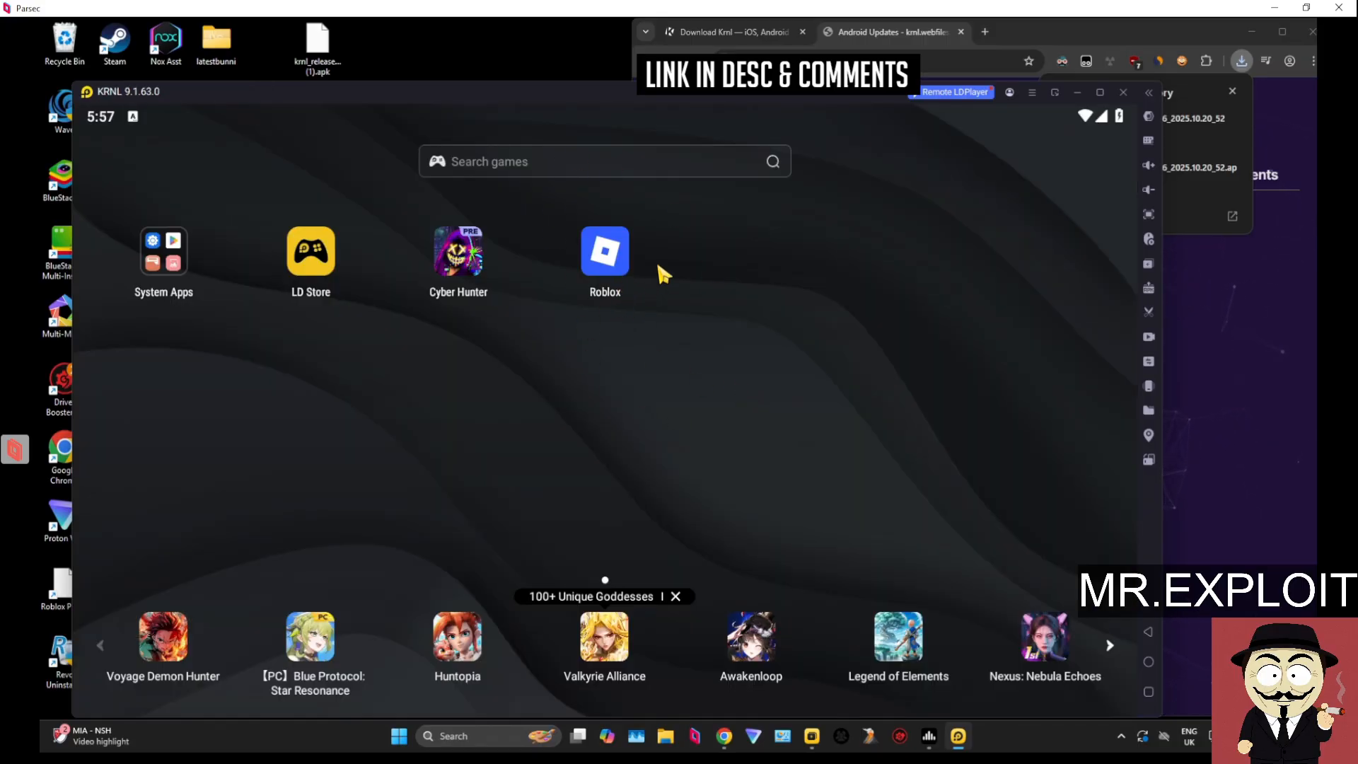
mouse_move(758, 381)
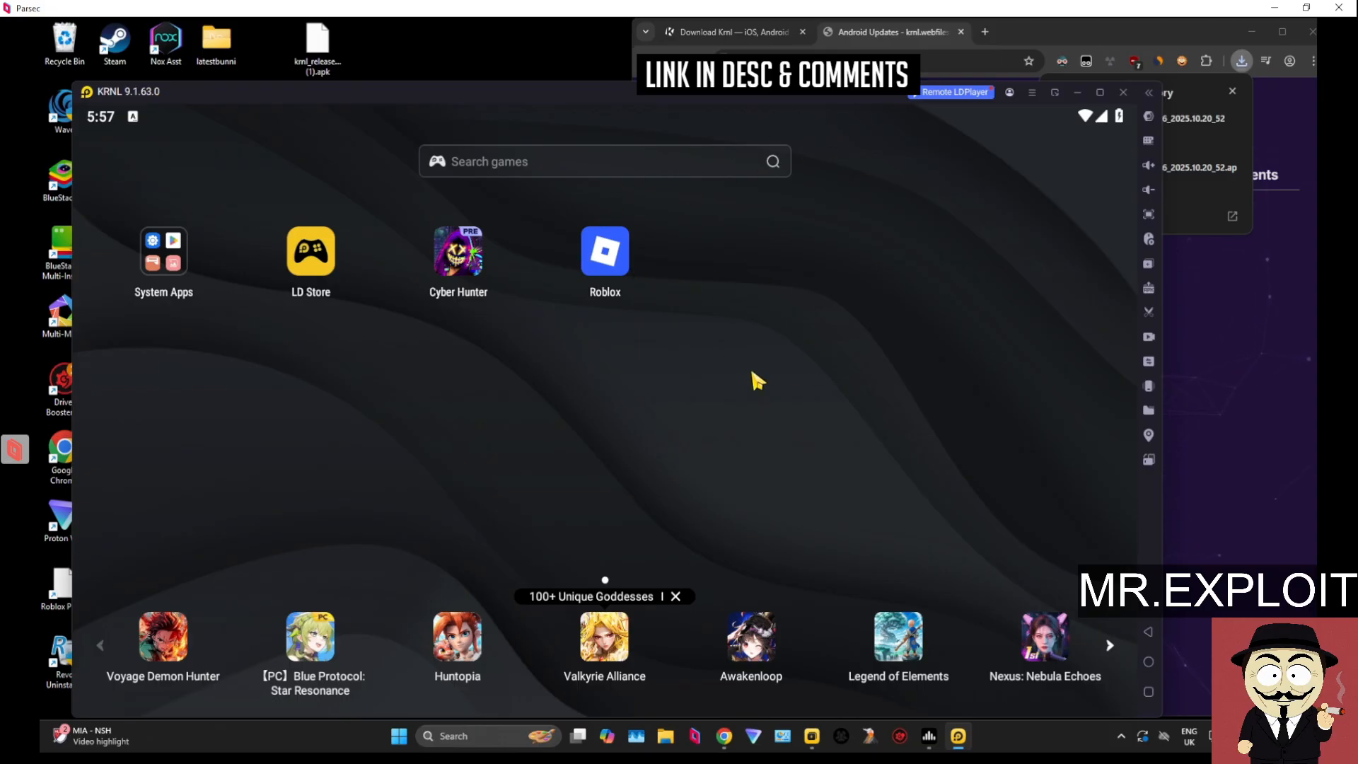
mouse_move(718, 362)
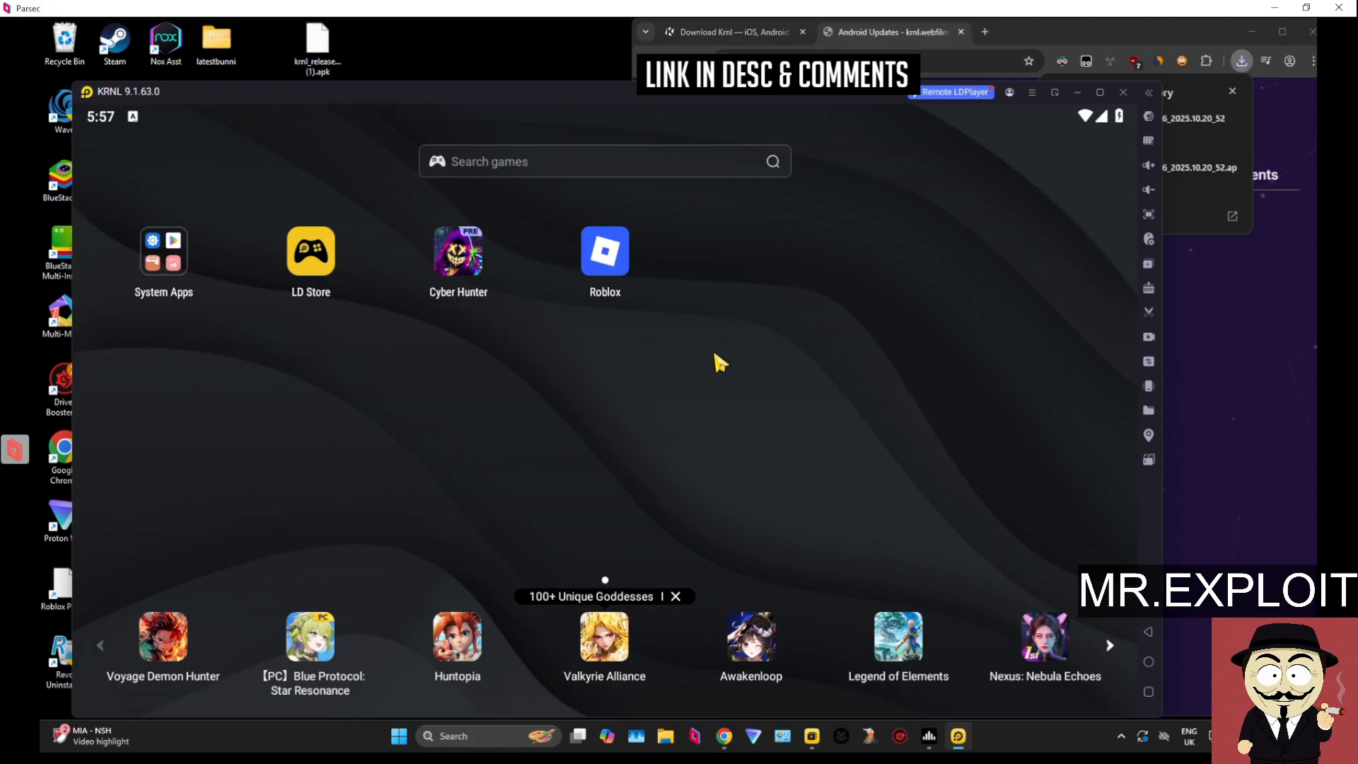
mouse_move(750, 297)
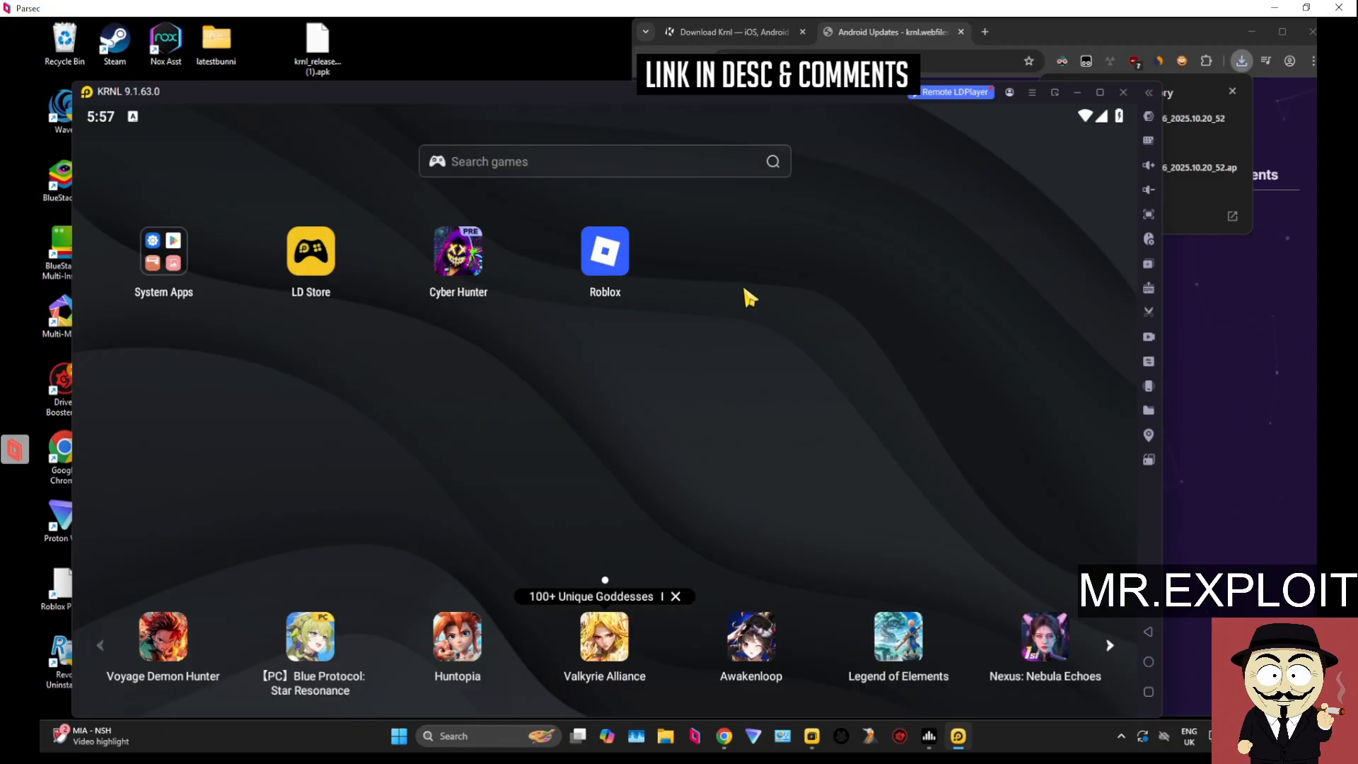
mouse_move(736, 304)
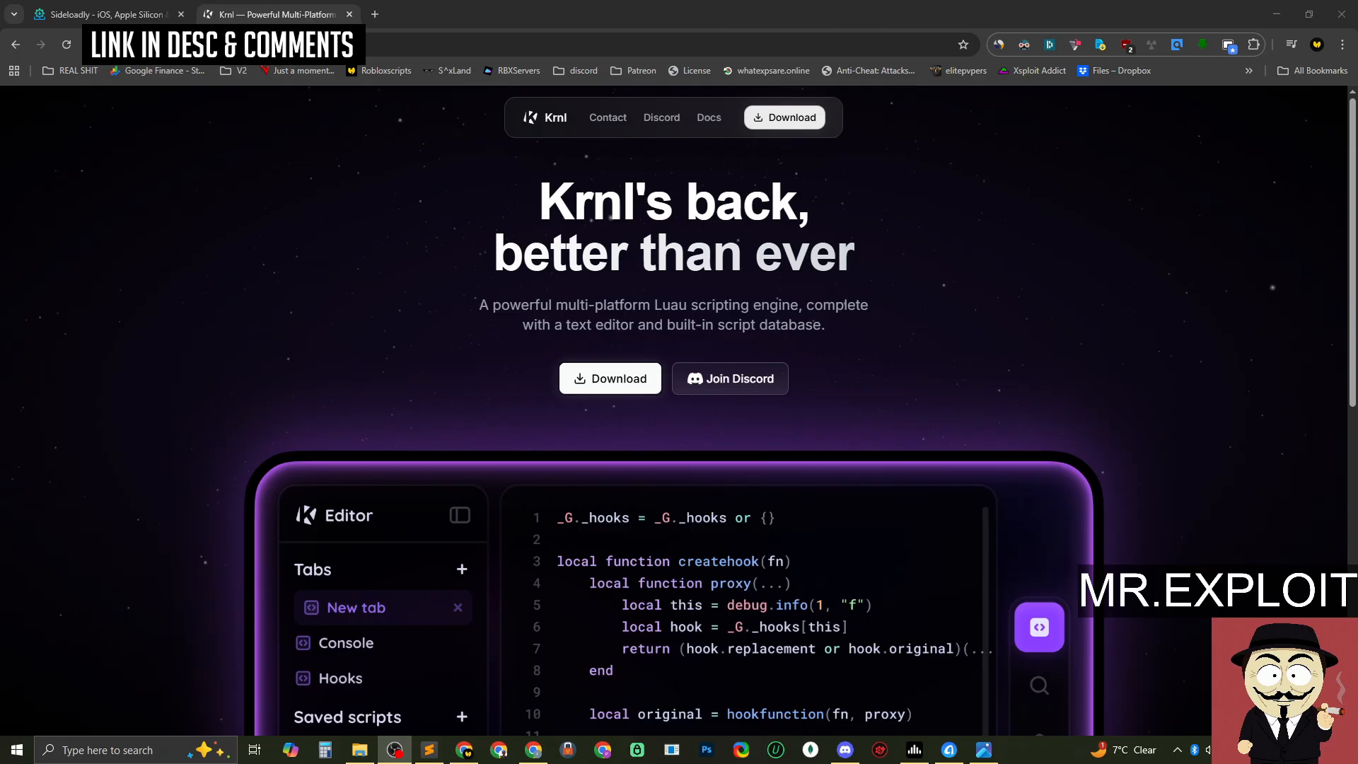
mouse_move(929, 528)
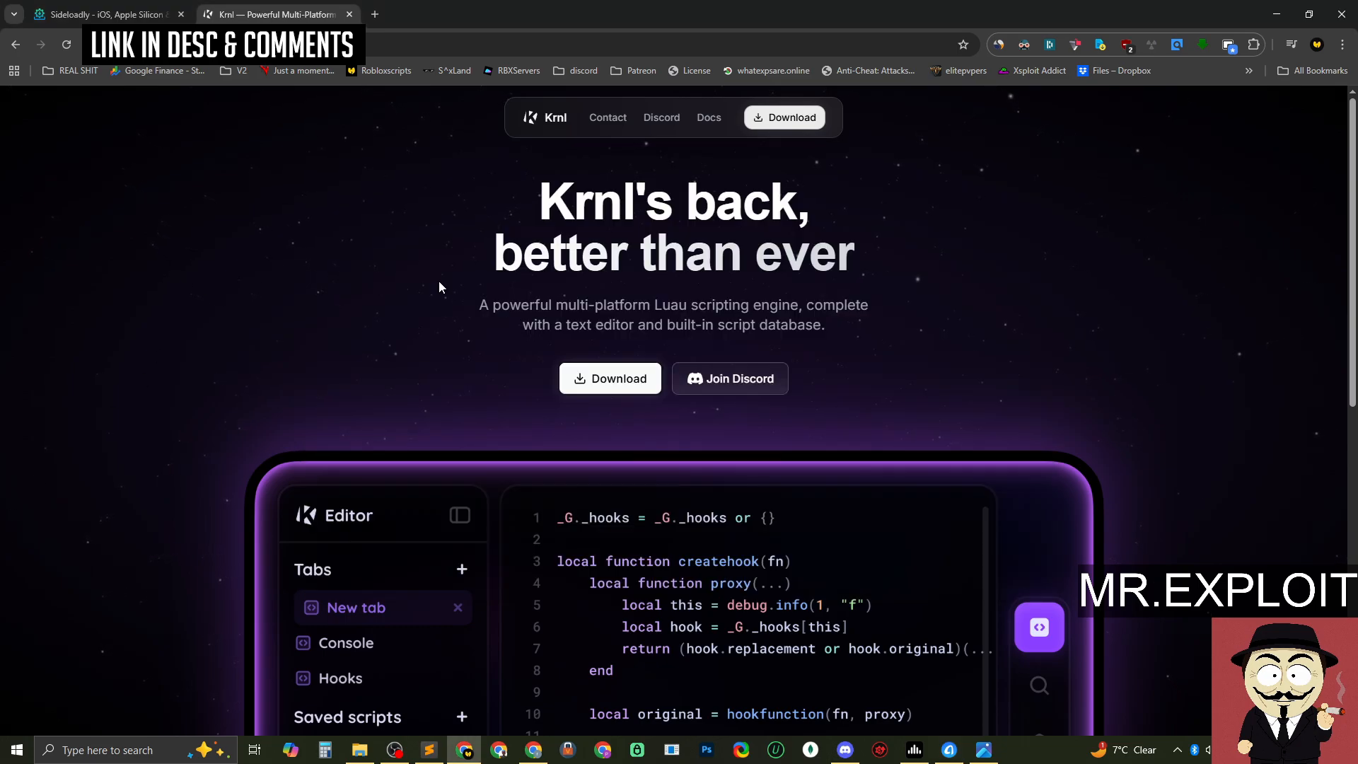
mouse_move(610, 379)
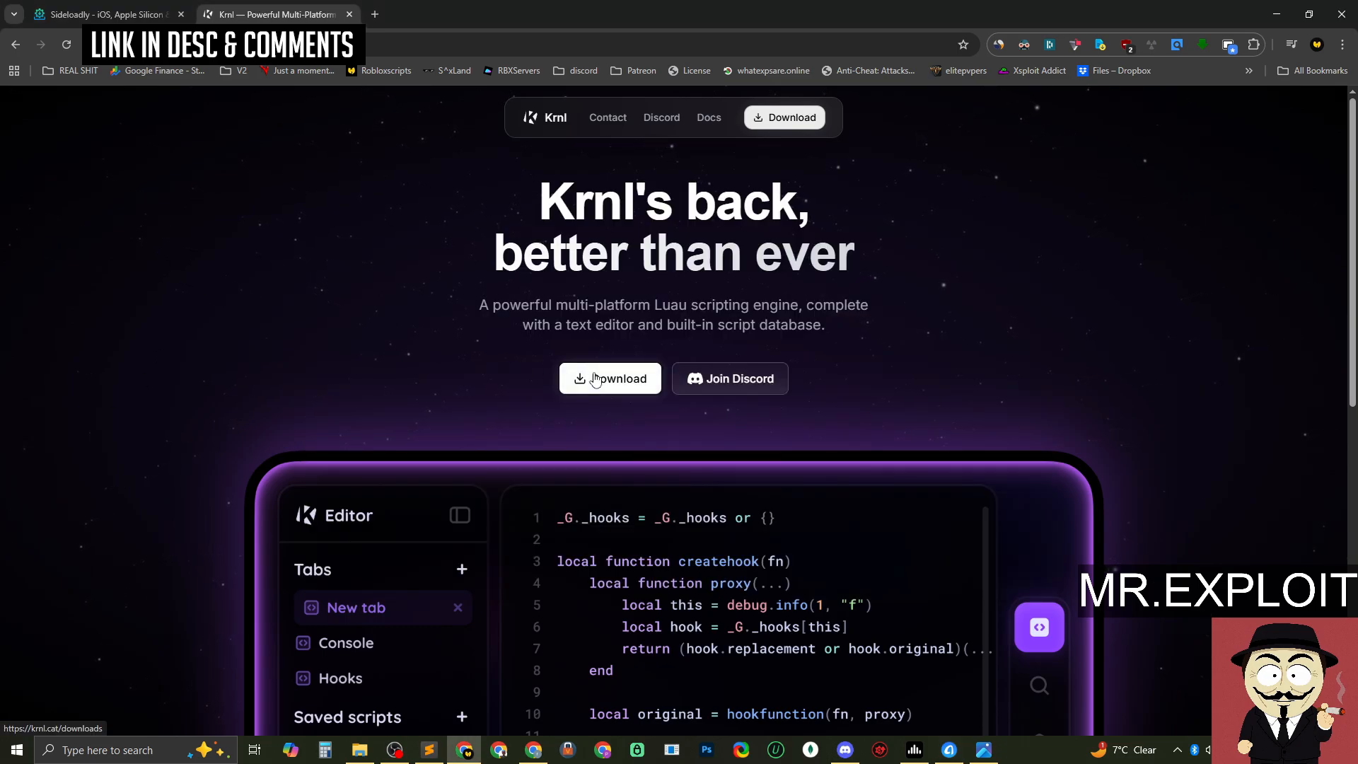
From the Krnl download page, choose Download IPA and download Krnl_release_695.ipa
left_click(610, 379)
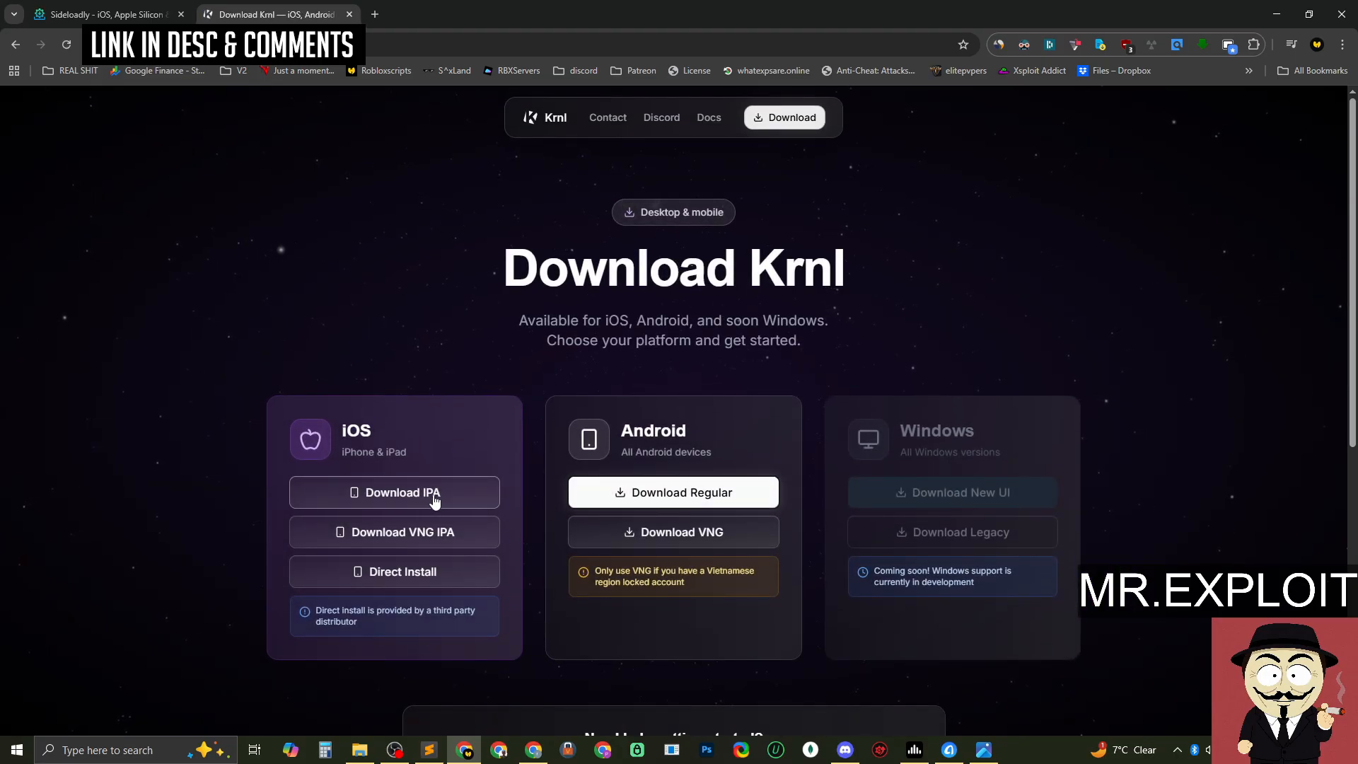
left_click(394, 492)
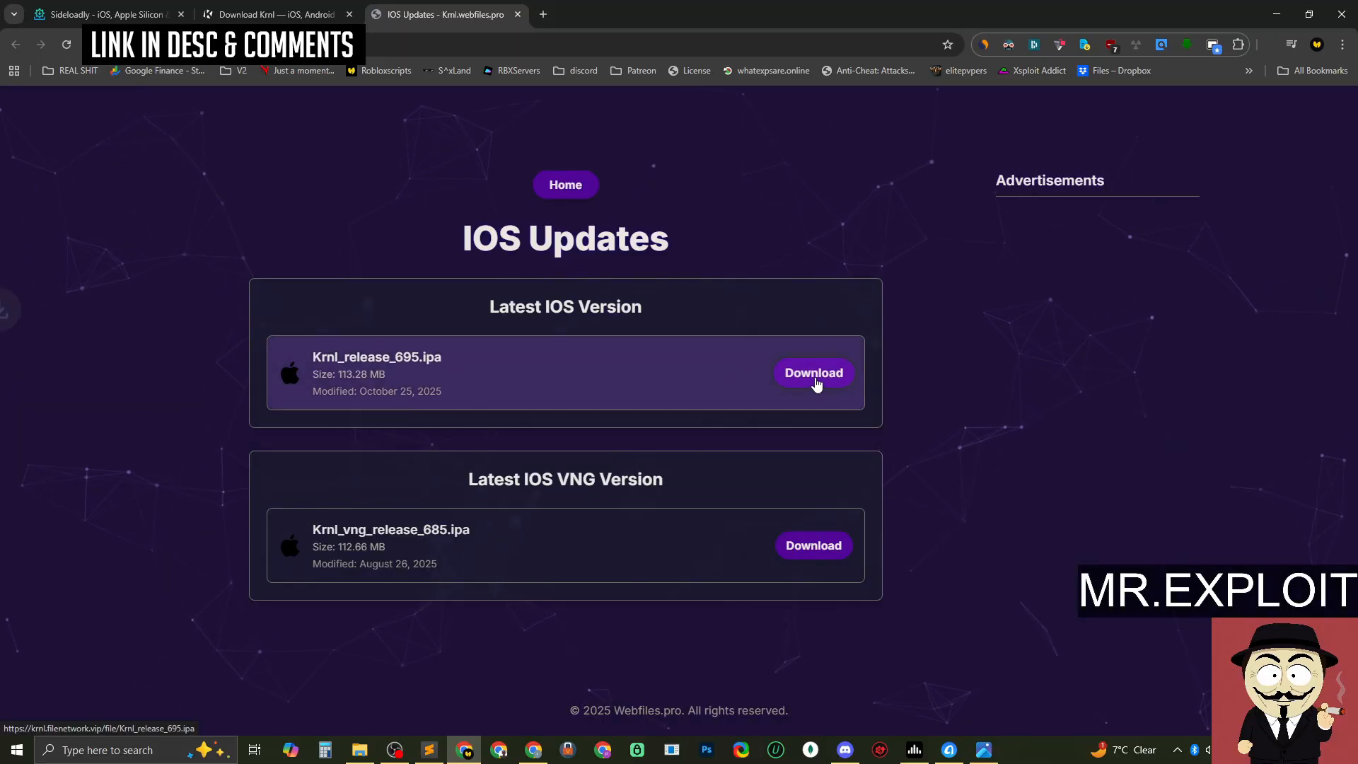
left_click(813, 372)
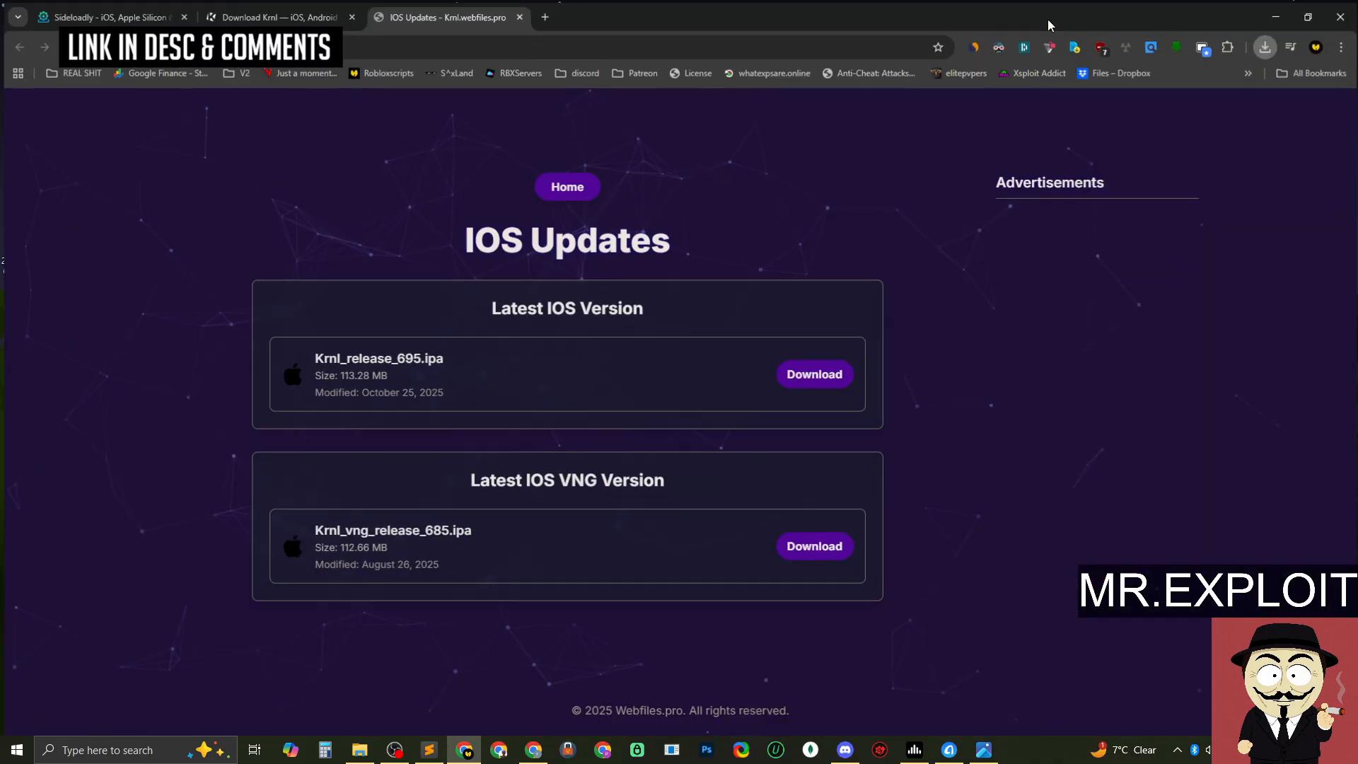
Switch to the sideloadly.io tab and scroll down to the Download Sideloadly section
left_click(104, 16)
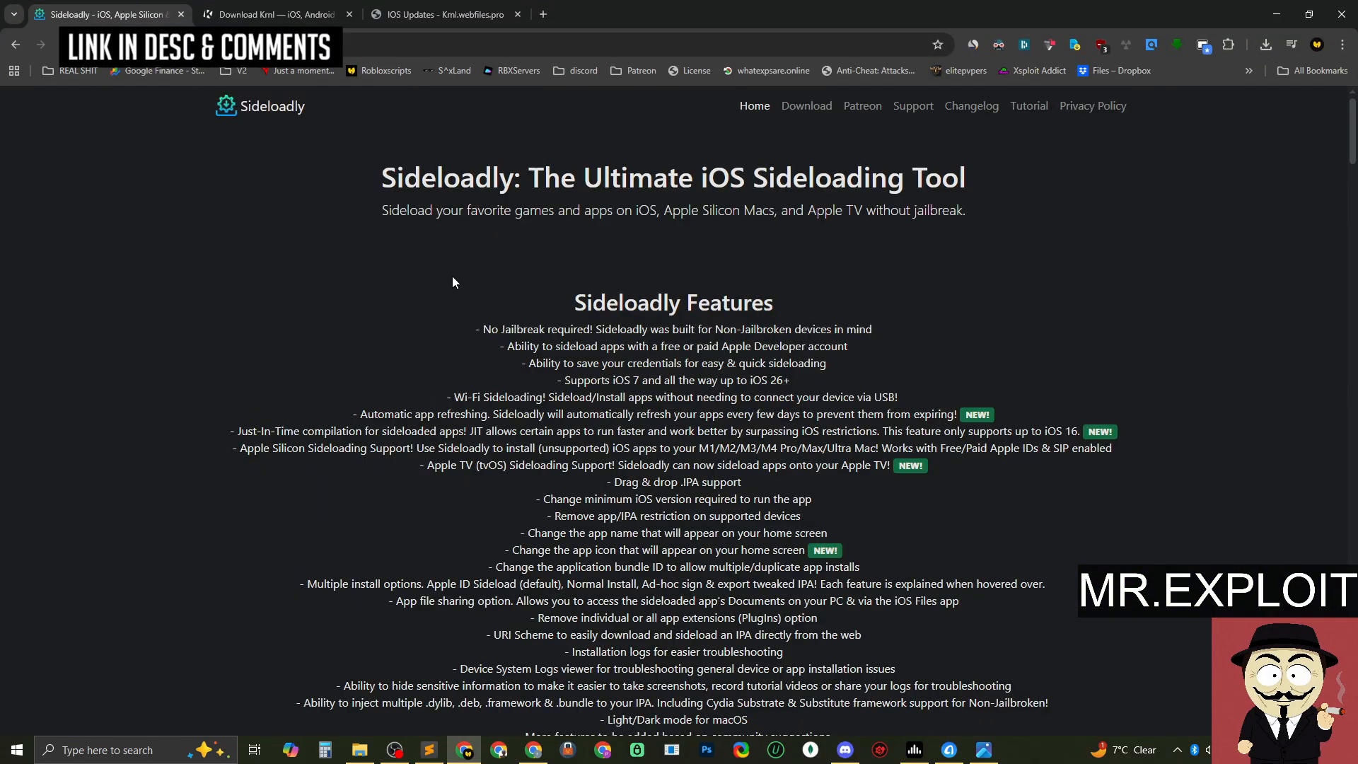
mouse_move(736, 310)
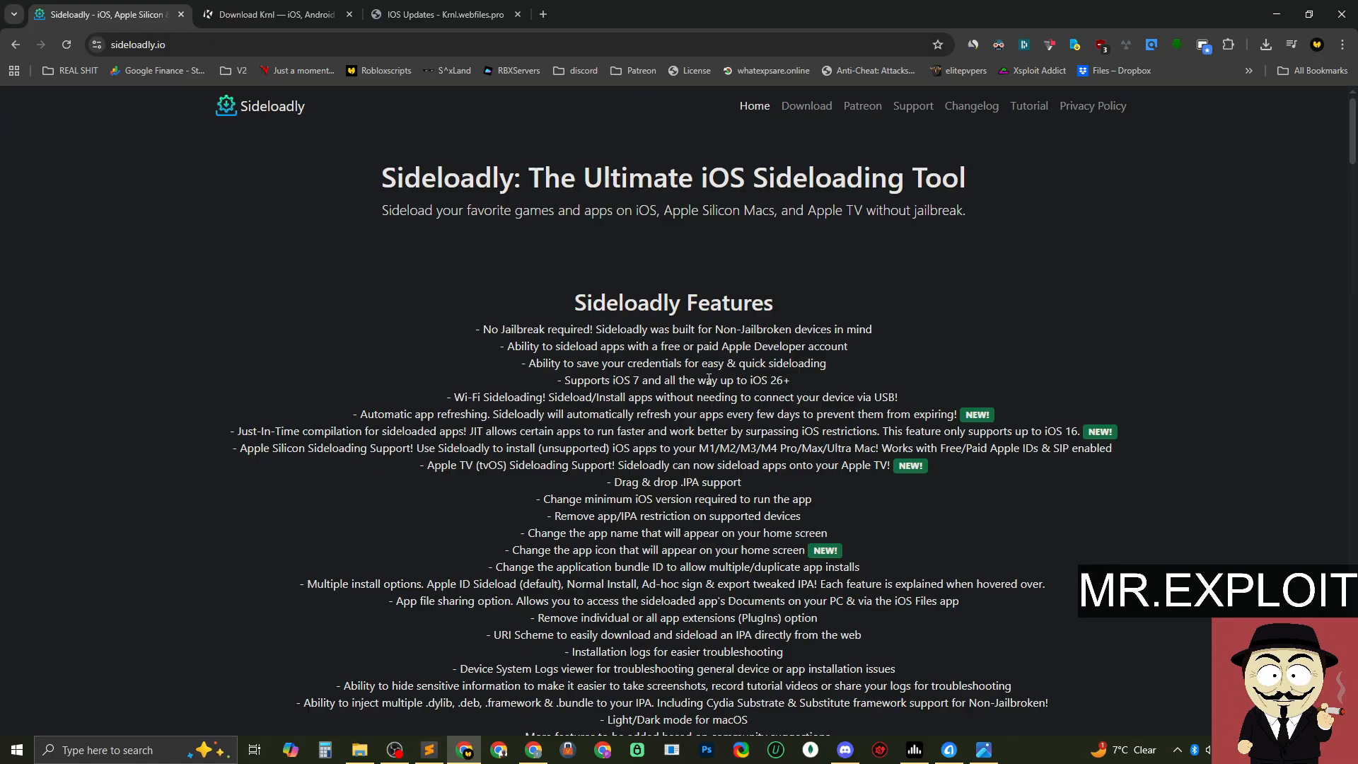
mouse_move(630, 360)
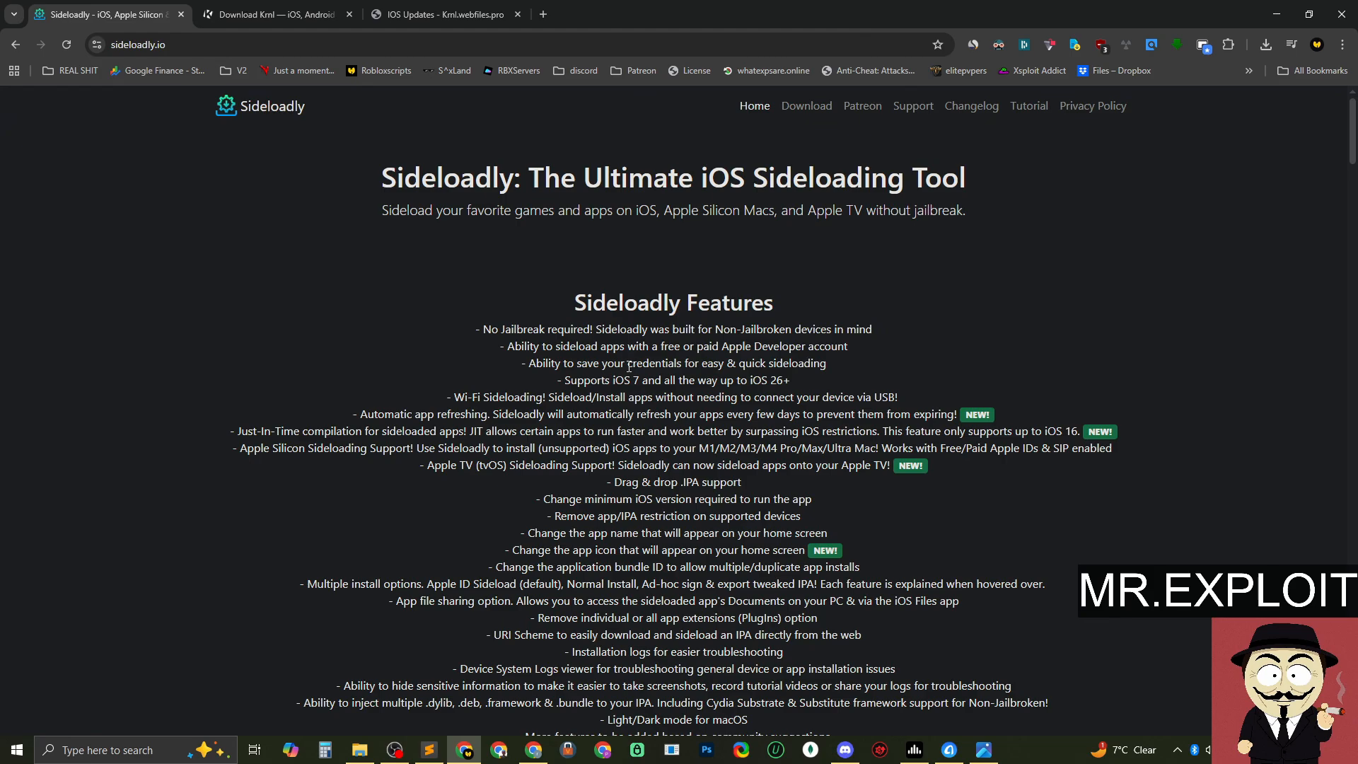
scroll("down", 3)
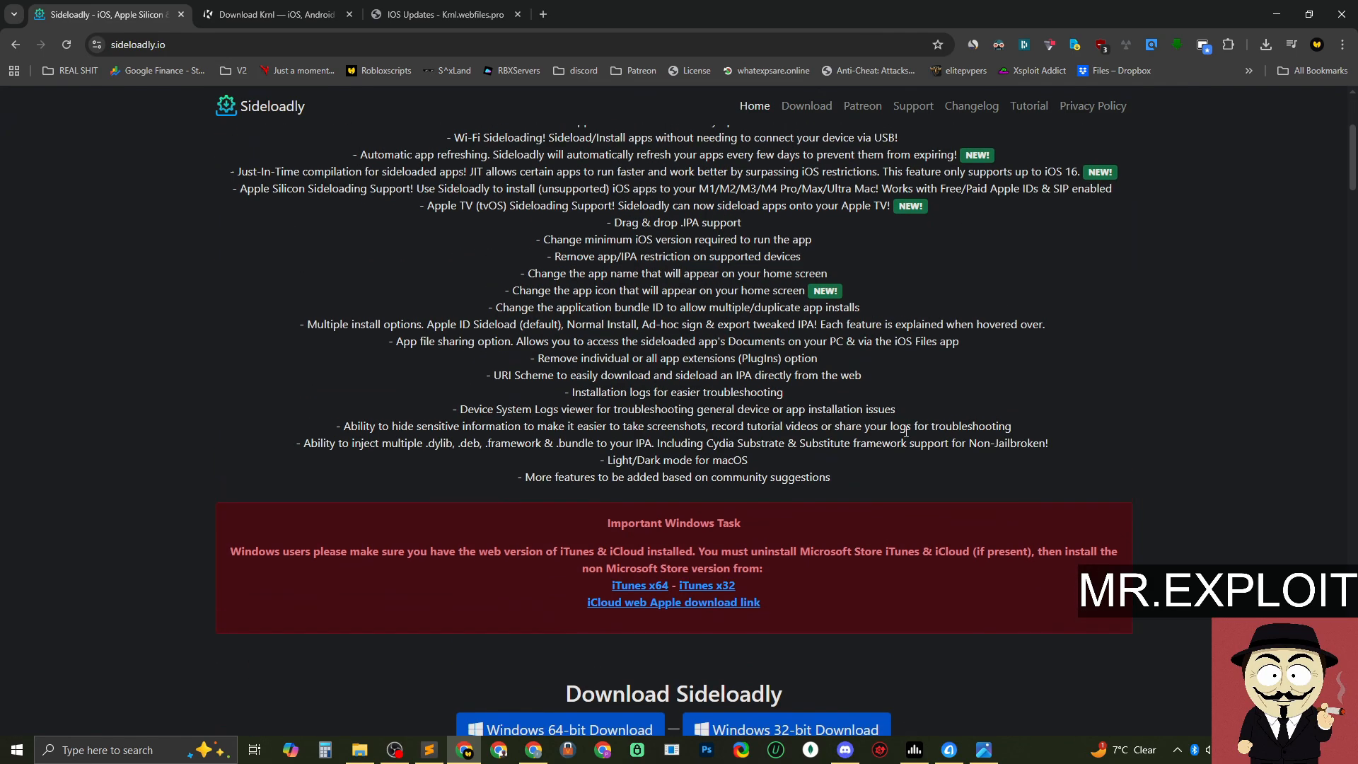
scroll("down", 3)
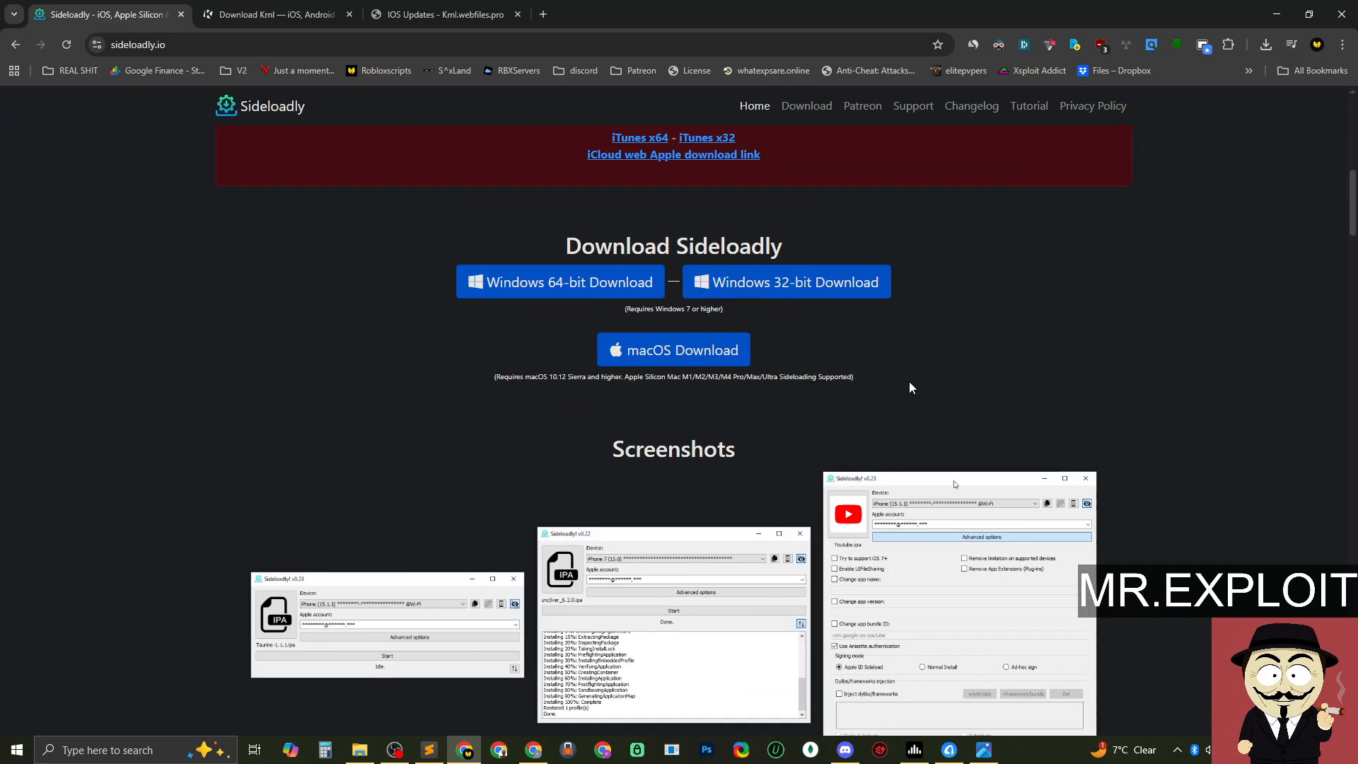
mouse_move(771, 319)
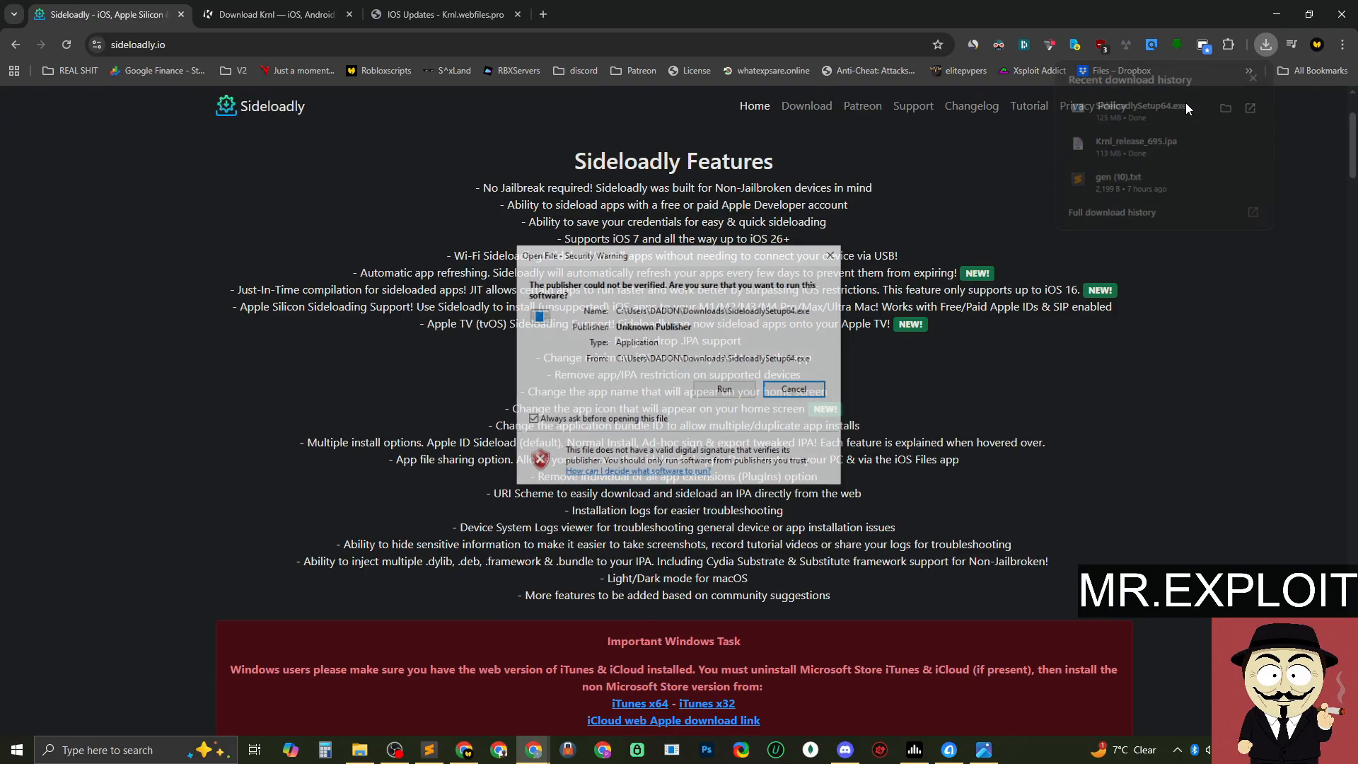
Run the installer, accept the default install folder and finish with Run Sideloadly checked
left_click(722, 390)
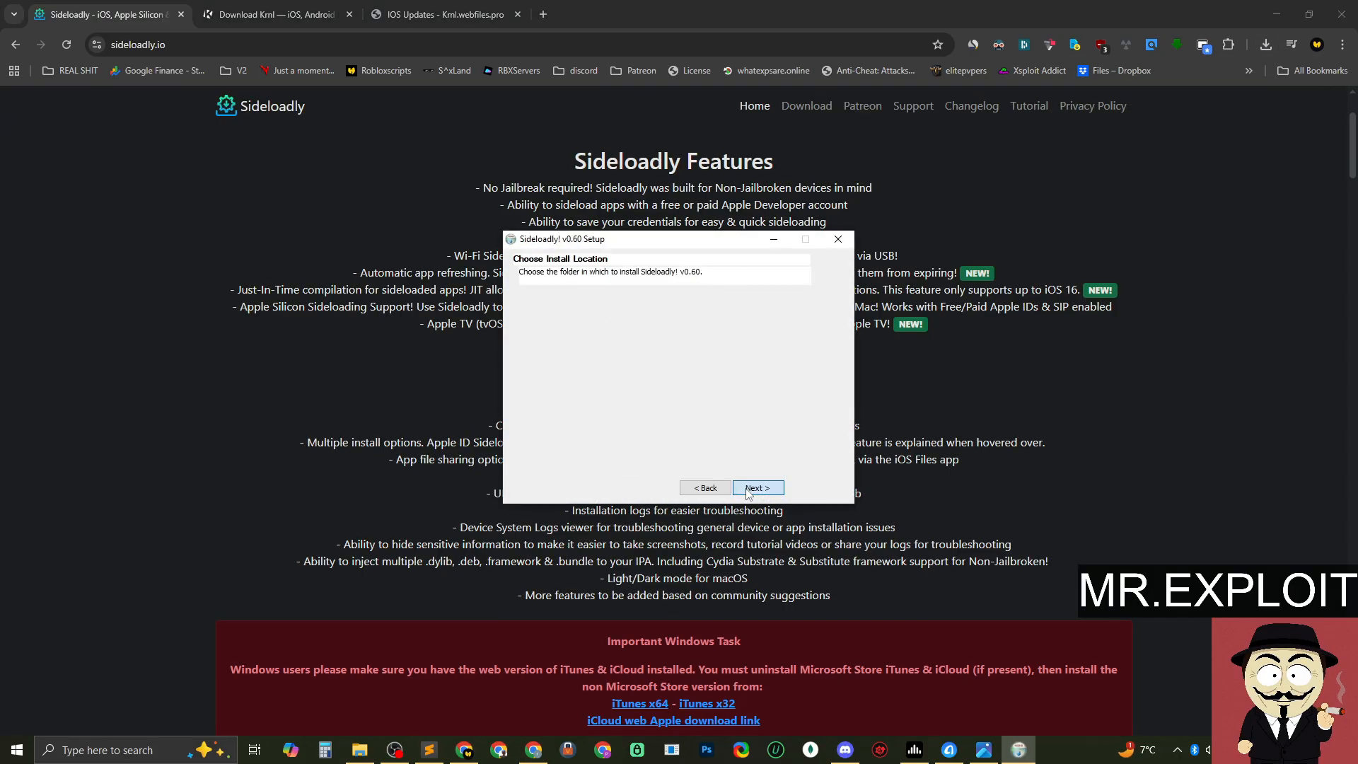
left_click(755, 487)
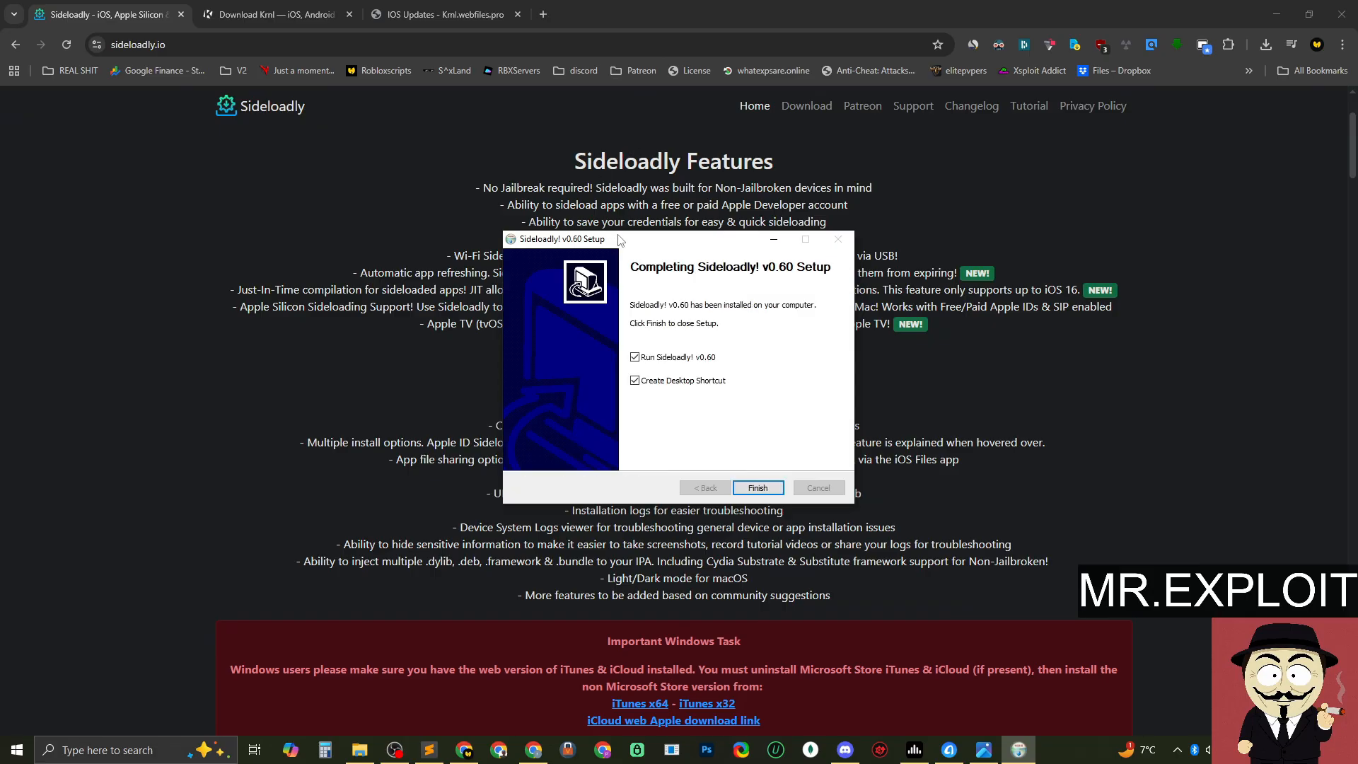
left_click(756, 487)
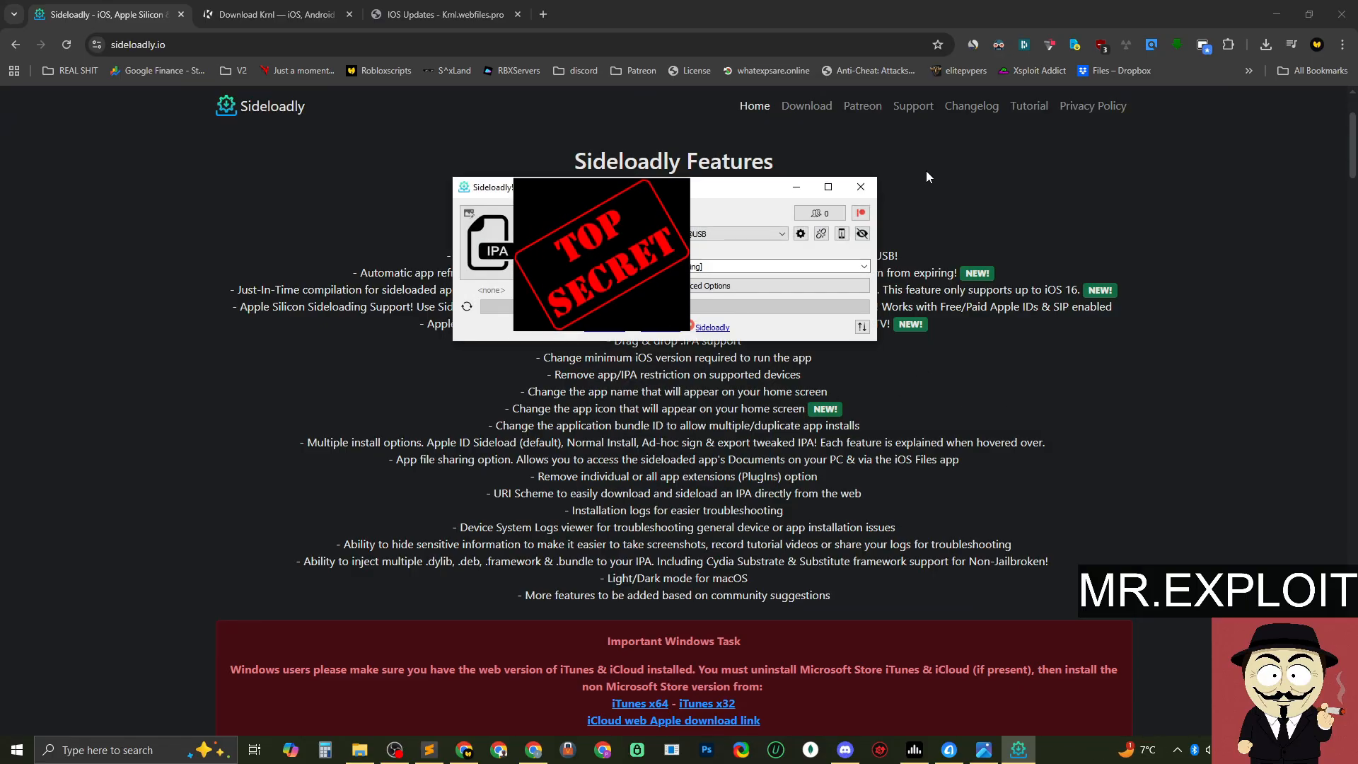
mouse_move(1289, 7)
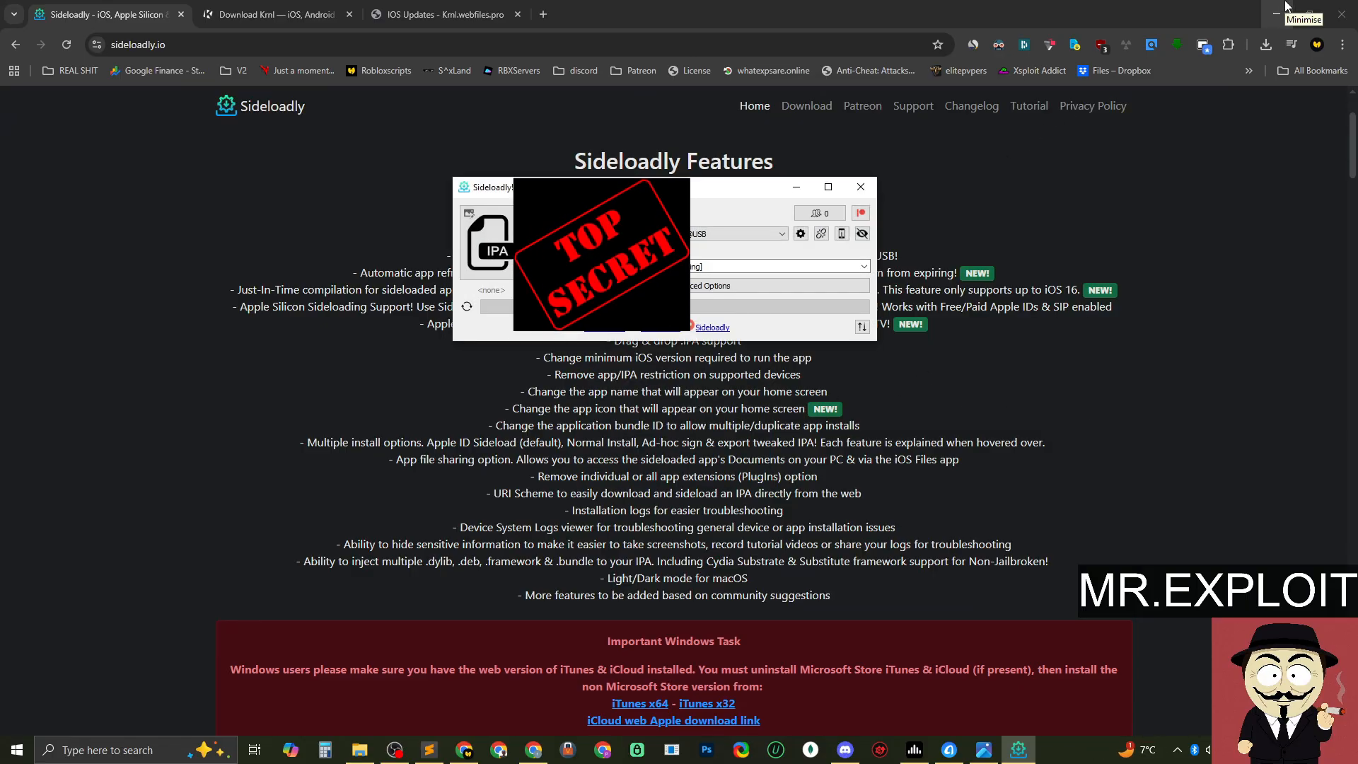
Minimise the Chrome window so only Sideloadly stays in front
left_click(1300, 15)
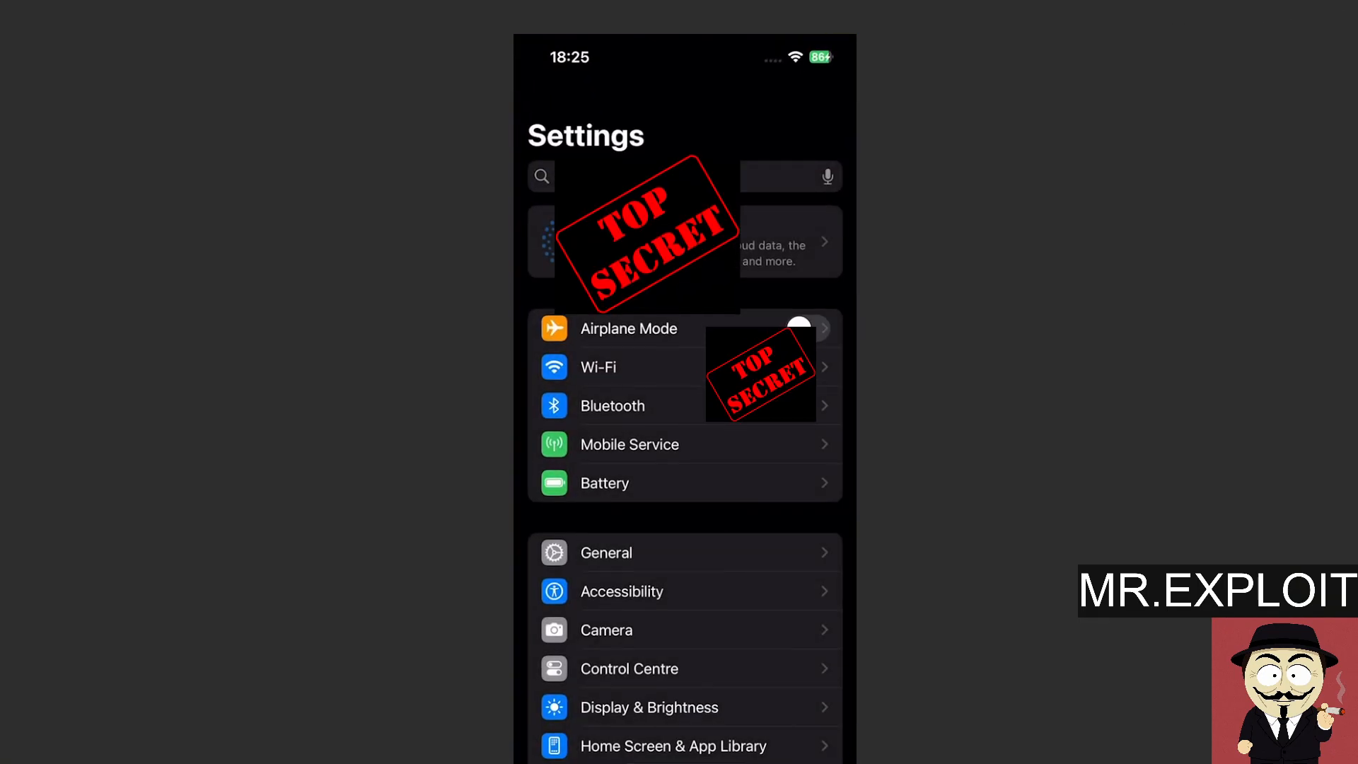
In Privacy & Security, confirm the Developer Mode toggle is on and return to the list
scroll("down", 3)
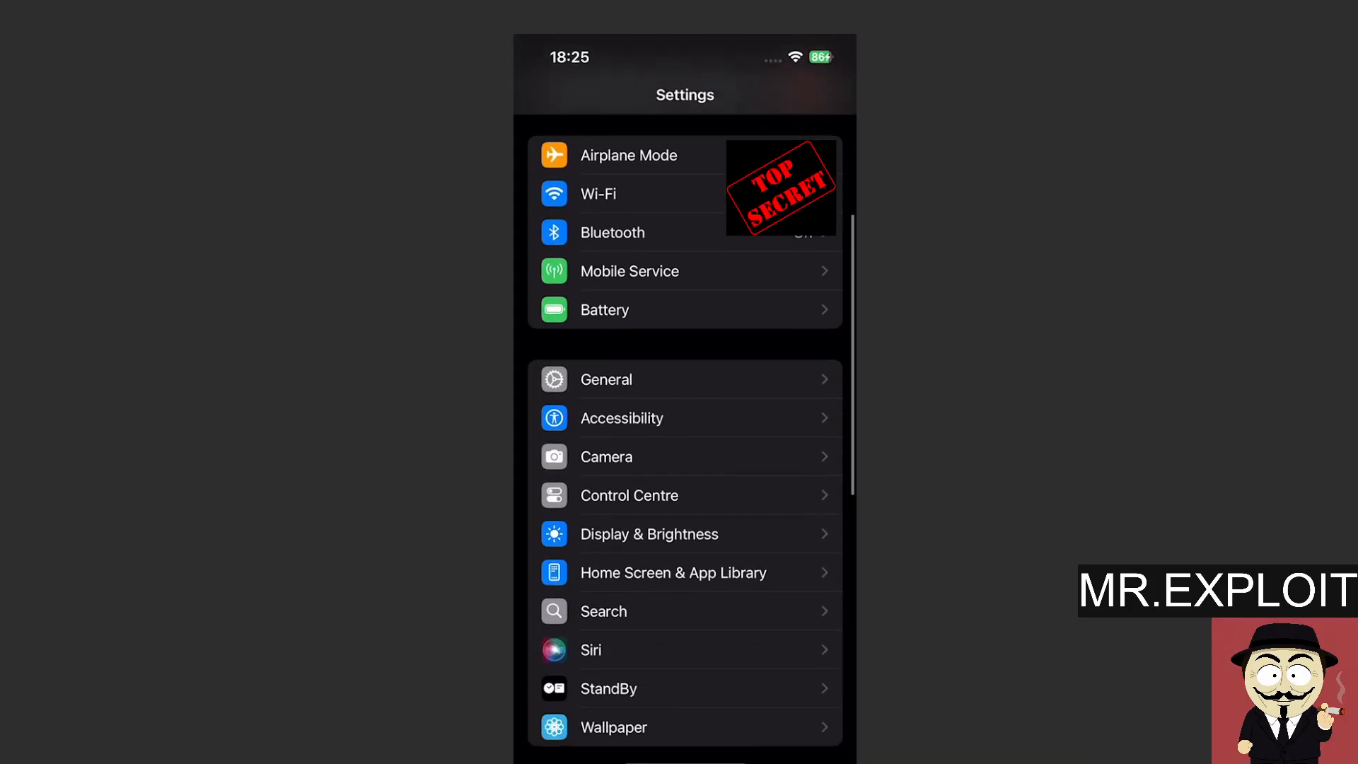
scroll("down", 3)
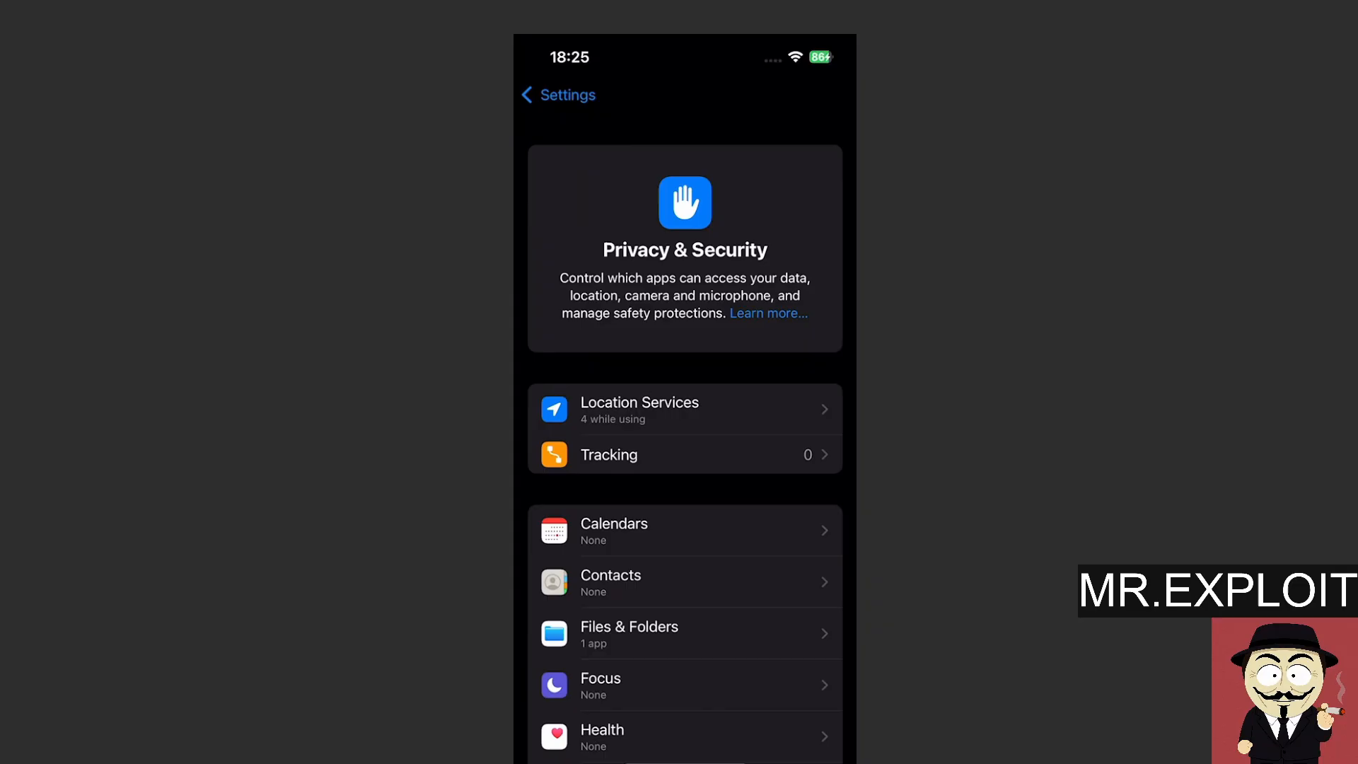
scroll("down", 3)
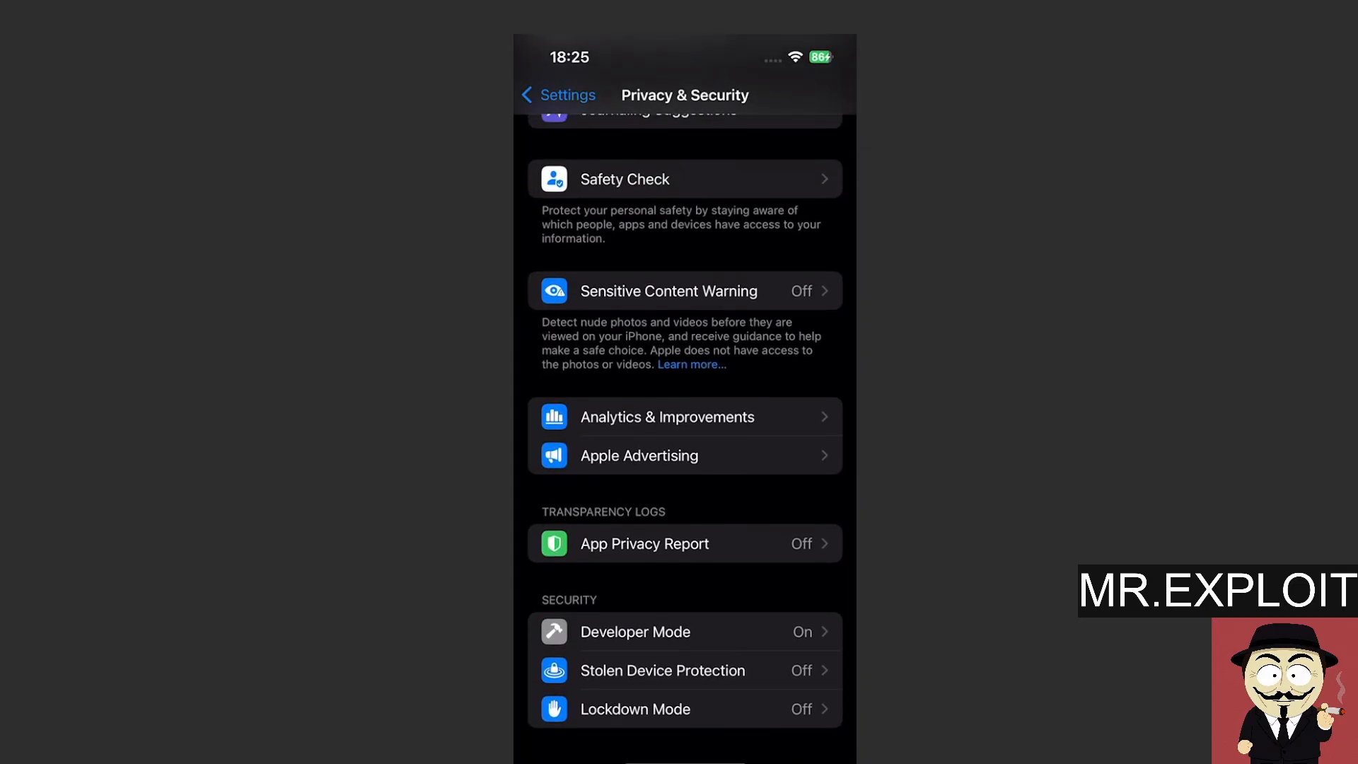
left_click(636, 632)
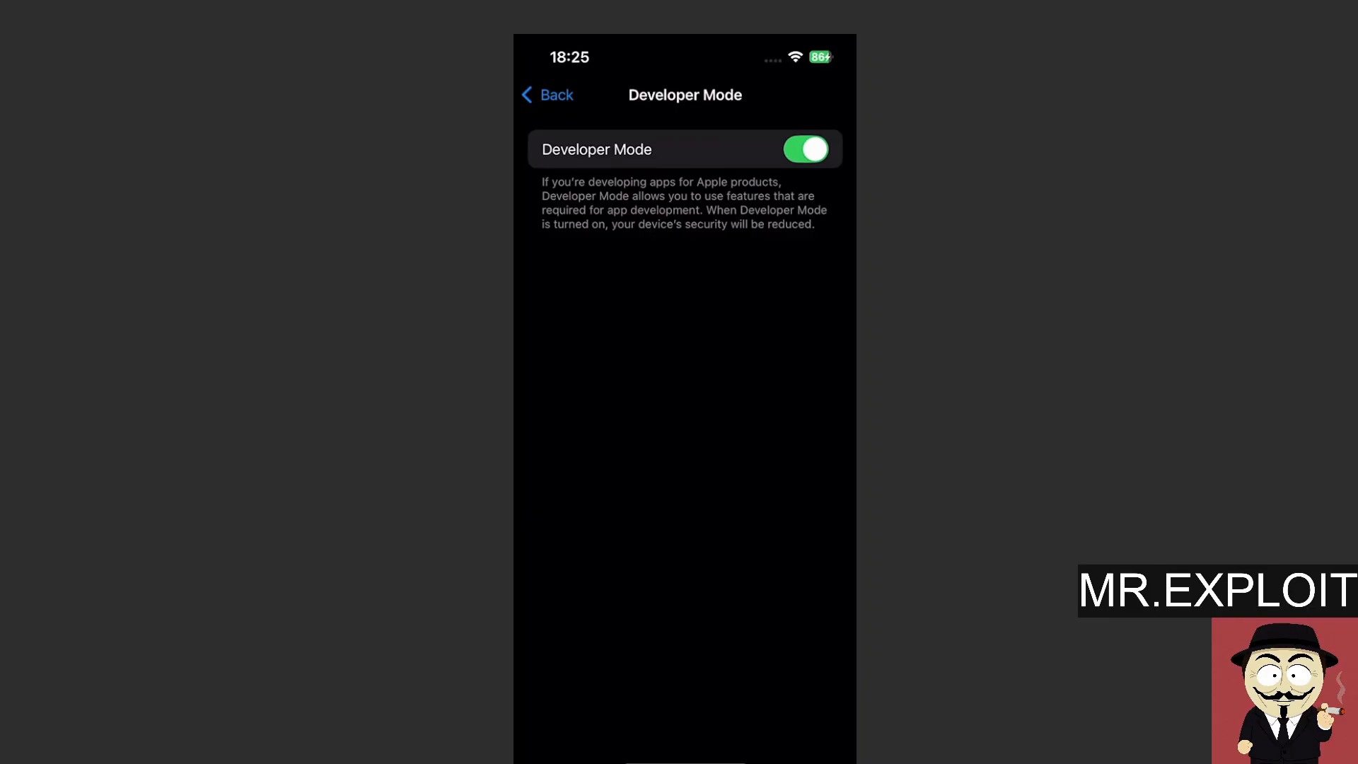
left_click(547, 94)
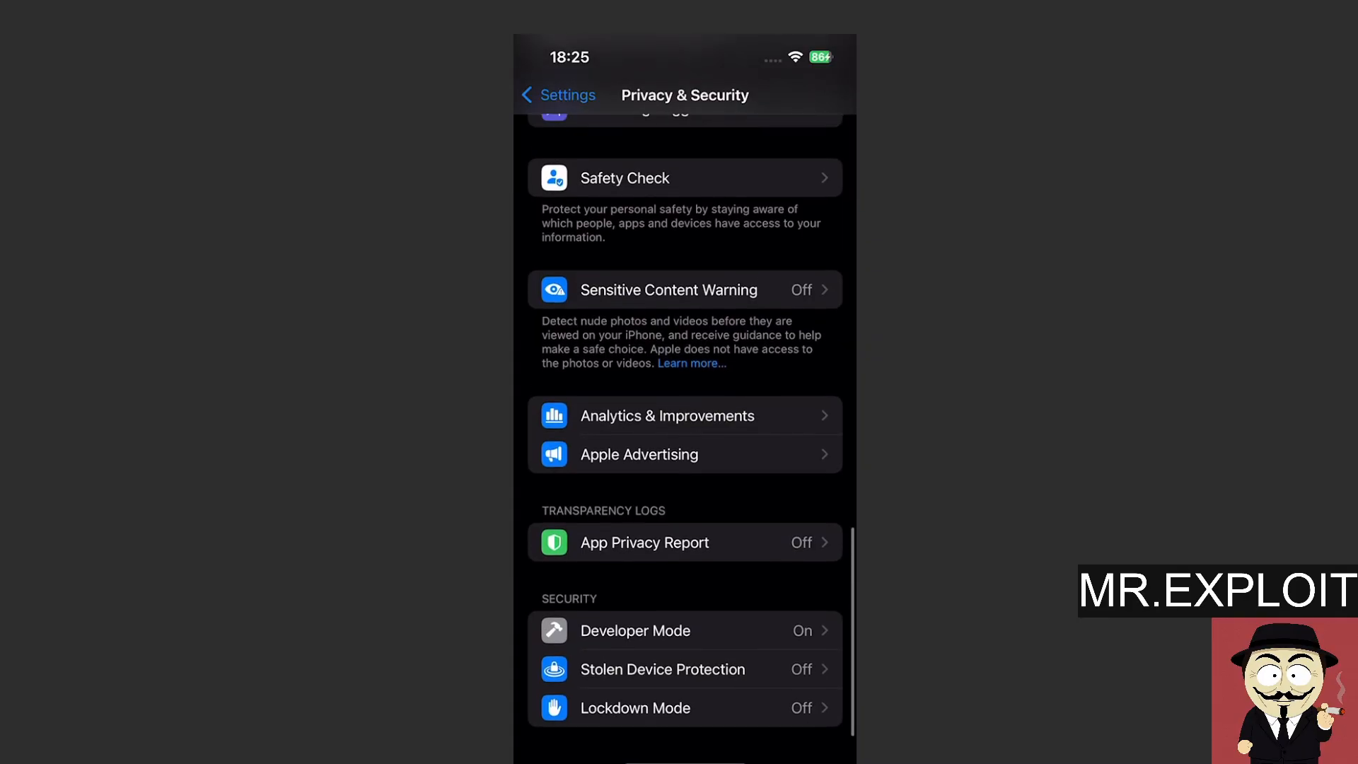
scroll("up", 3)
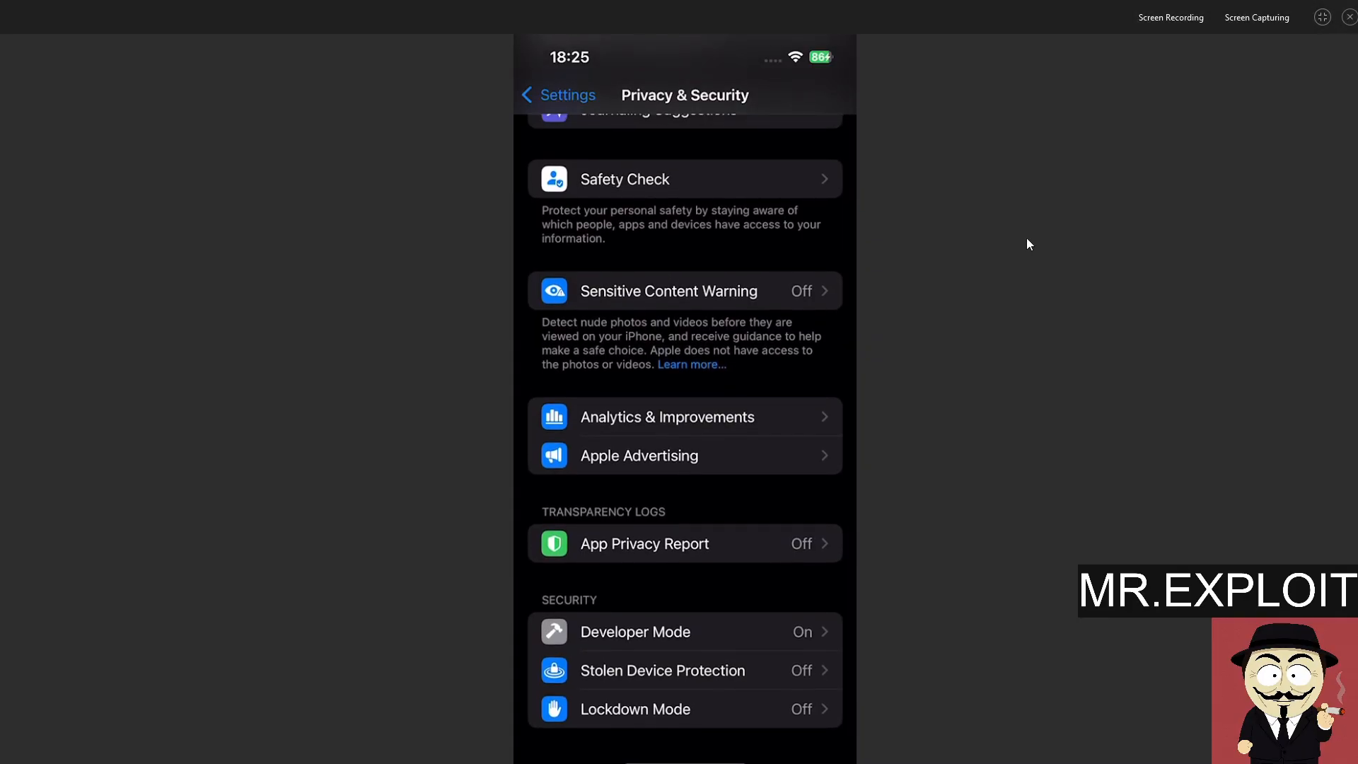
mouse_move(1315, 28)
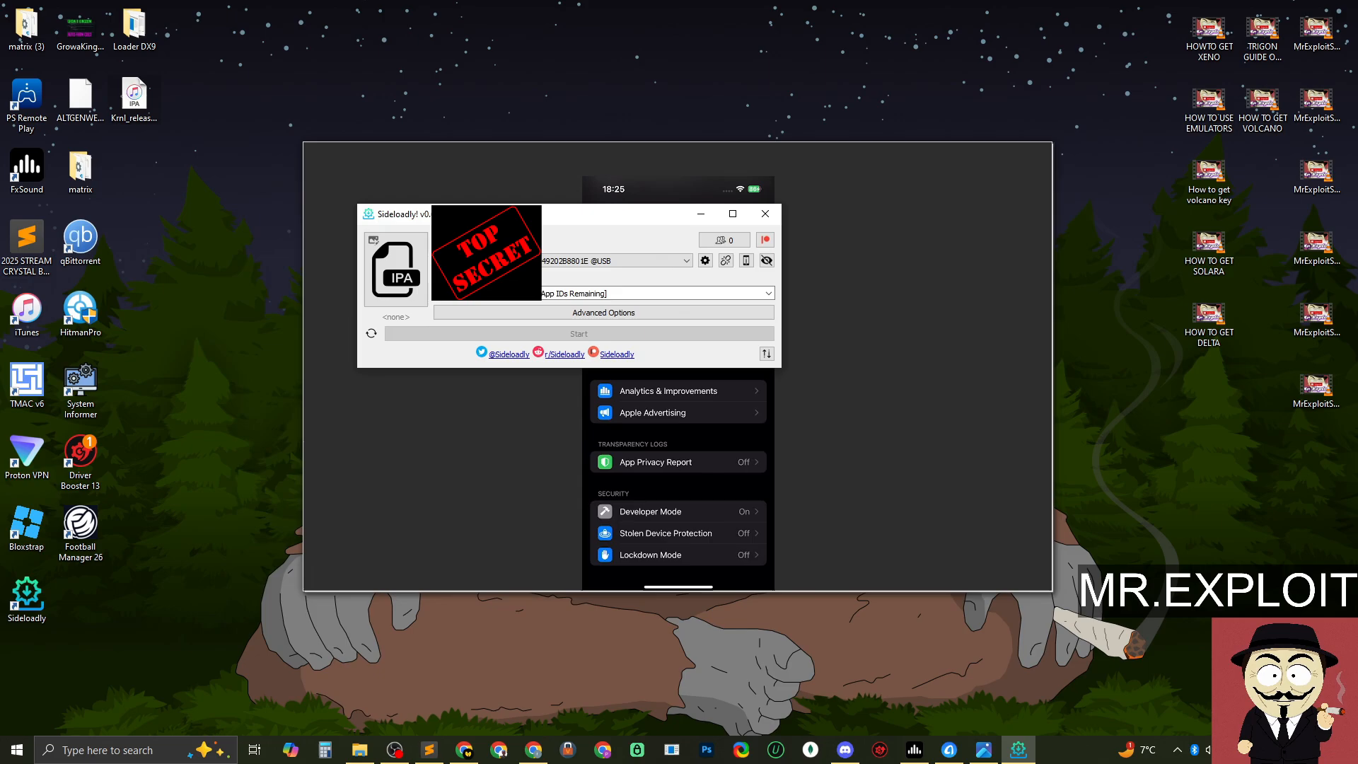
Select the Krnl release IPA, start sideloading and submit the Apple ID password
left_click(134, 96)
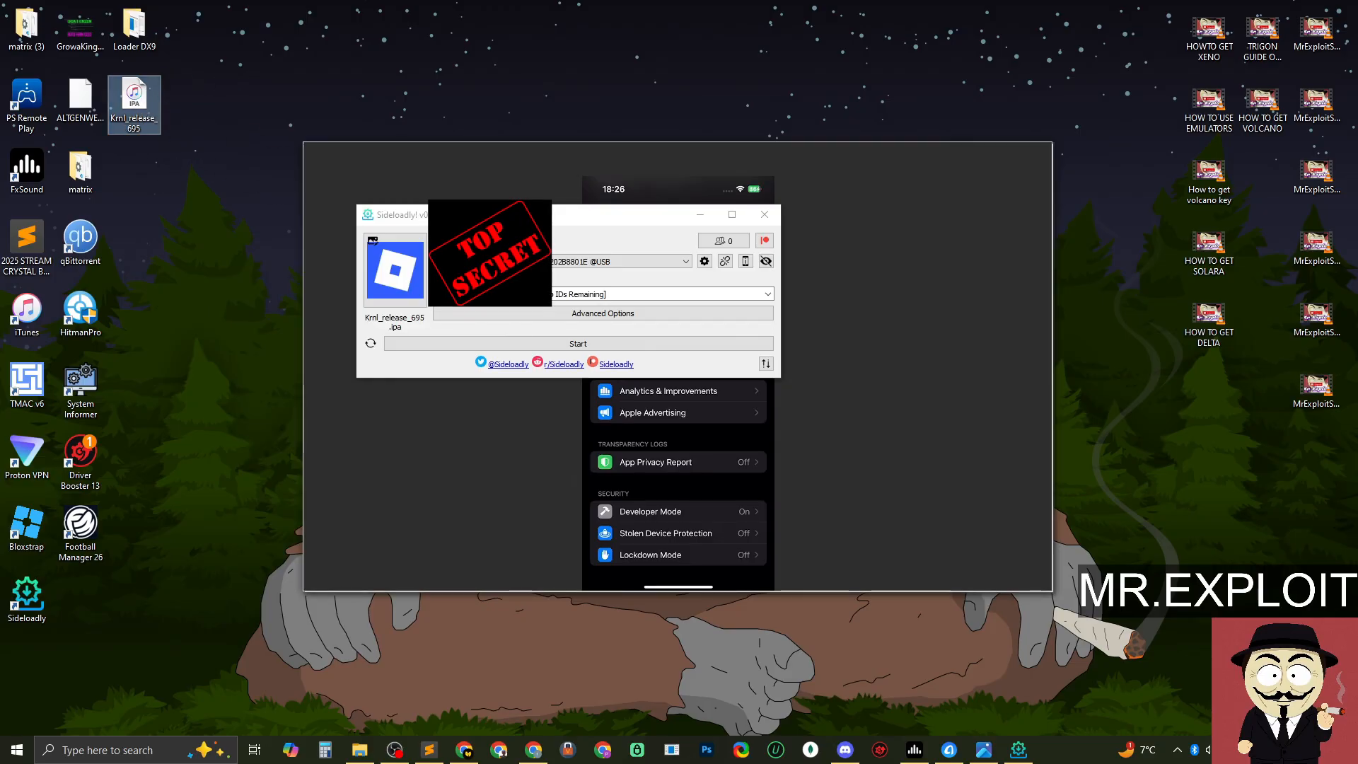
left_click(577, 343)
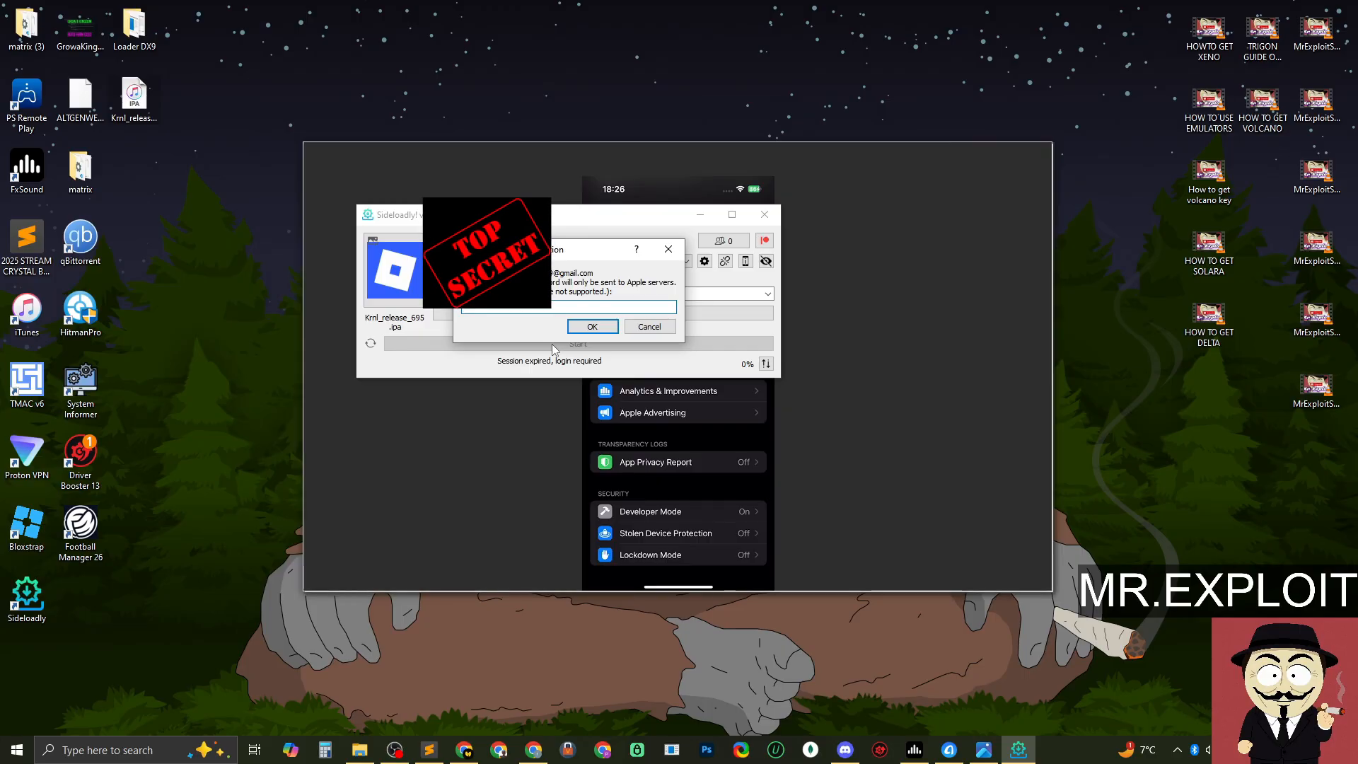
mouse_move(982, 749)
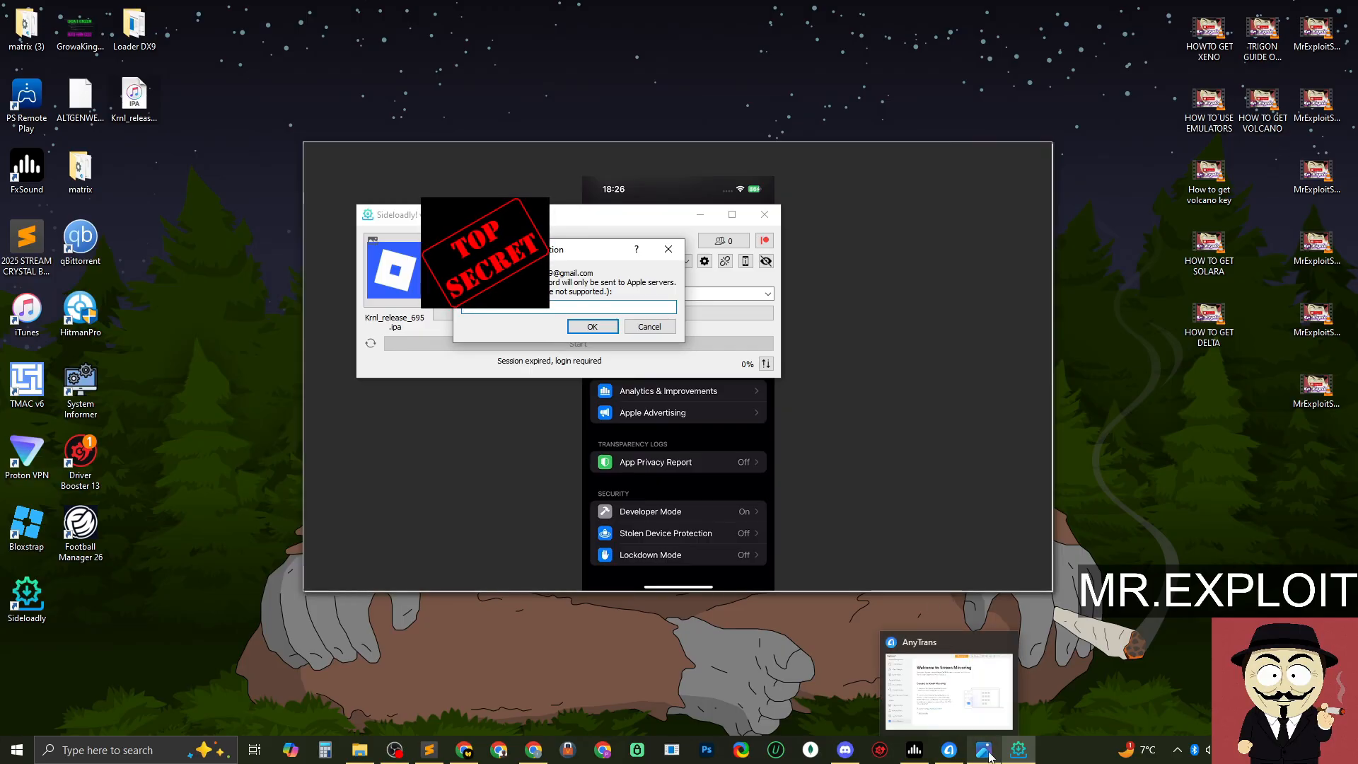
mouse_move(901, 613)
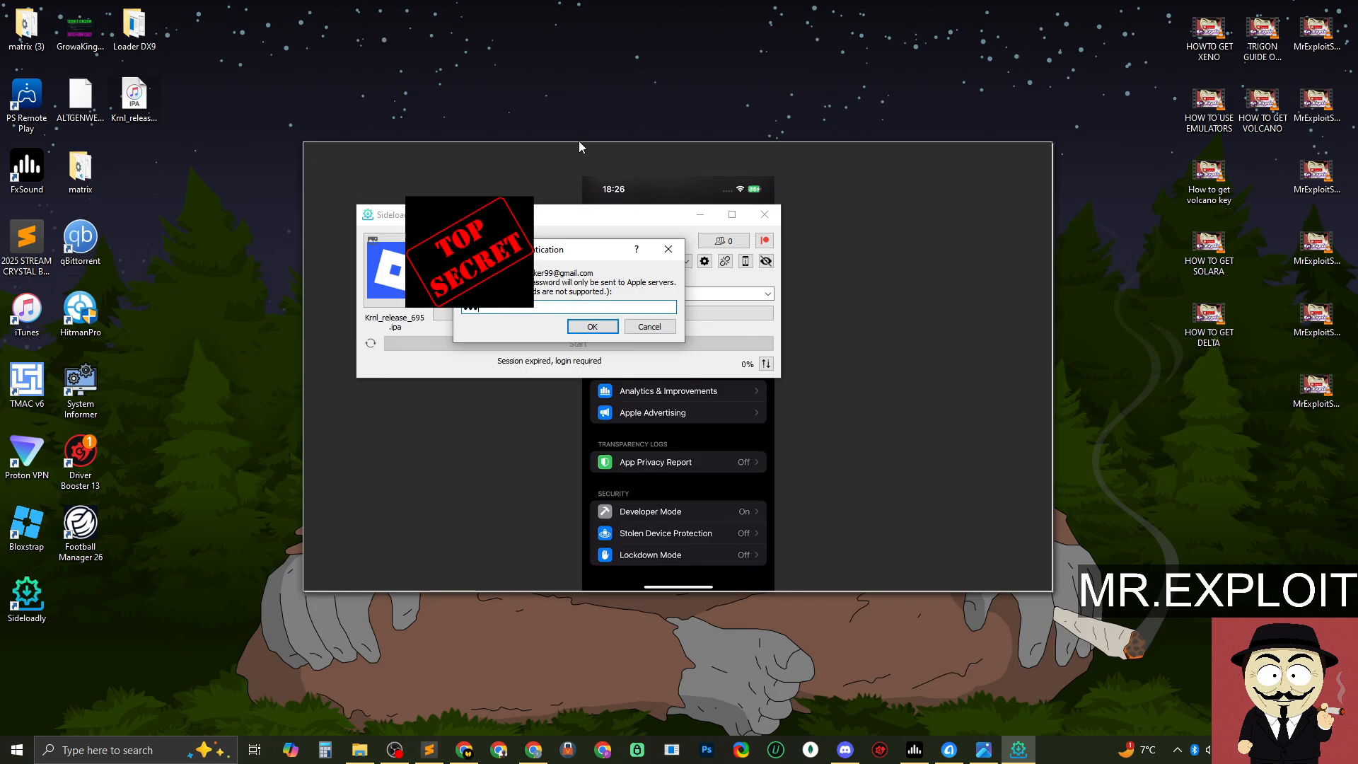
type("password")
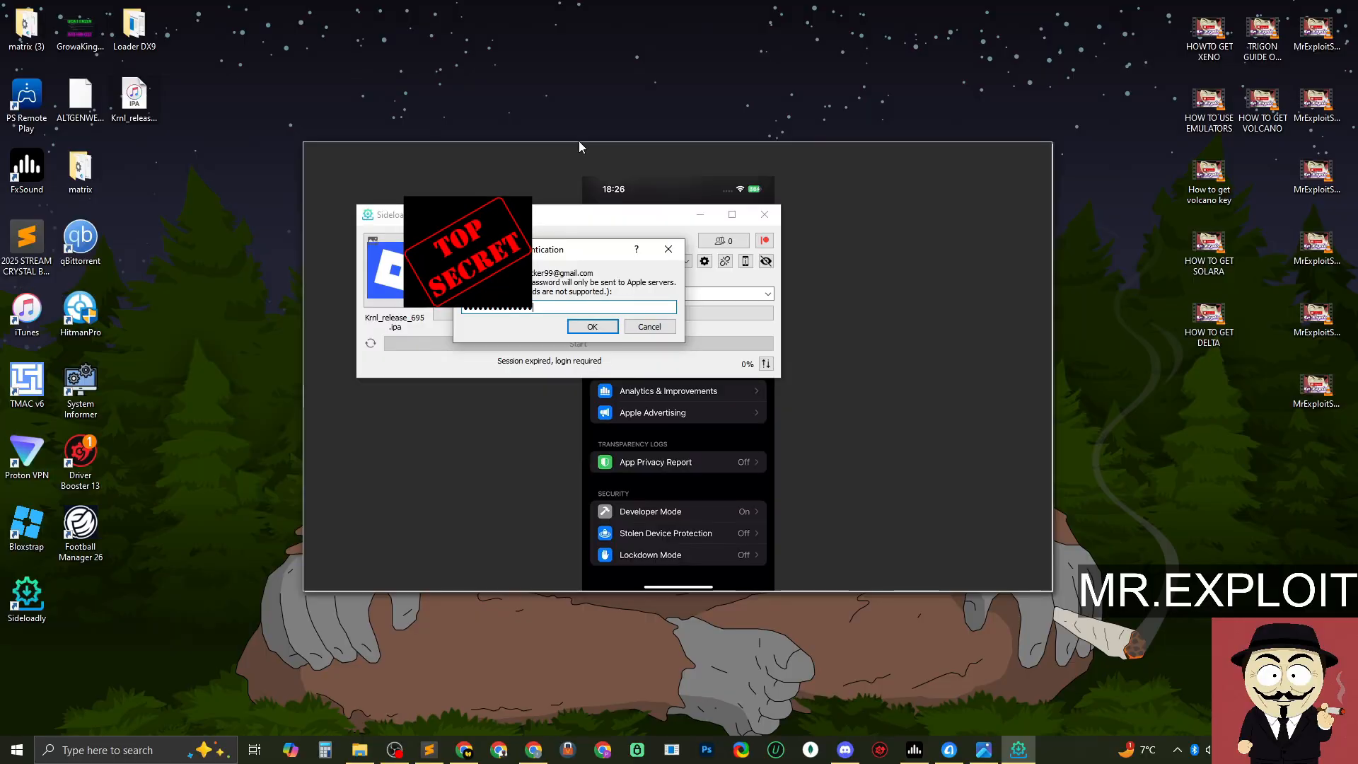
left_click(592, 327)
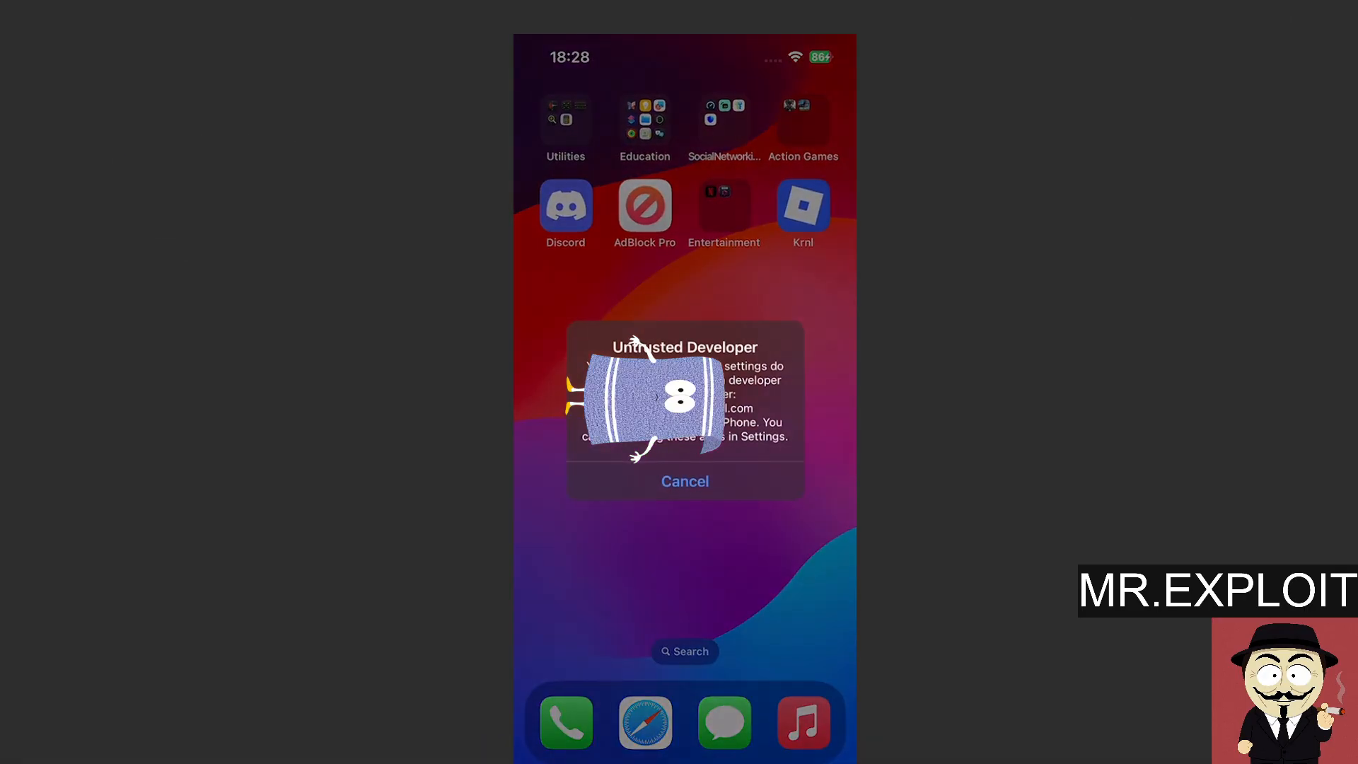
Dismiss the Untrusted Developer alert and reach VPN & Device Management under Settings > General
left_click(683, 481)
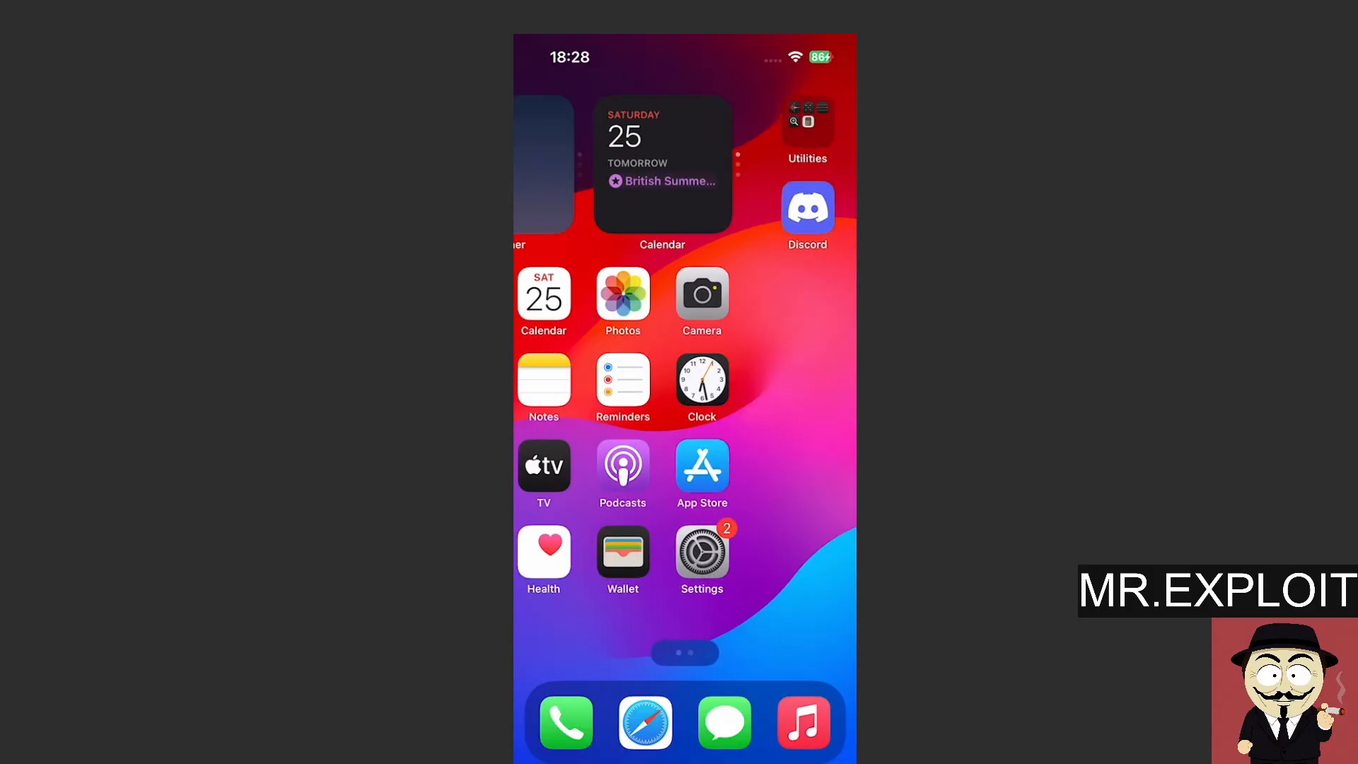
left_click(701, 551)
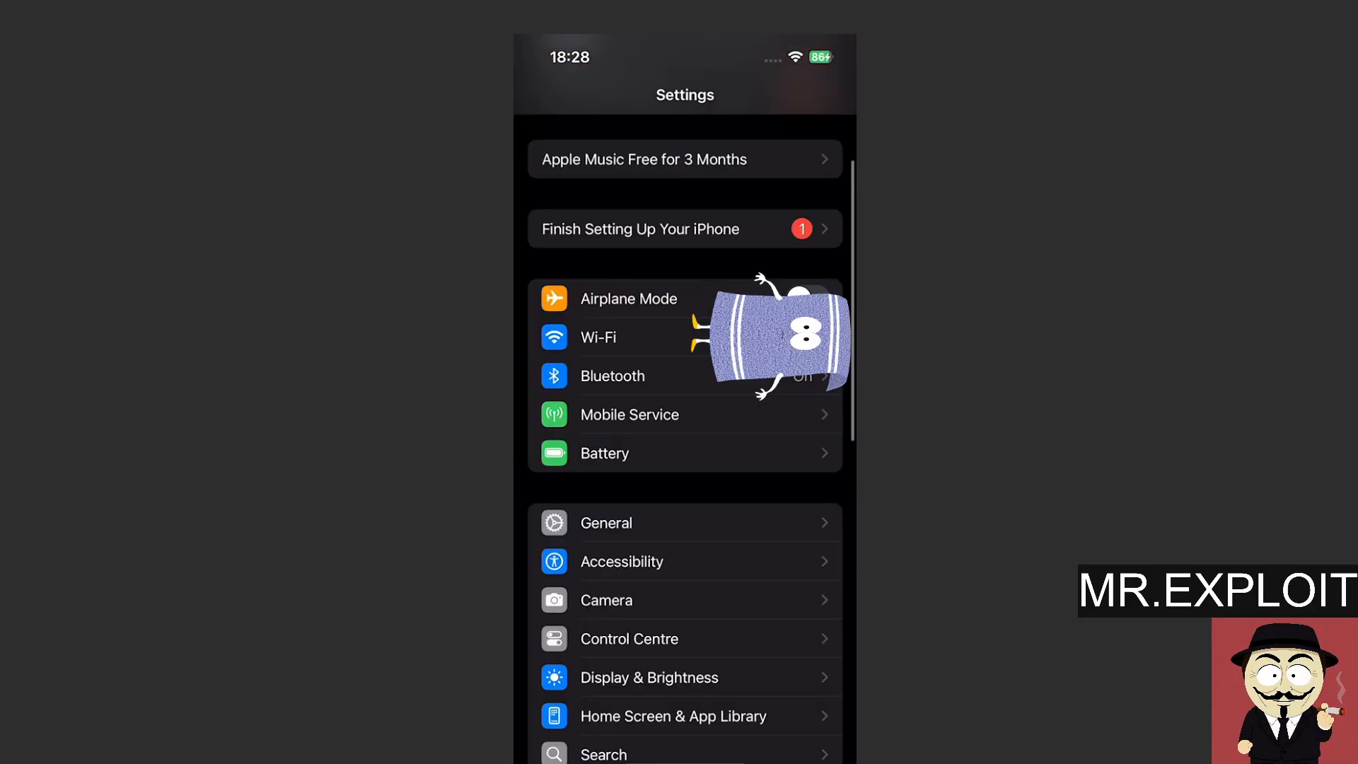
left_click(606, 522)
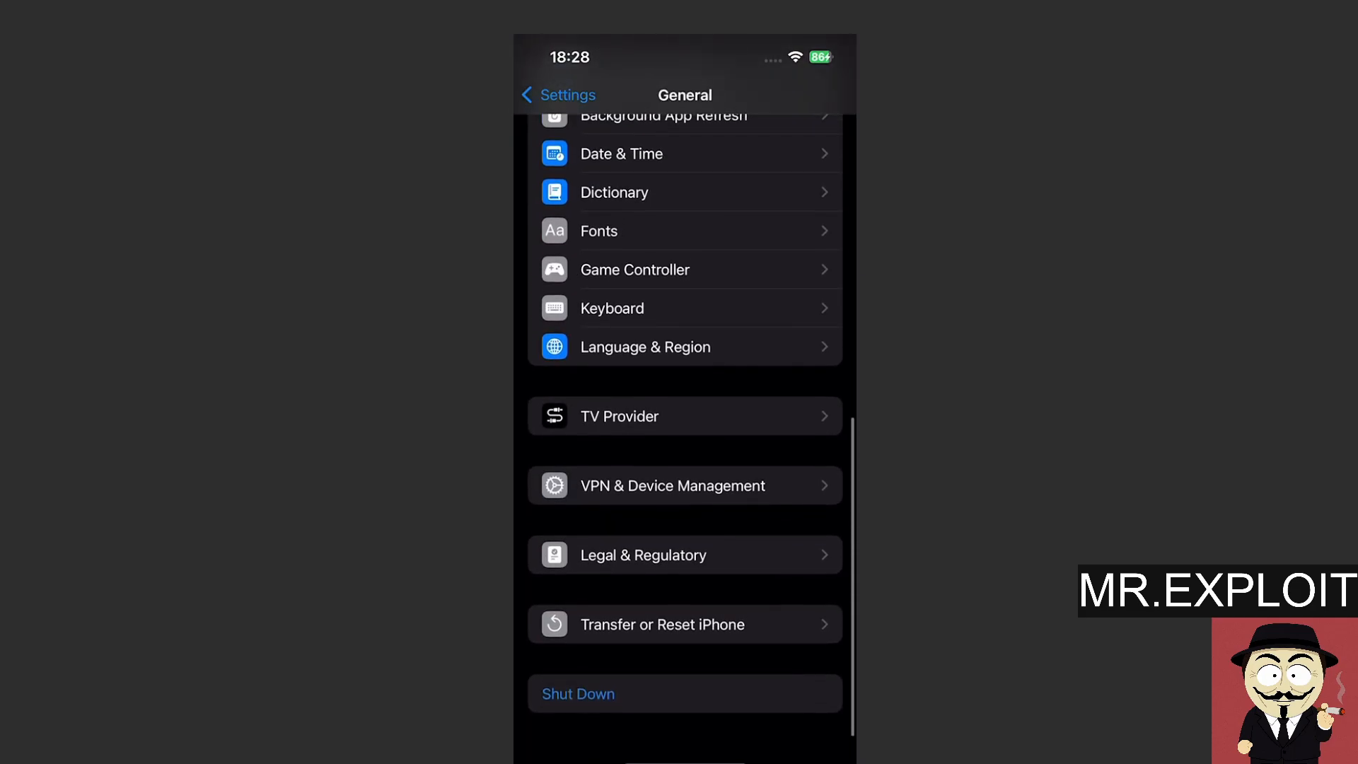
left_click(684, 485)
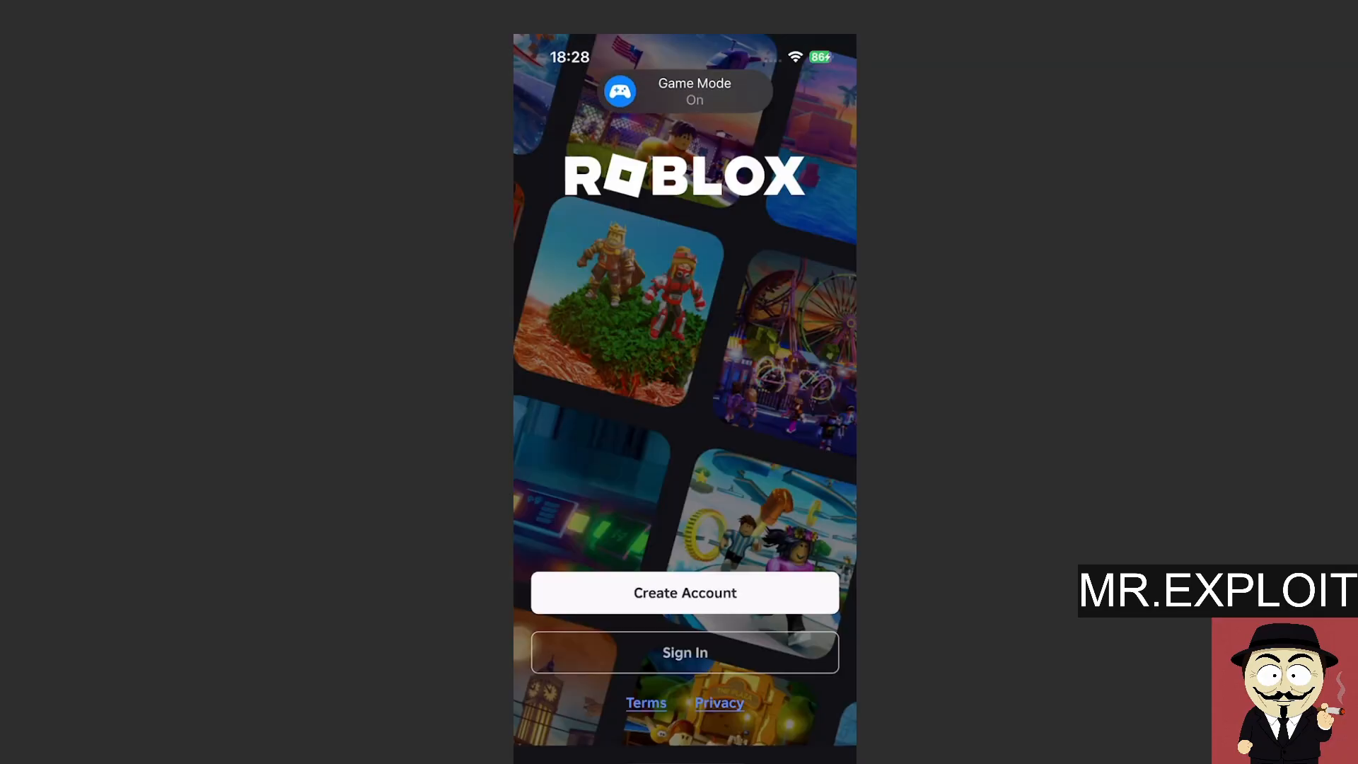
Sign into Roblox, find Grow a Garden under Continue and launch it
left_click(684, 652)
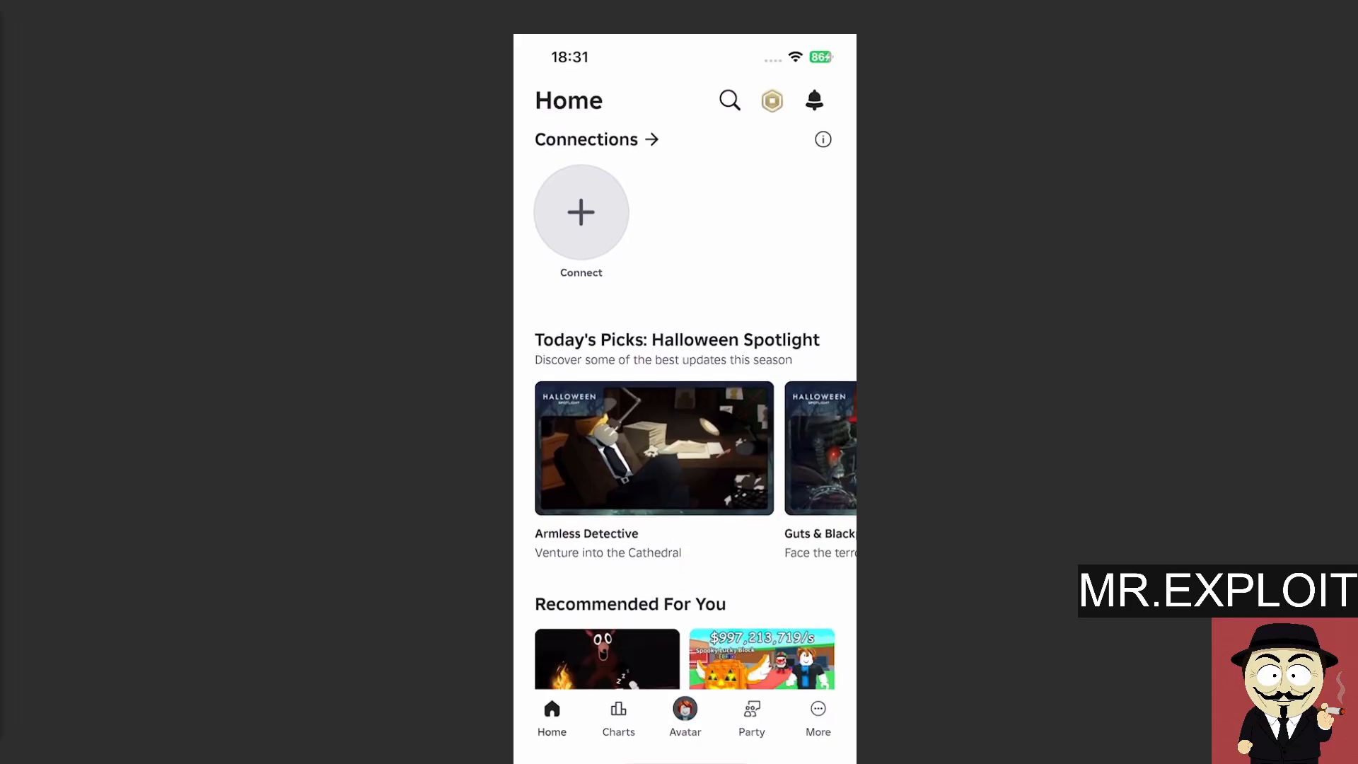
scroll("down", 3)
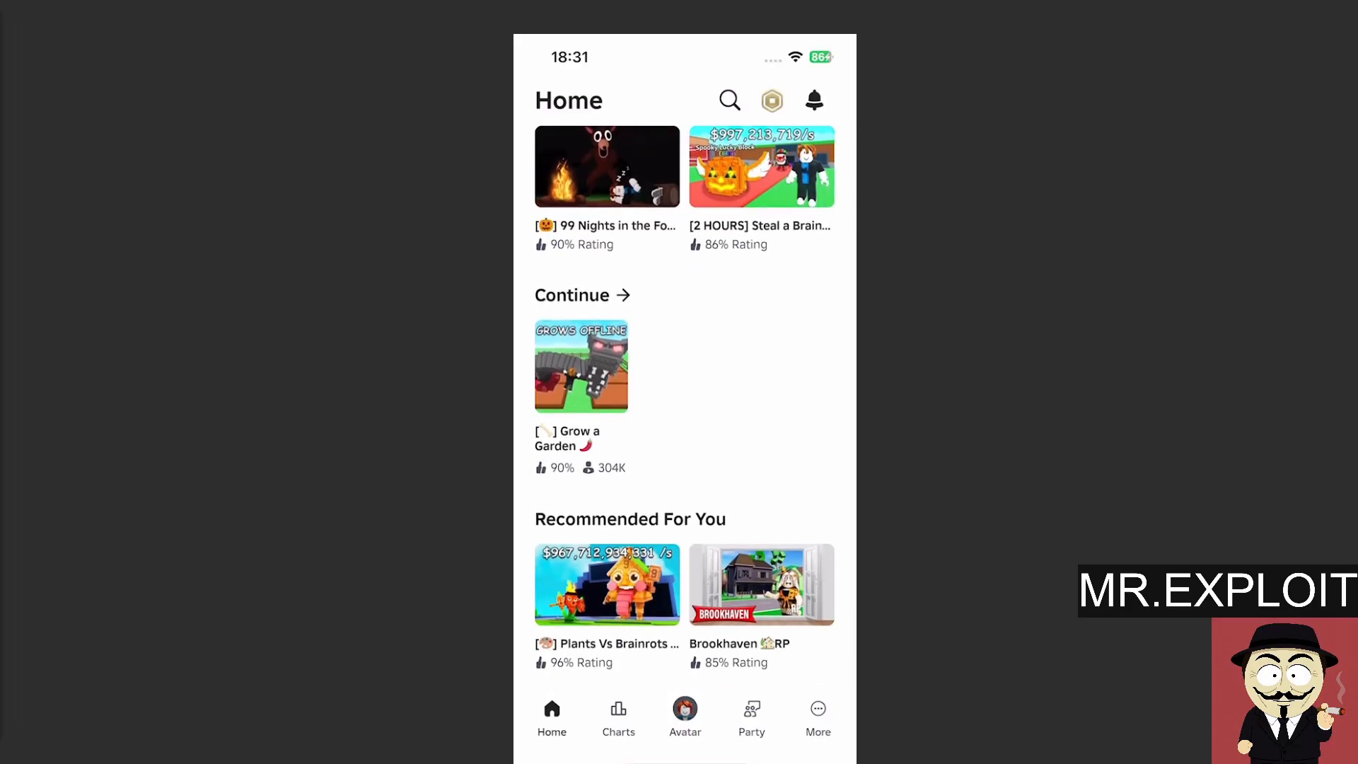
left_click(580, 366)
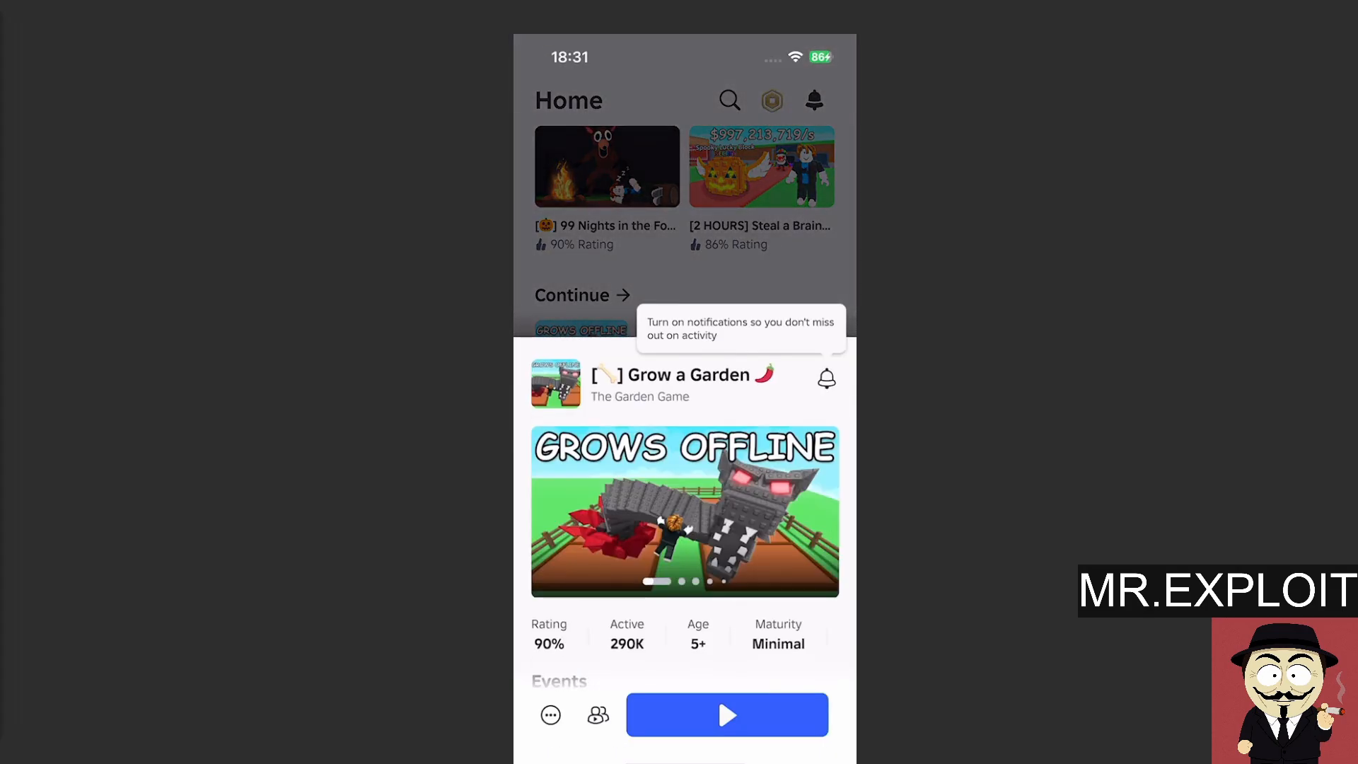
left_click(726, 714)
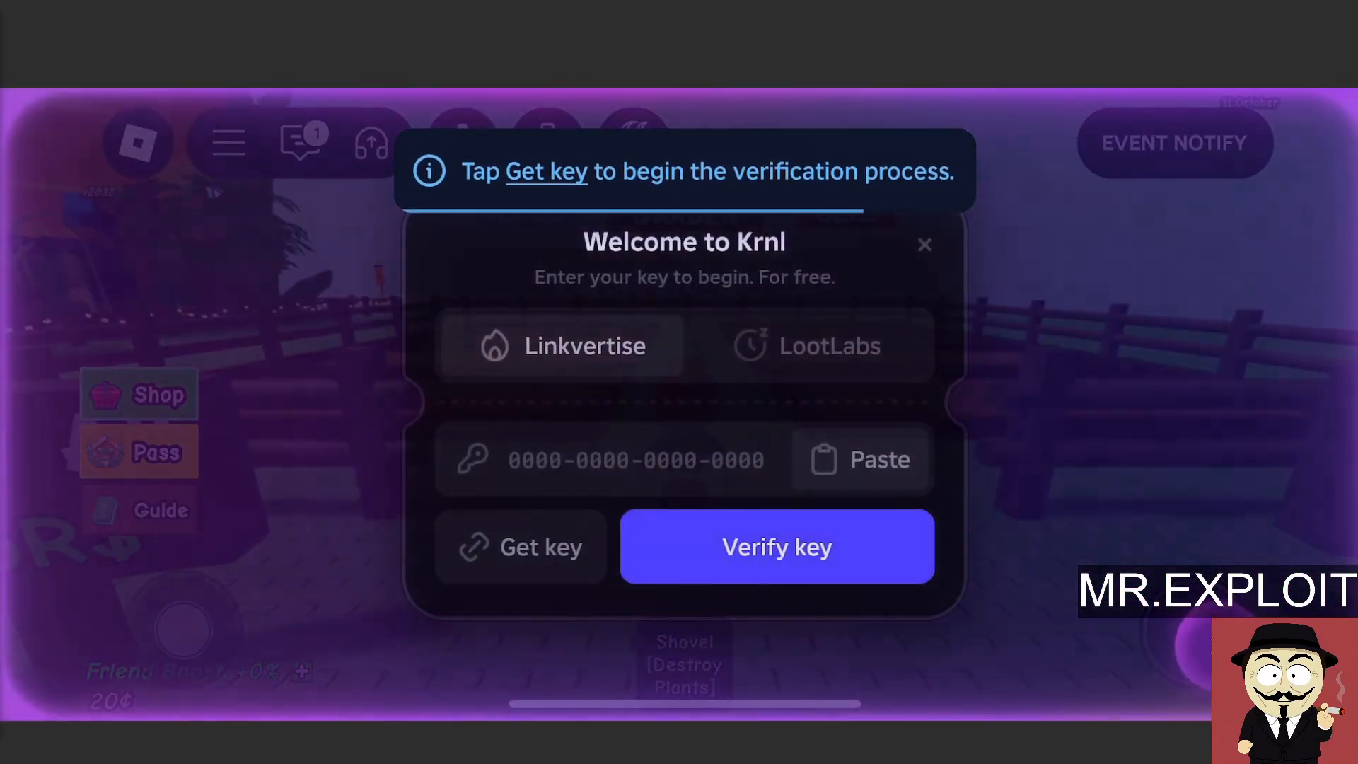
Get a free key from krnl.cat via Safari, pass the checkpoint and copy the key to the clipboard
left_click(520, 547)
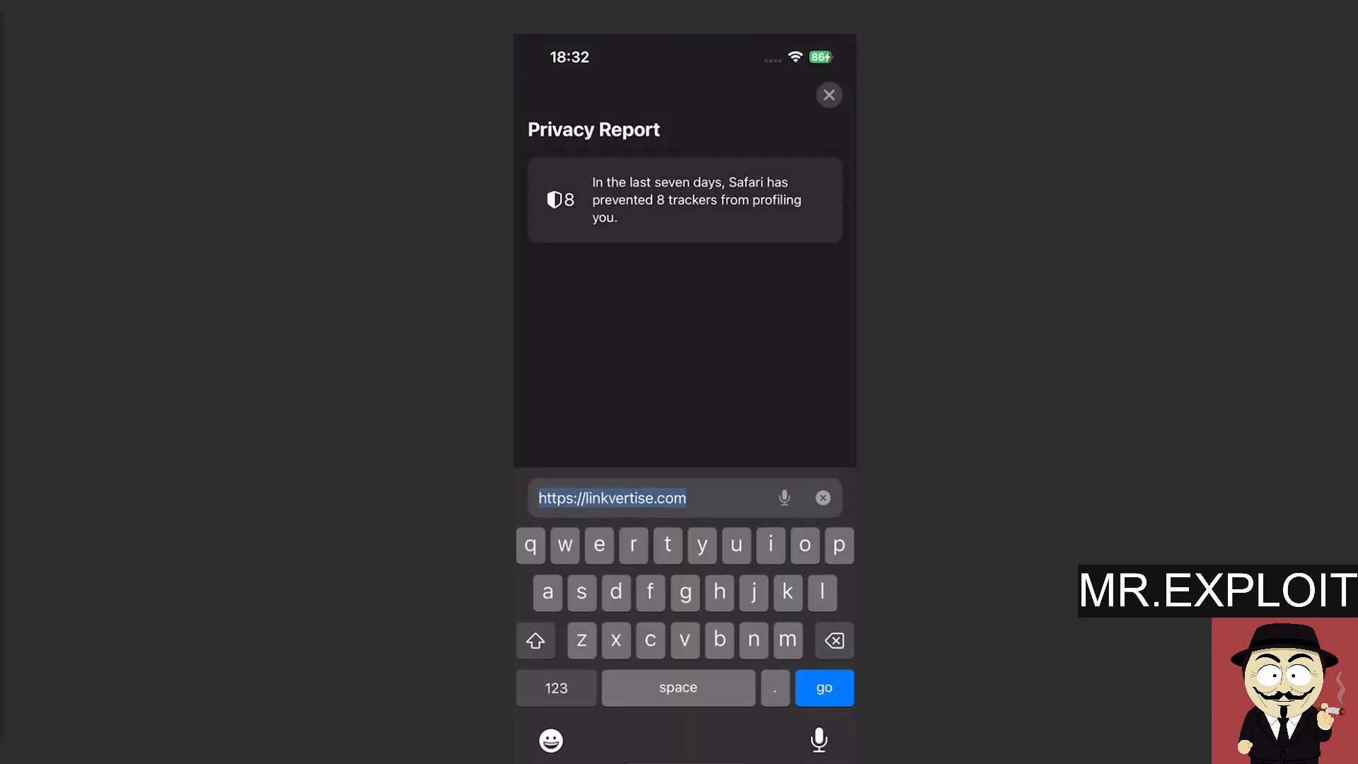
left_click(822, 687)
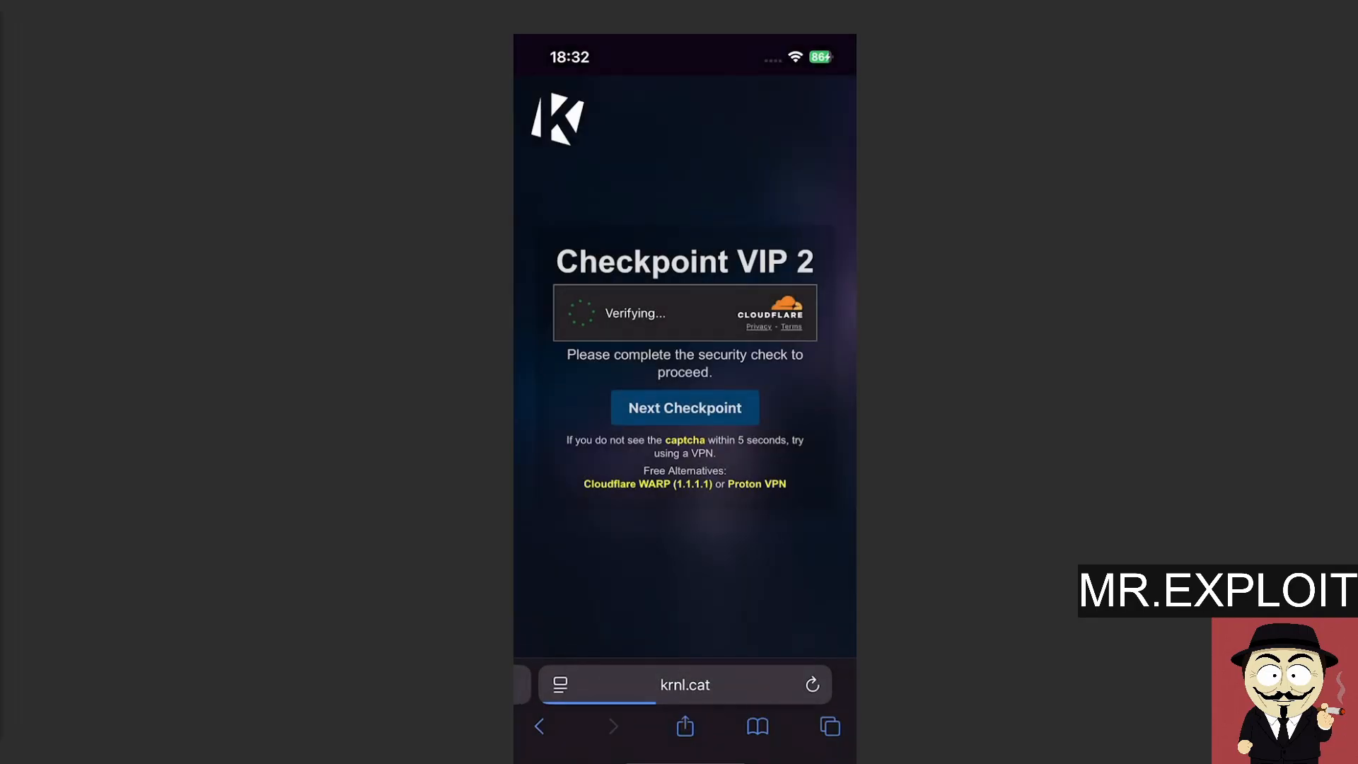
left_click(684, 408)
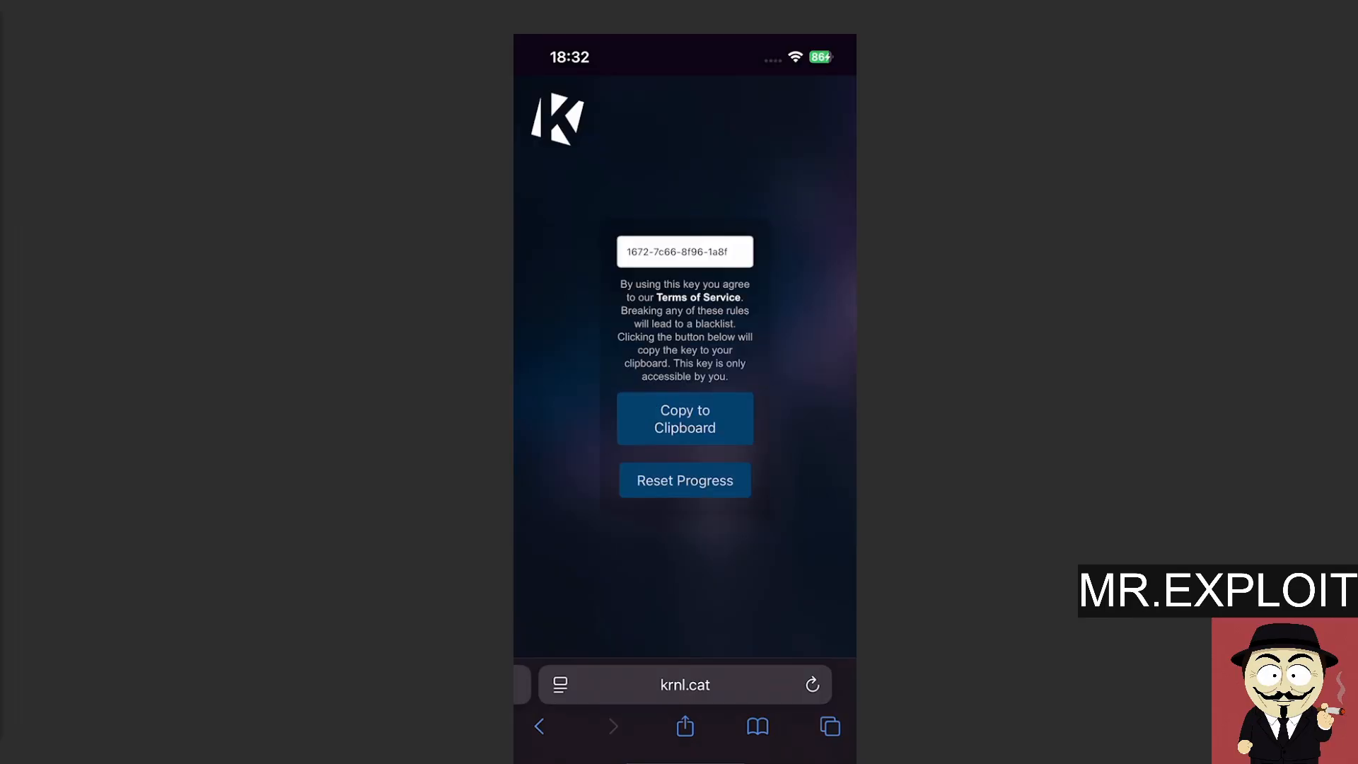
left_click(684, 418)
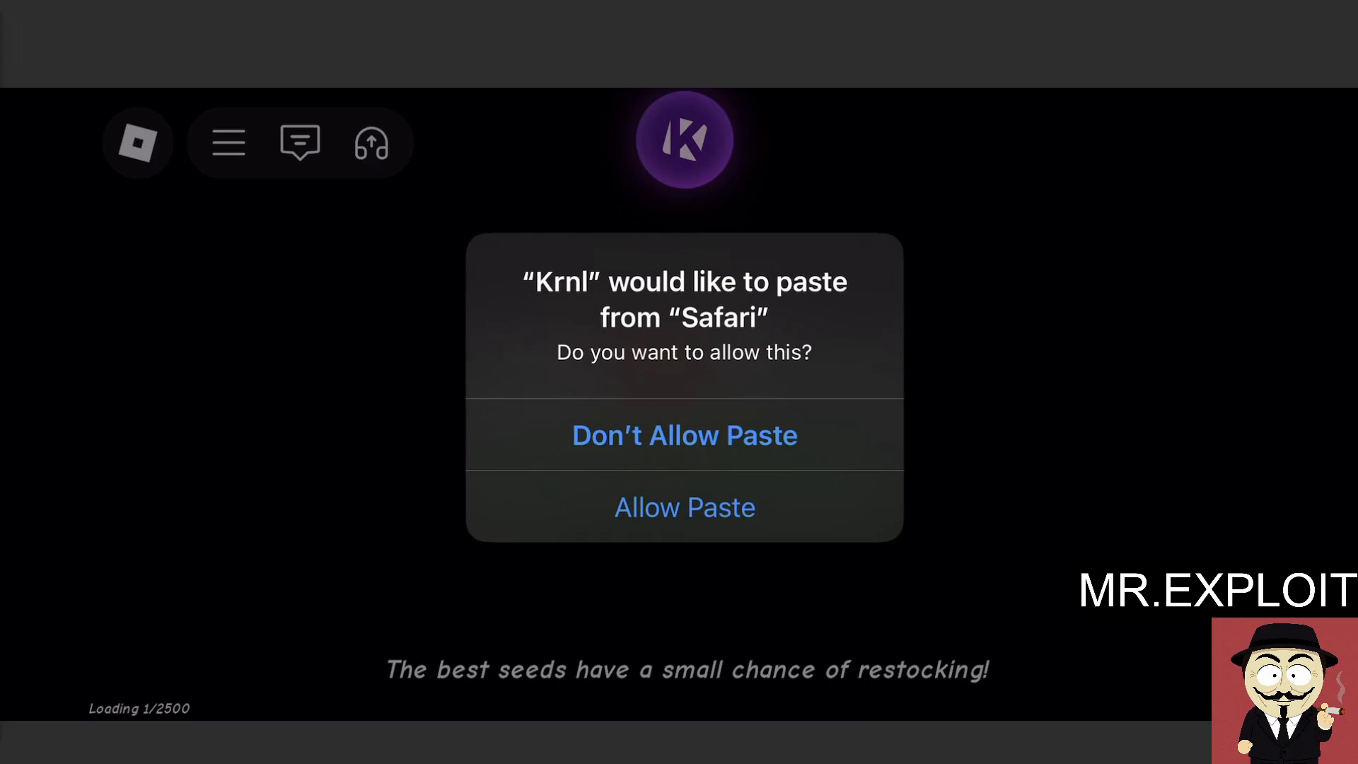
Allow the paste, verify the Krnl key, then bring up the executor panel ready on its script editor
left_click(684, 507)
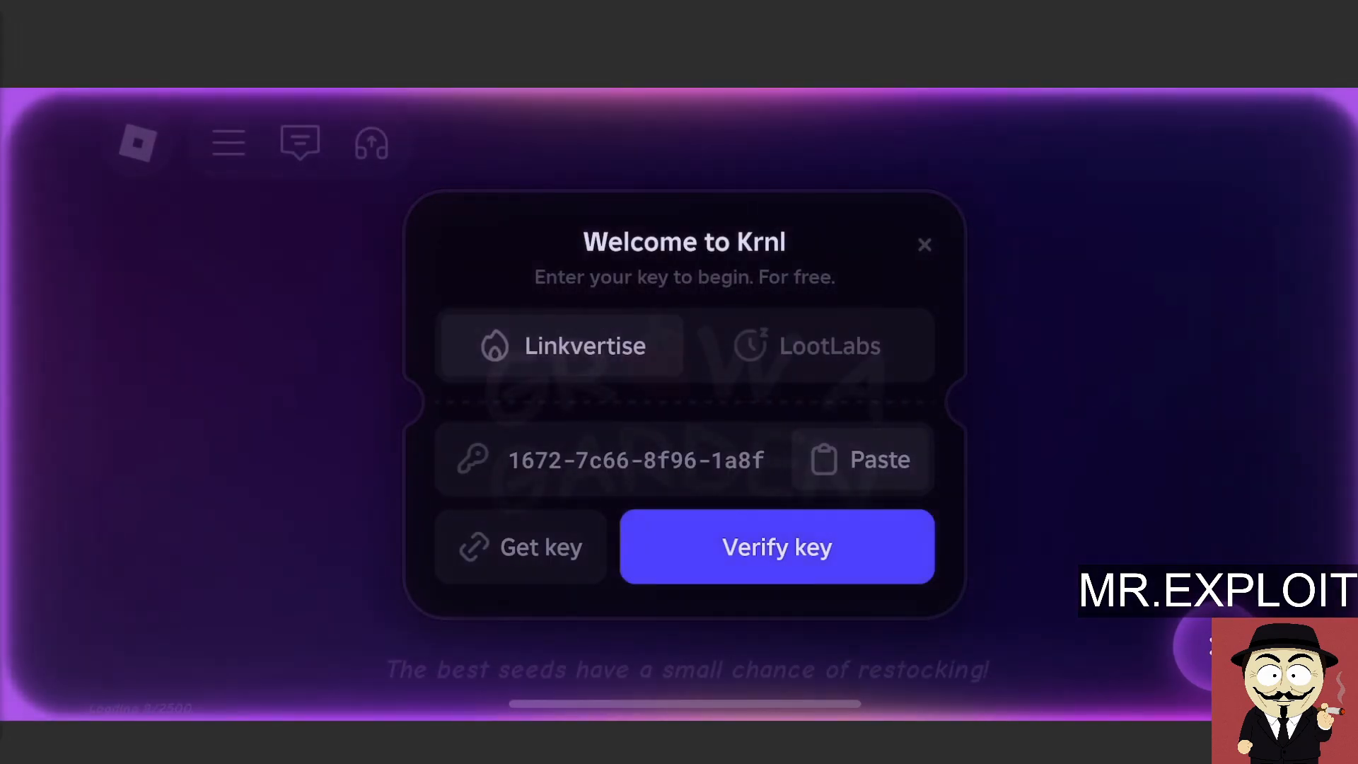
left_click(775, 547)
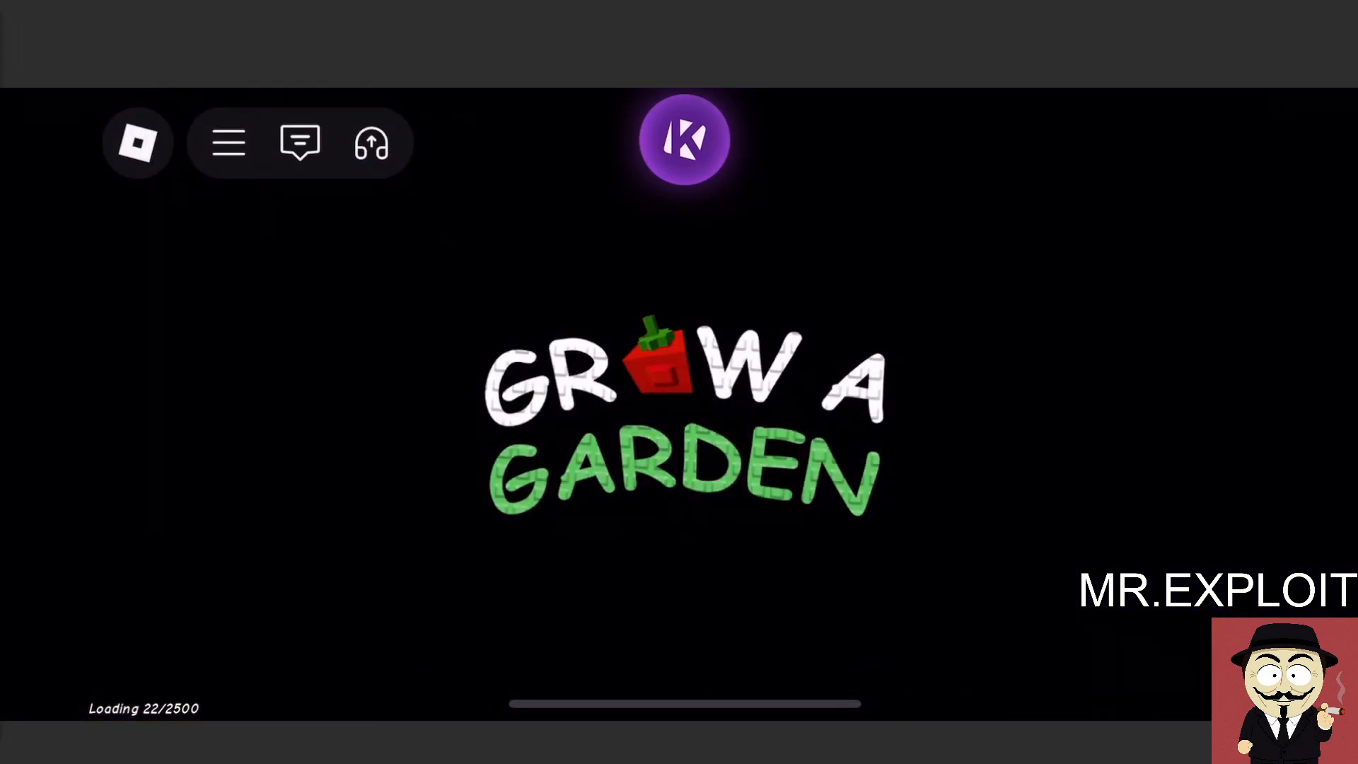
left_click(684, 139)
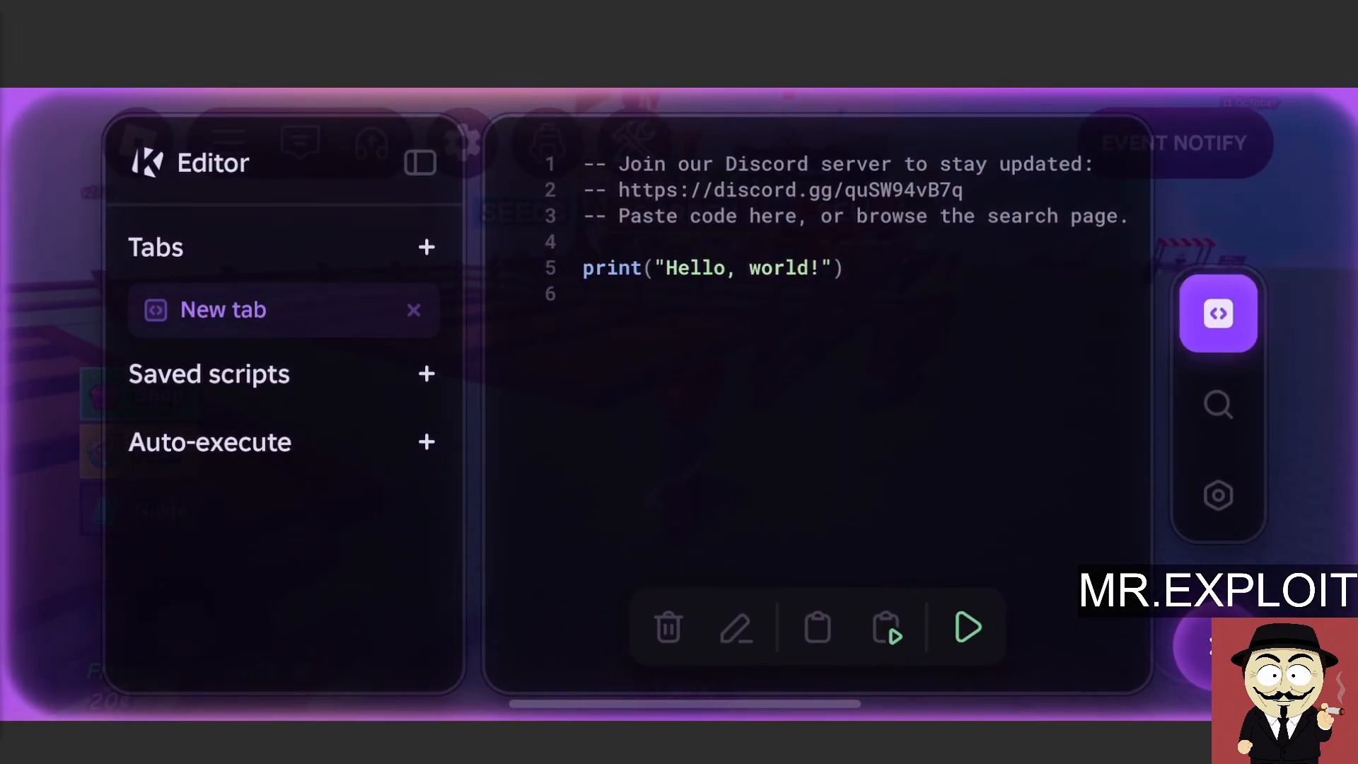
left_click(1216, 405)
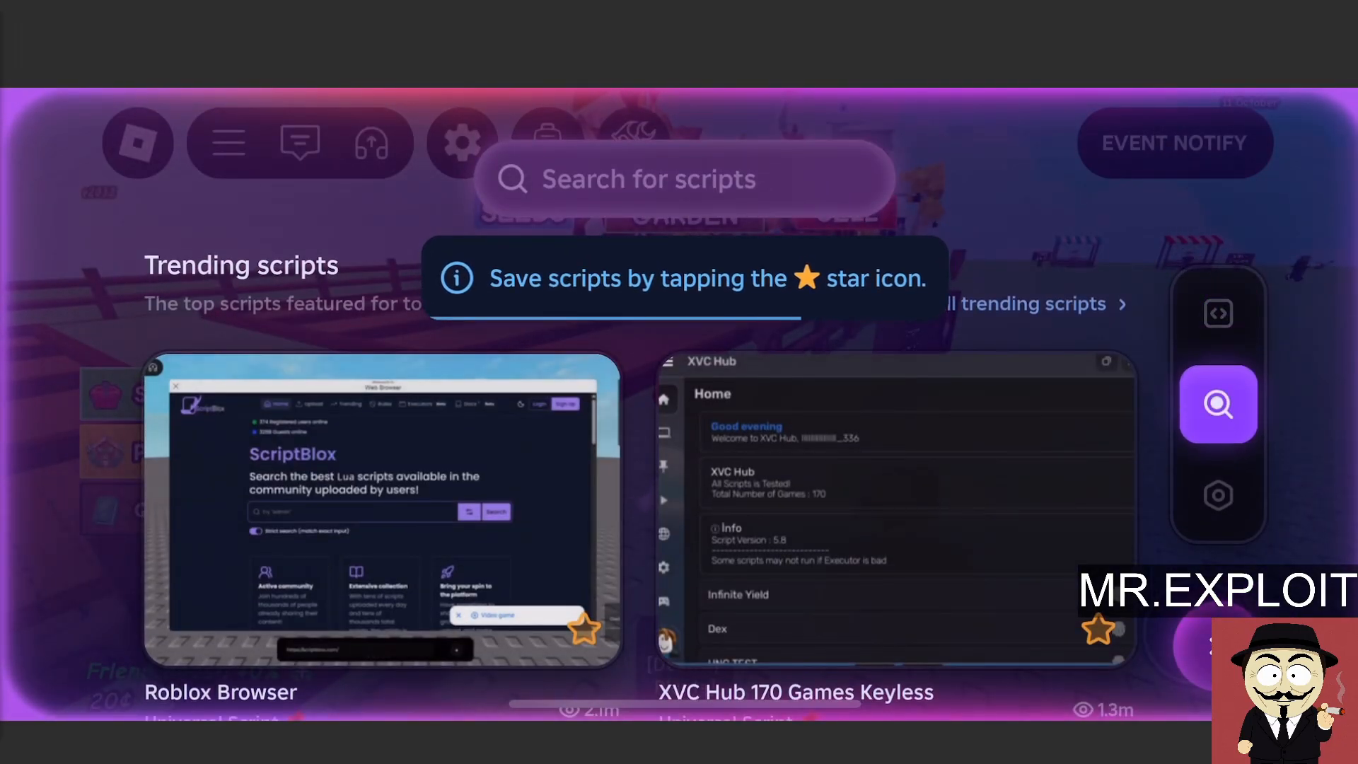
left_click(1217, 314)
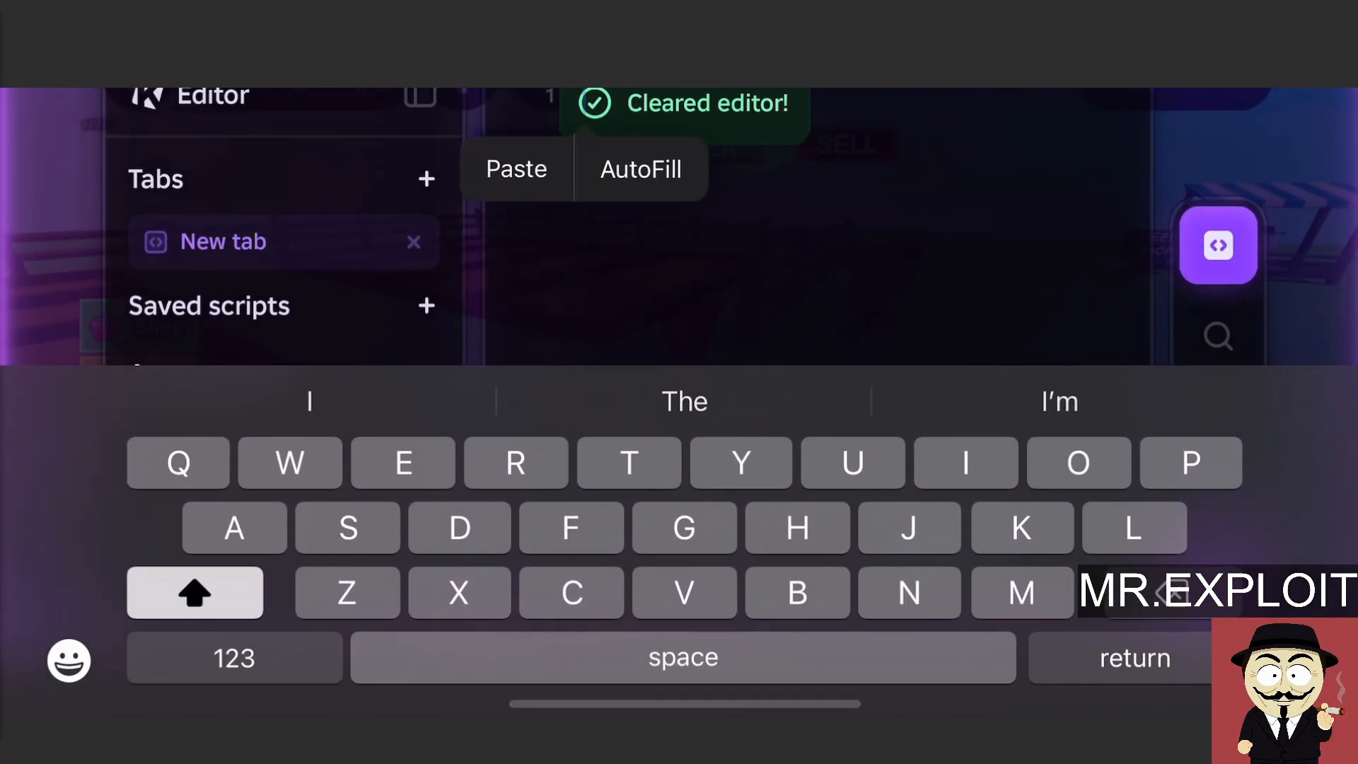
Paste and execute the Rift loadstring, then switch the Rift hub to its Shop page
left_click(516, 168)
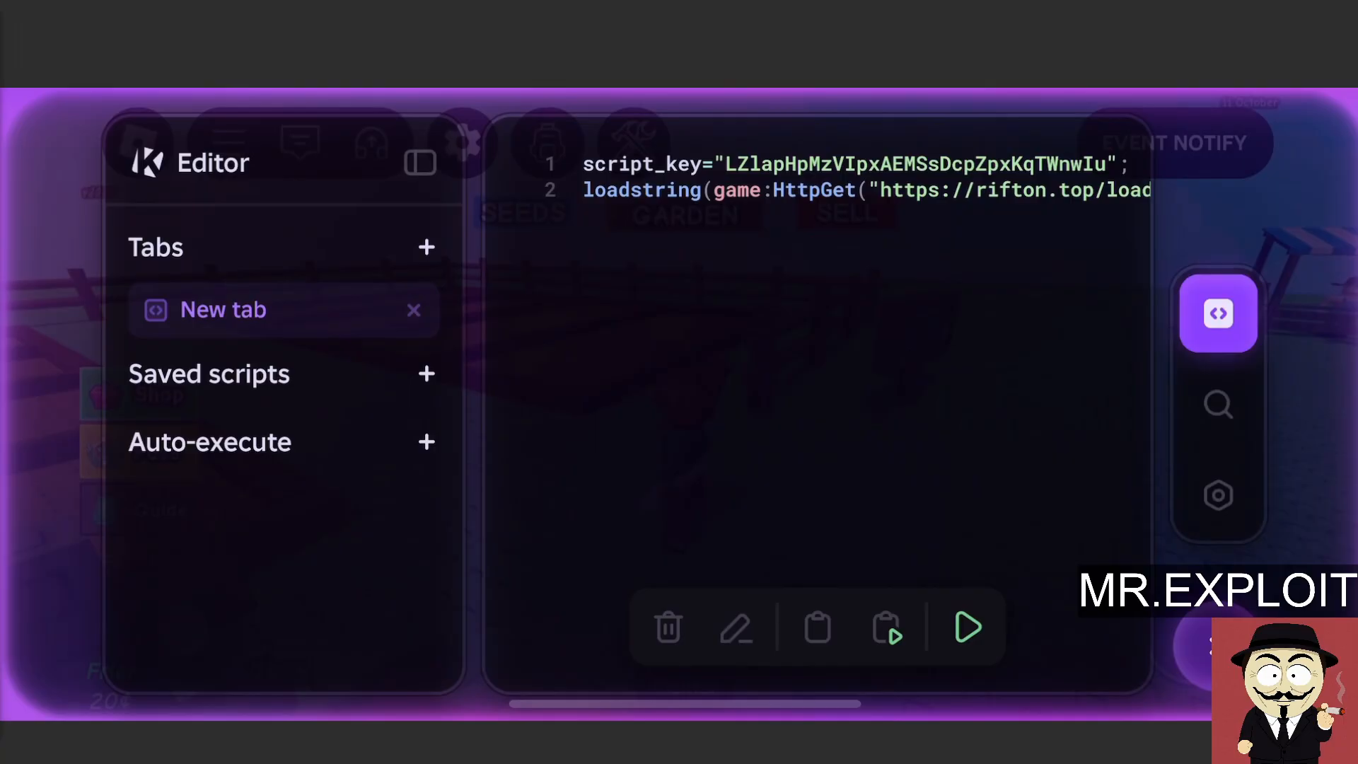
left_click(968, 628)
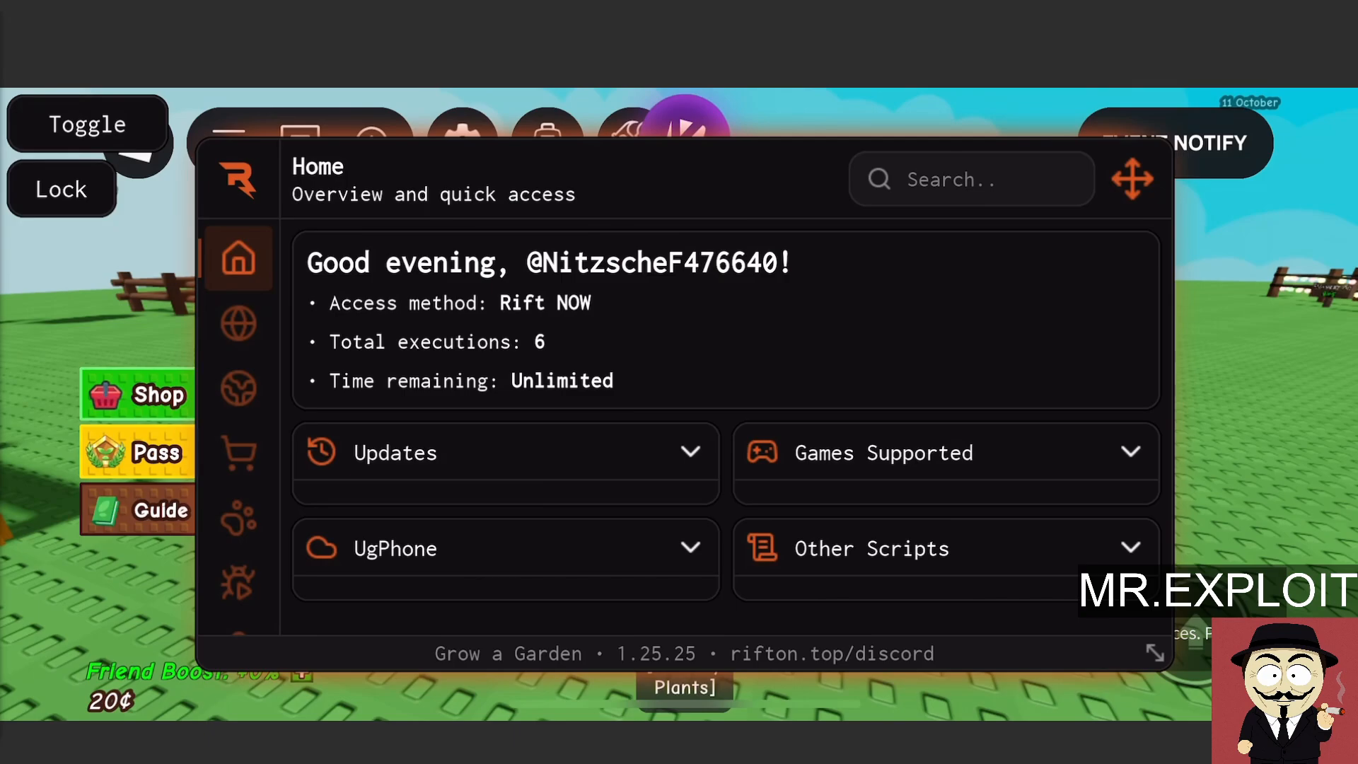
left_click(238, 452)
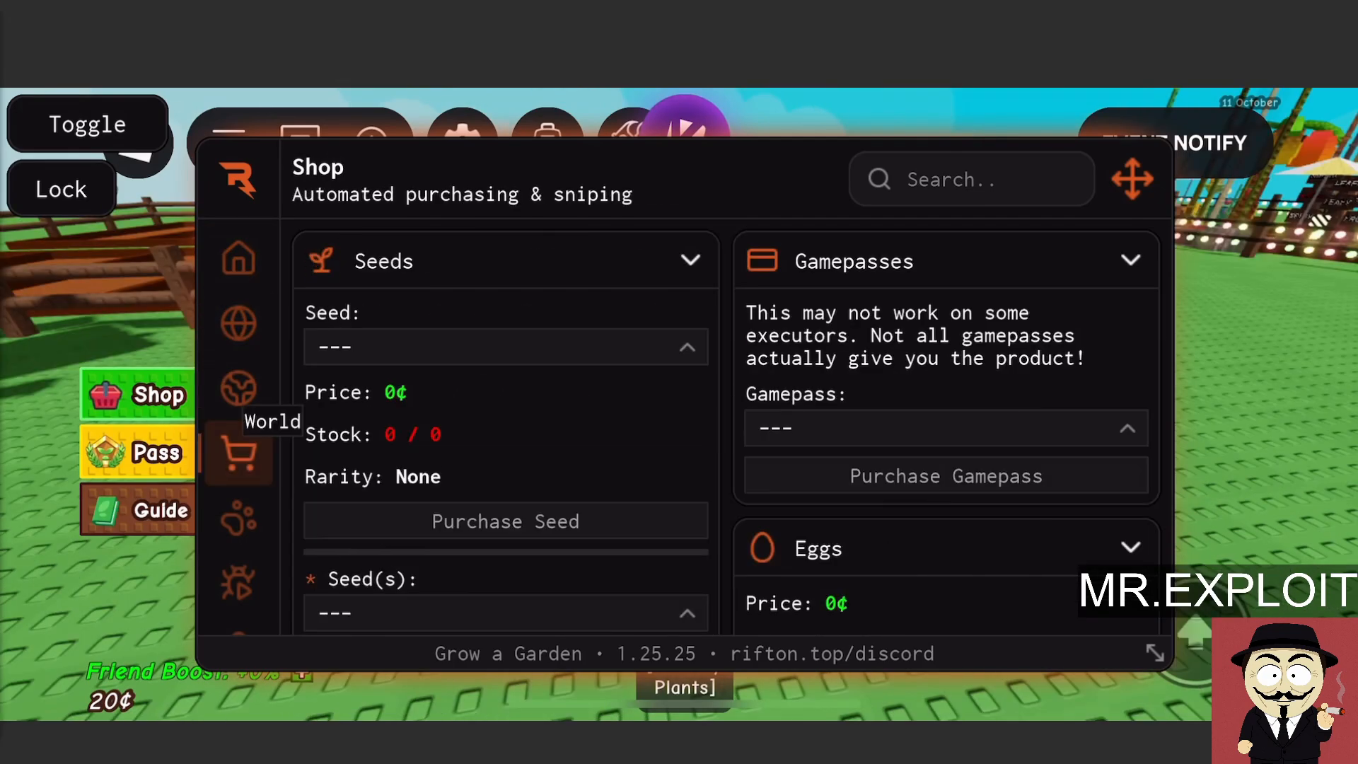